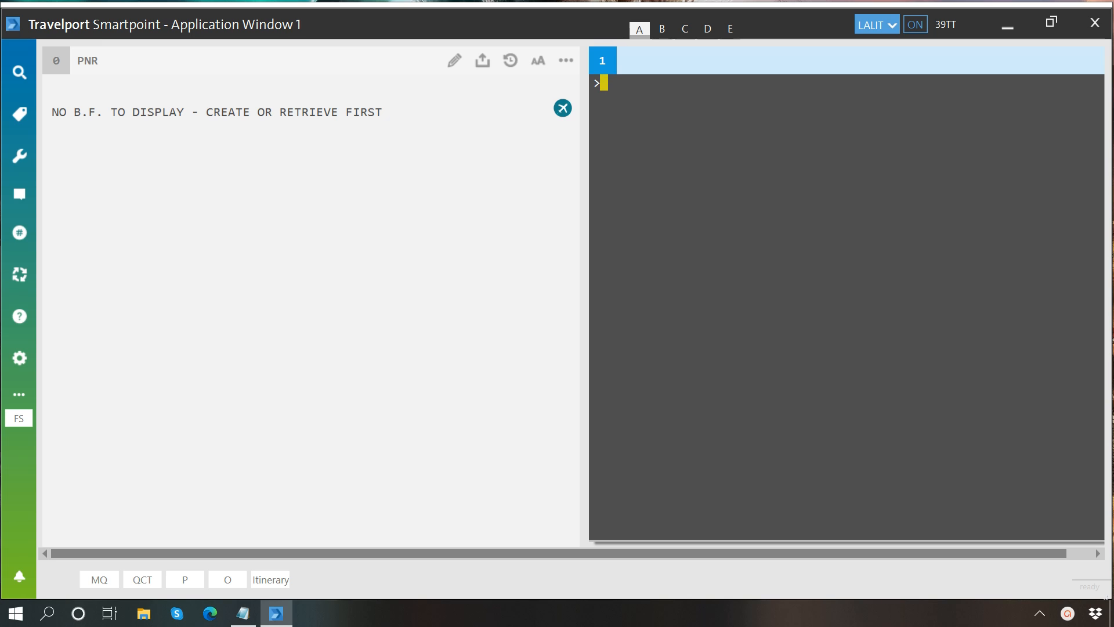
Review the mandatory-fields notes, checking the received-from and ticketing arrangement entries
left_click(243, 613)
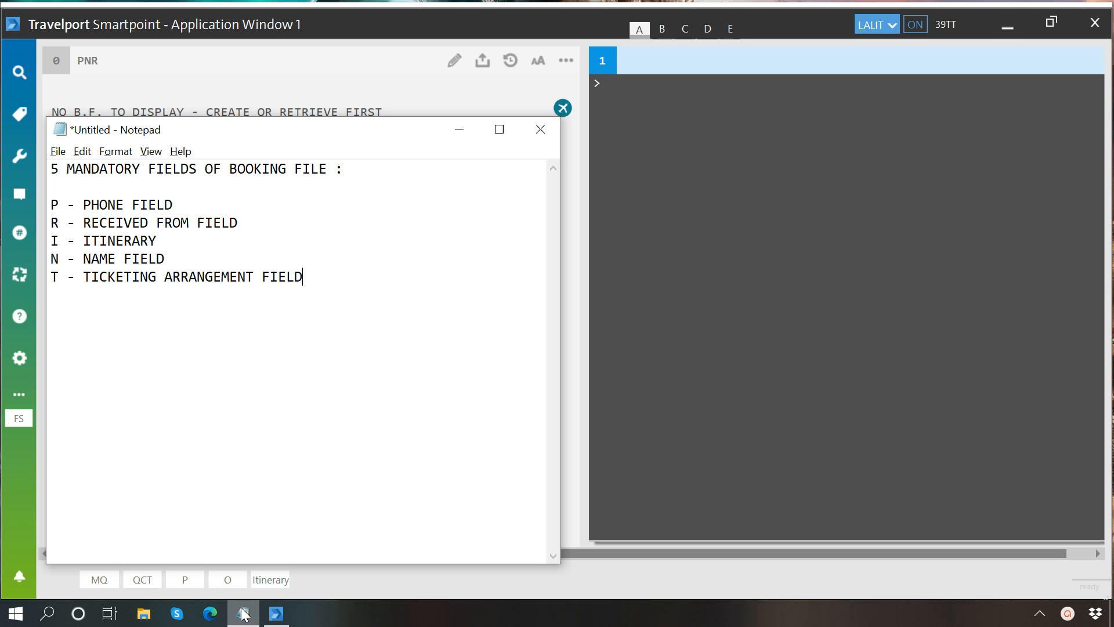
mouse_move(170, 218)
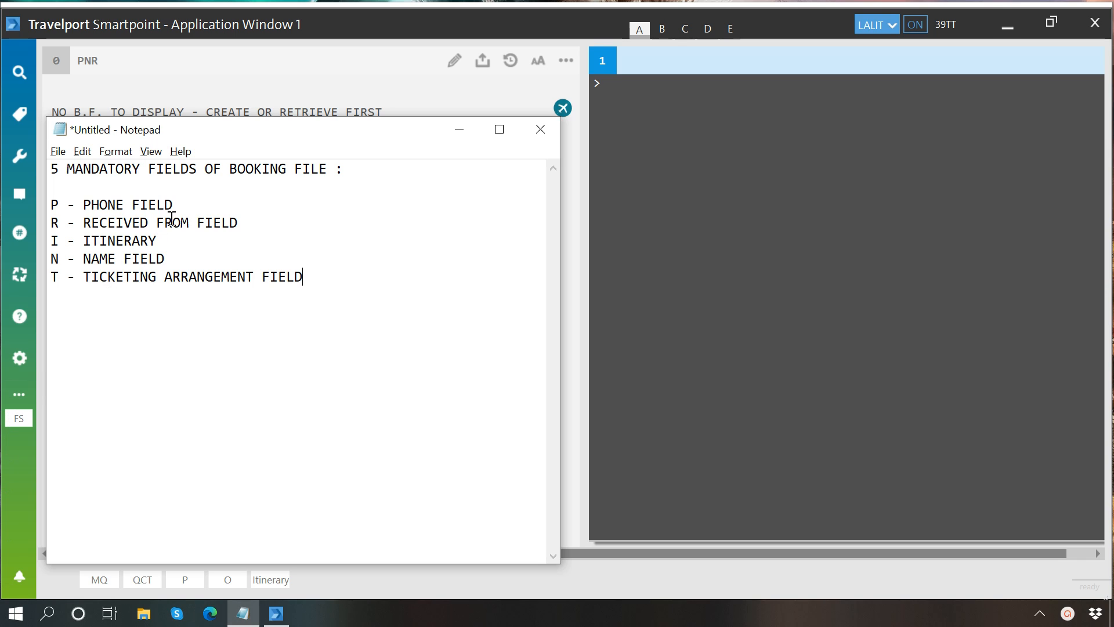
double_click(104, 204)
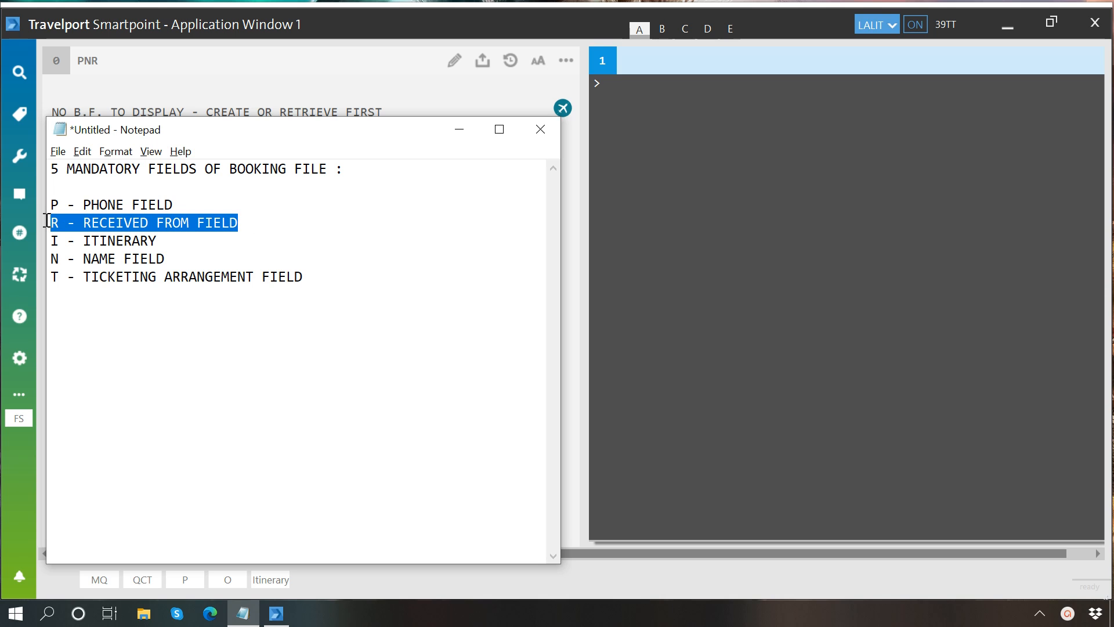
mouse_move(162, 243)
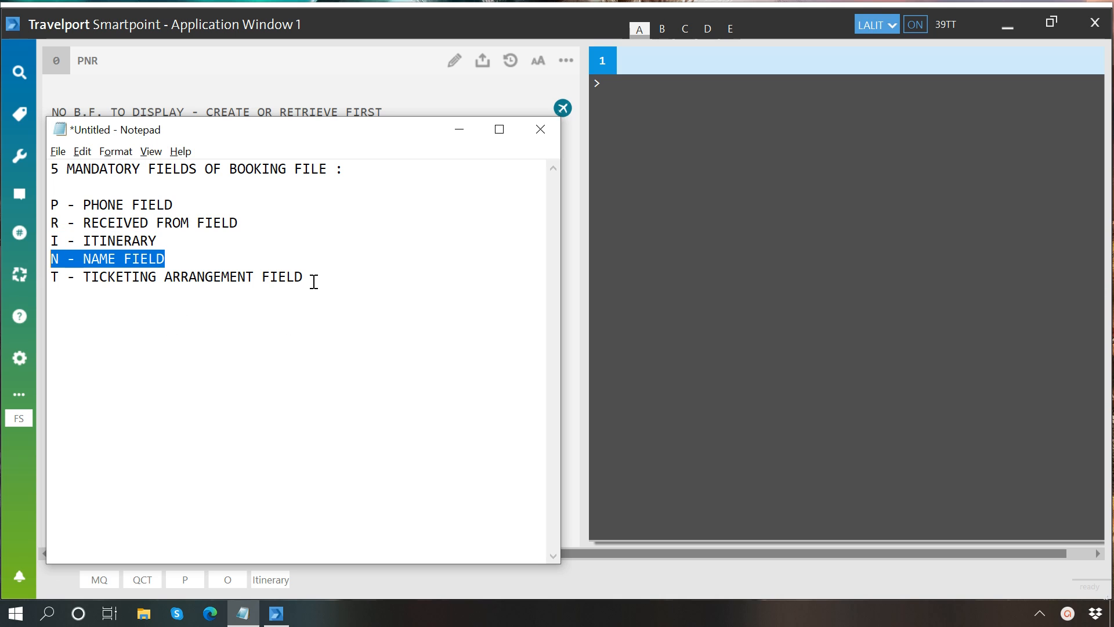
left_click(175, 276)
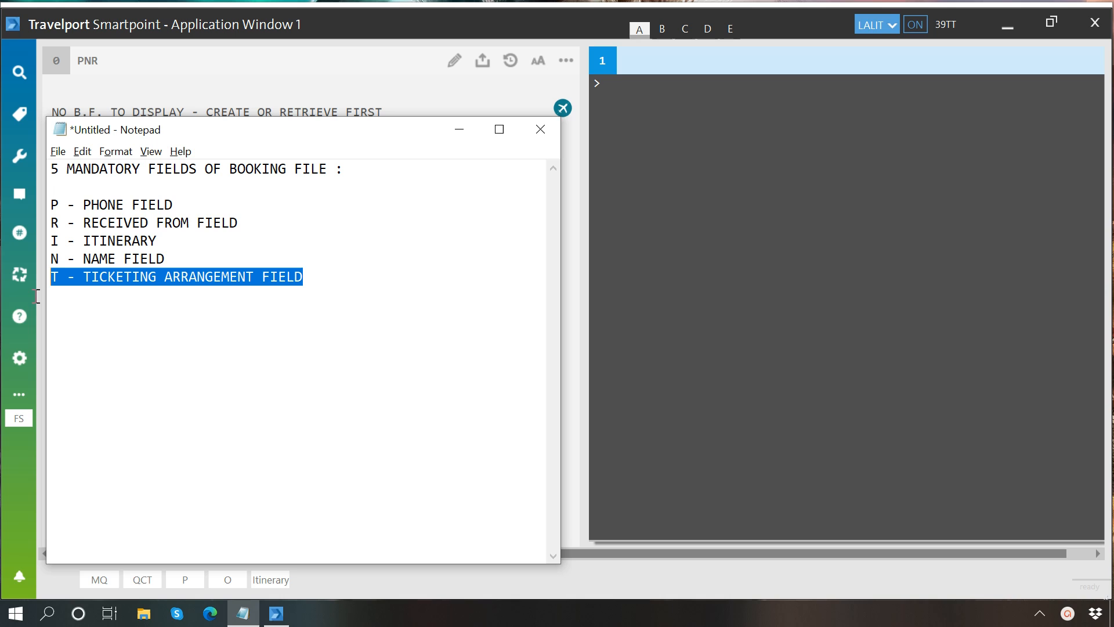
mouse_move(274, 427)
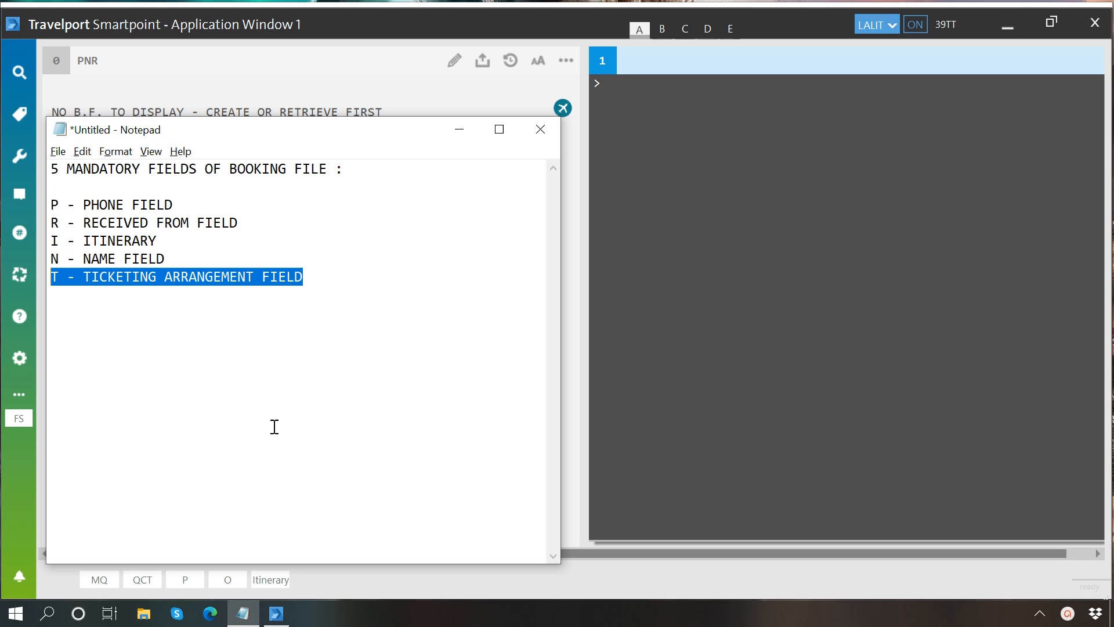
mouse_move(273, 226)
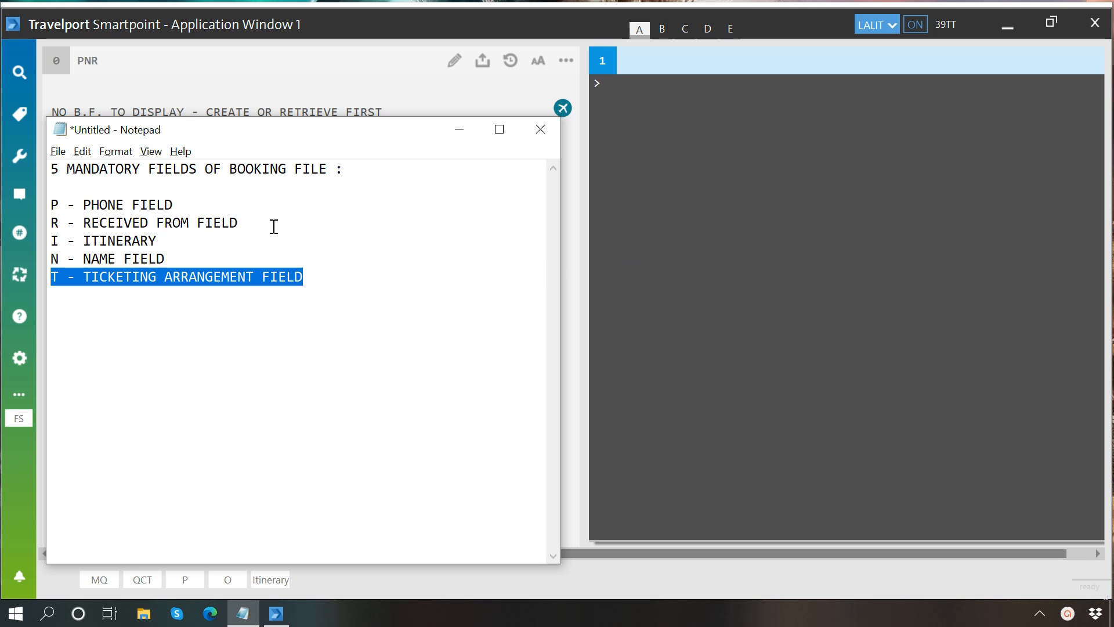
mouse_move(162, 240)
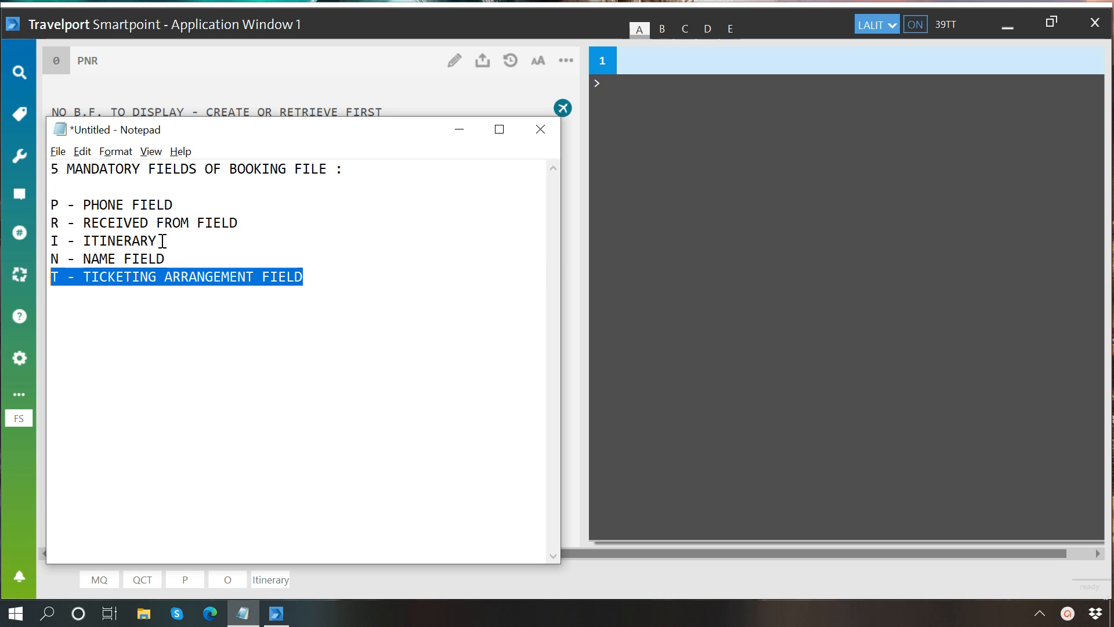
left_click(50, 258)
type("A")
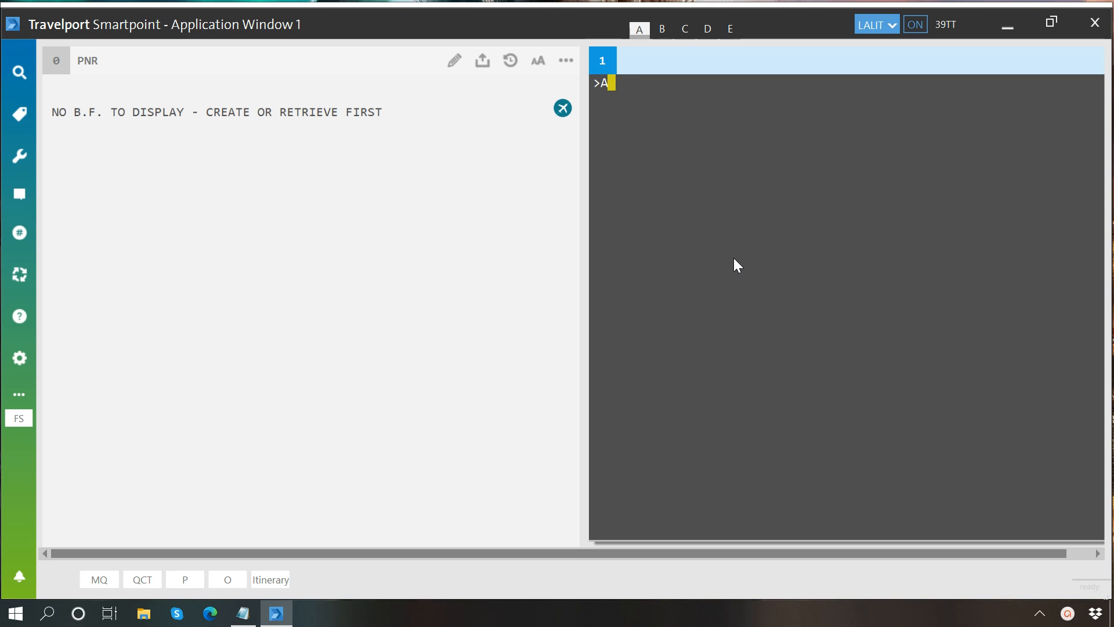
Search AT availability Dakar–Barcelona on 22SEP and sell 2 seats in Y on line 1
type("22SEP")
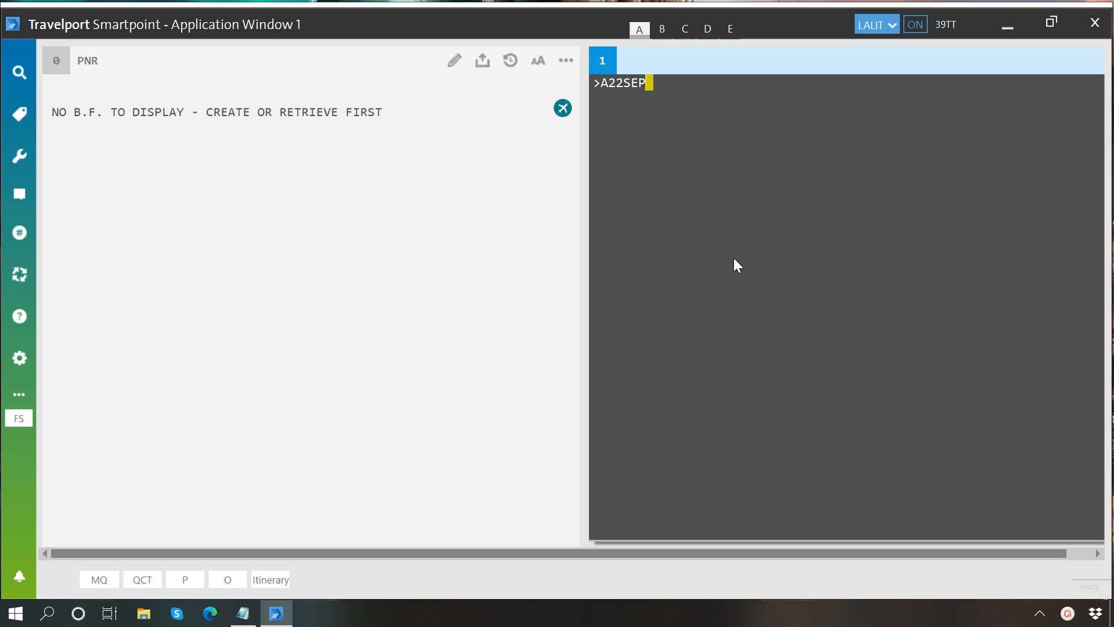
type("DSSBCN")
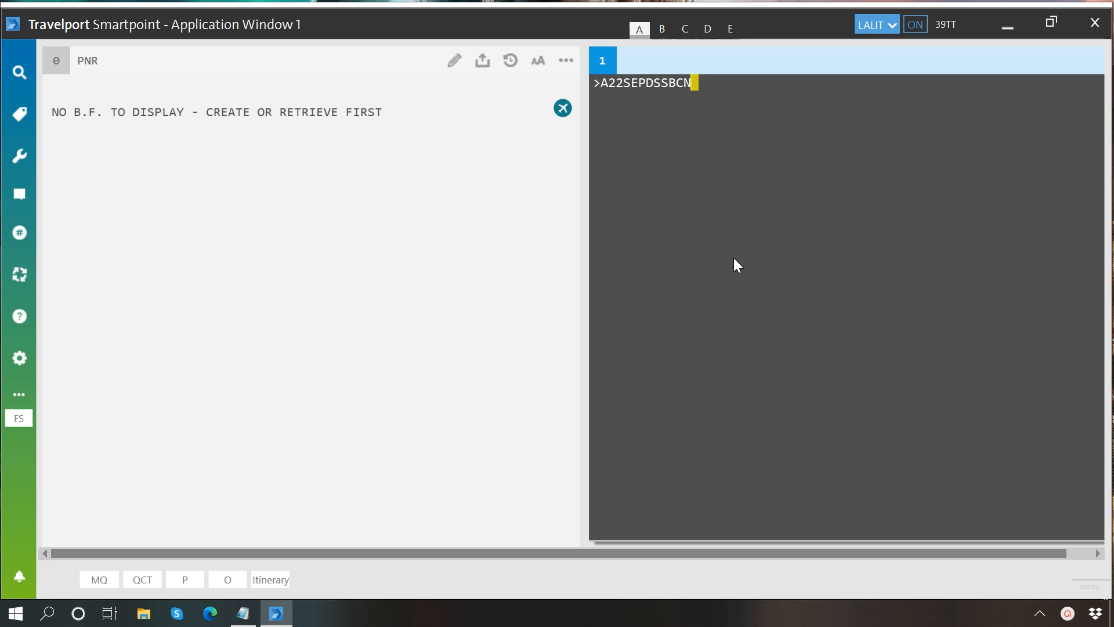
type("/AT#")
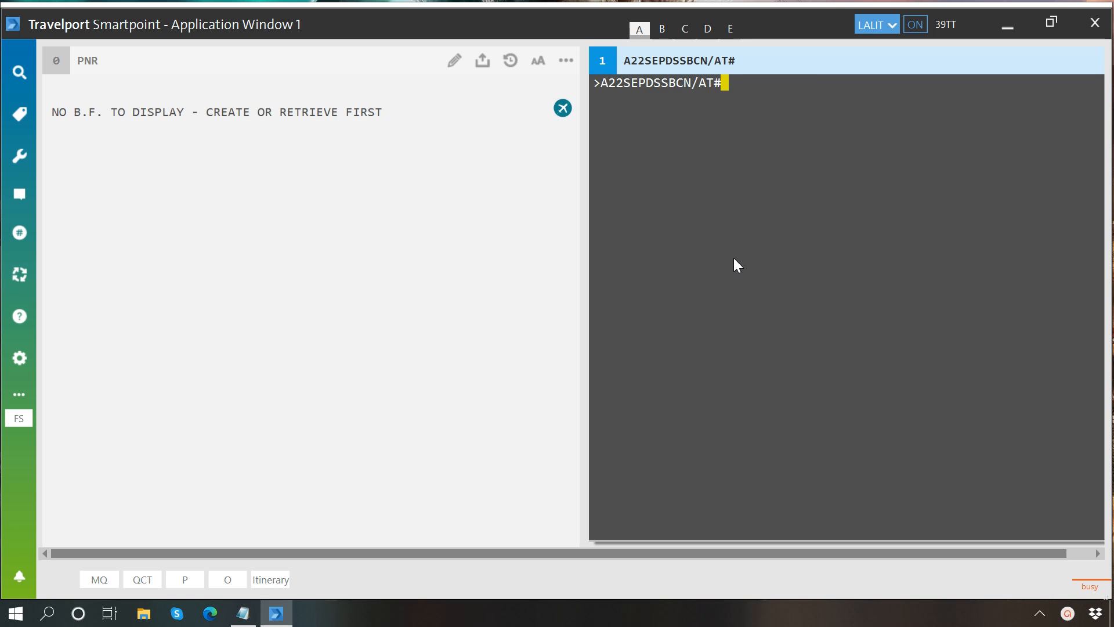
key("Return")
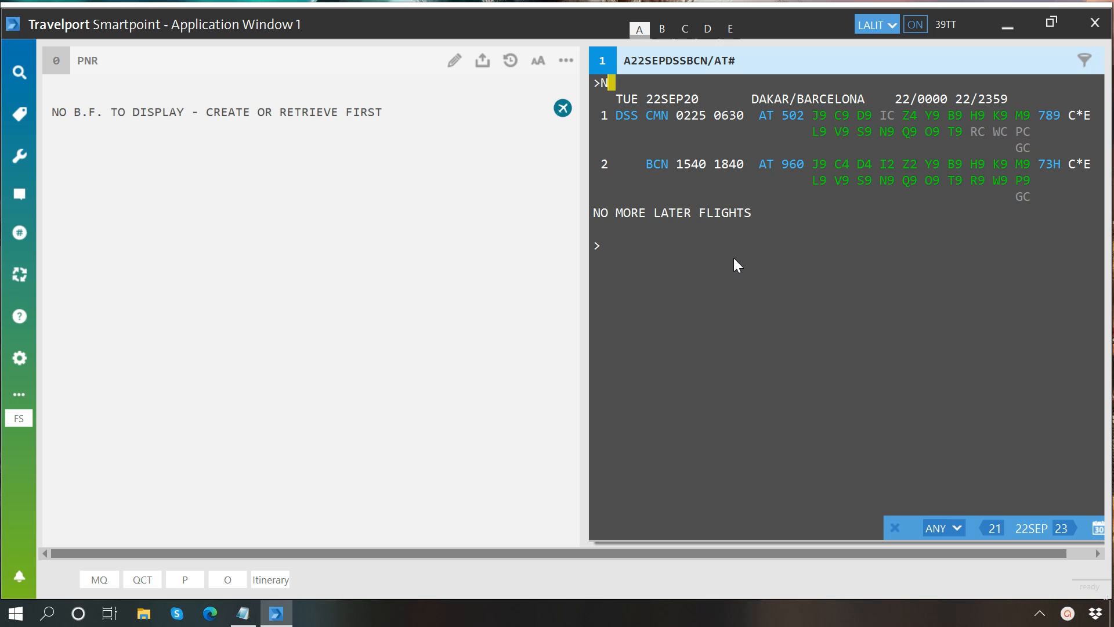
type("2Y1*")
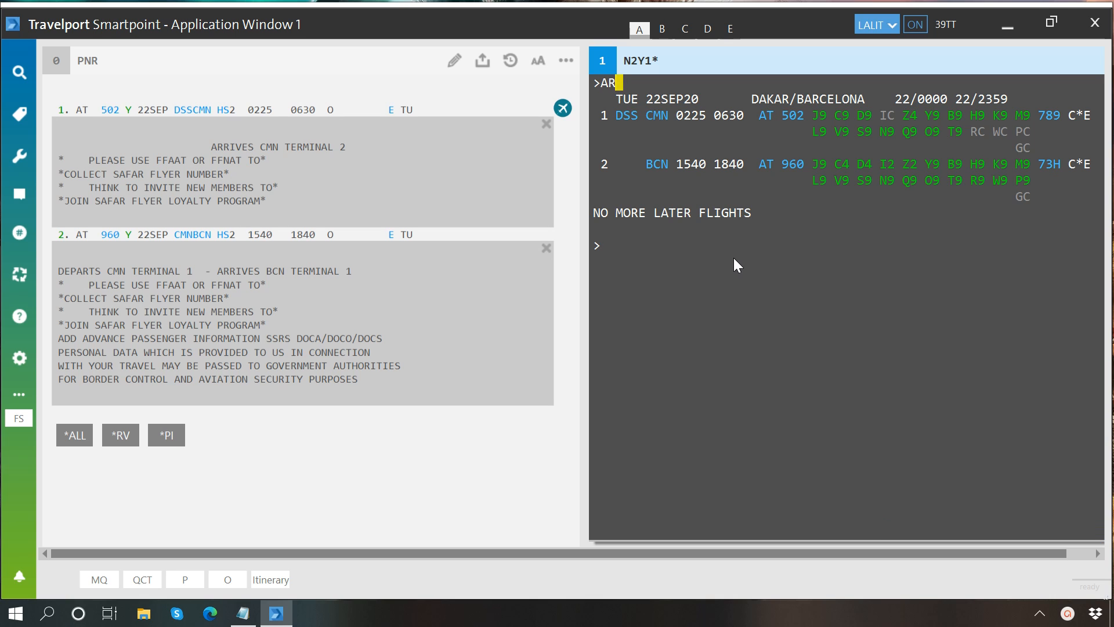
Search the AT return on 25OCT and sell 2 seats in Y on line 1
type("25OCT/")
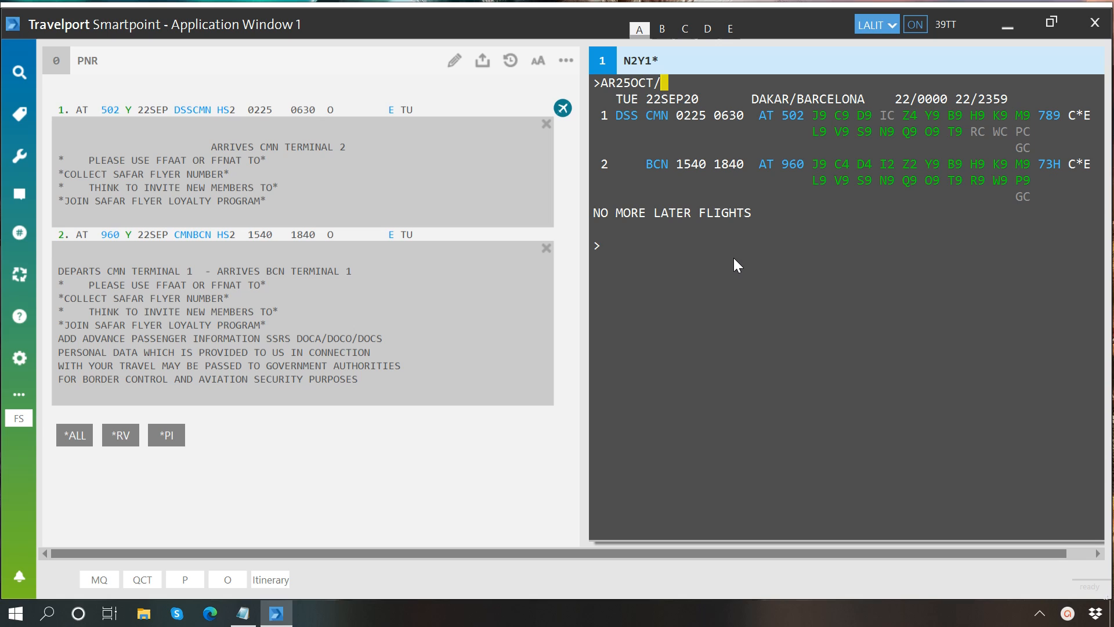
type("AT#")
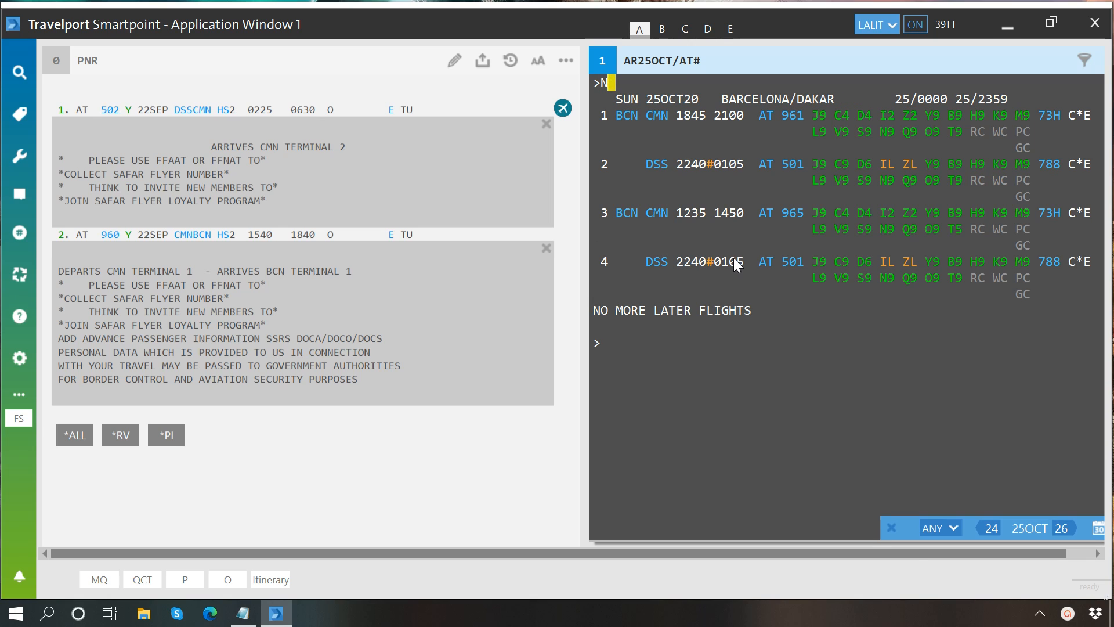
type("2Y1*")
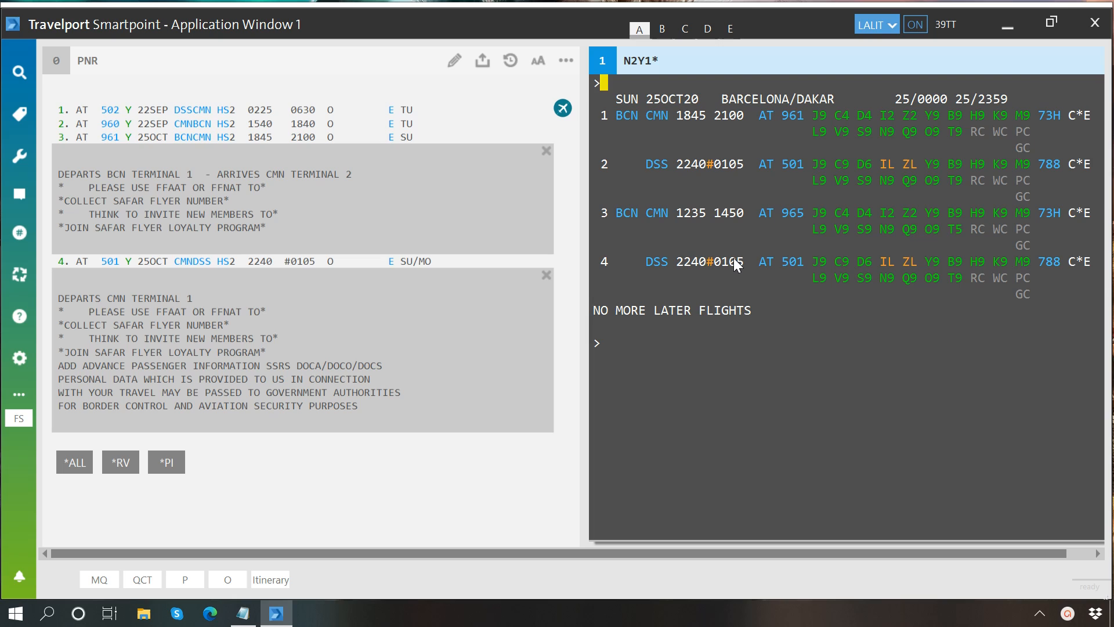
left_click(602, 343)
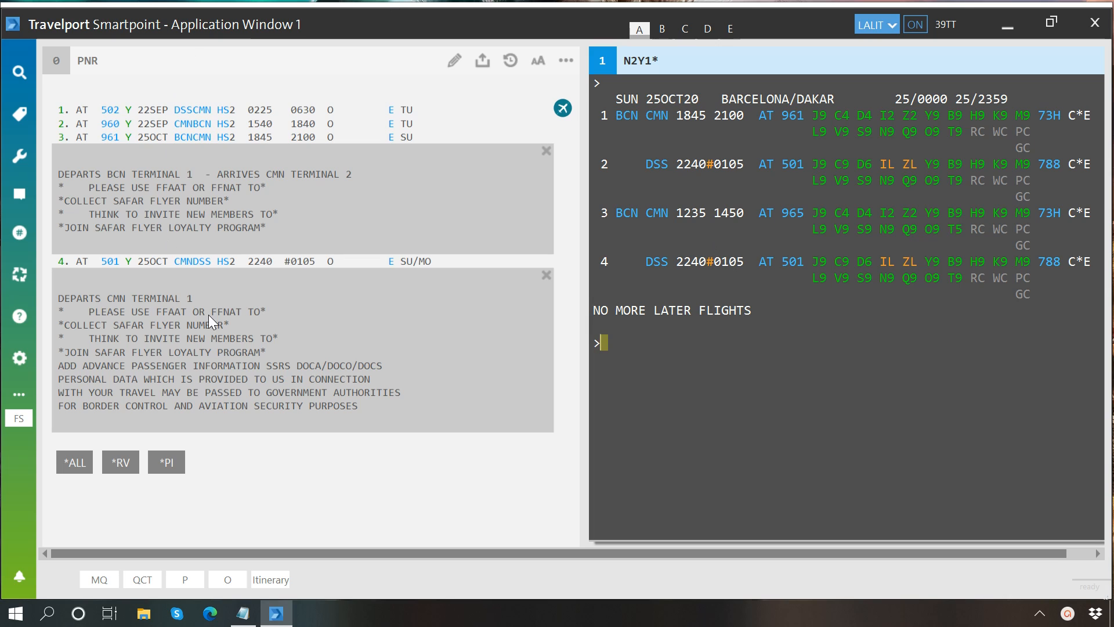
mouse_move(407, 181)
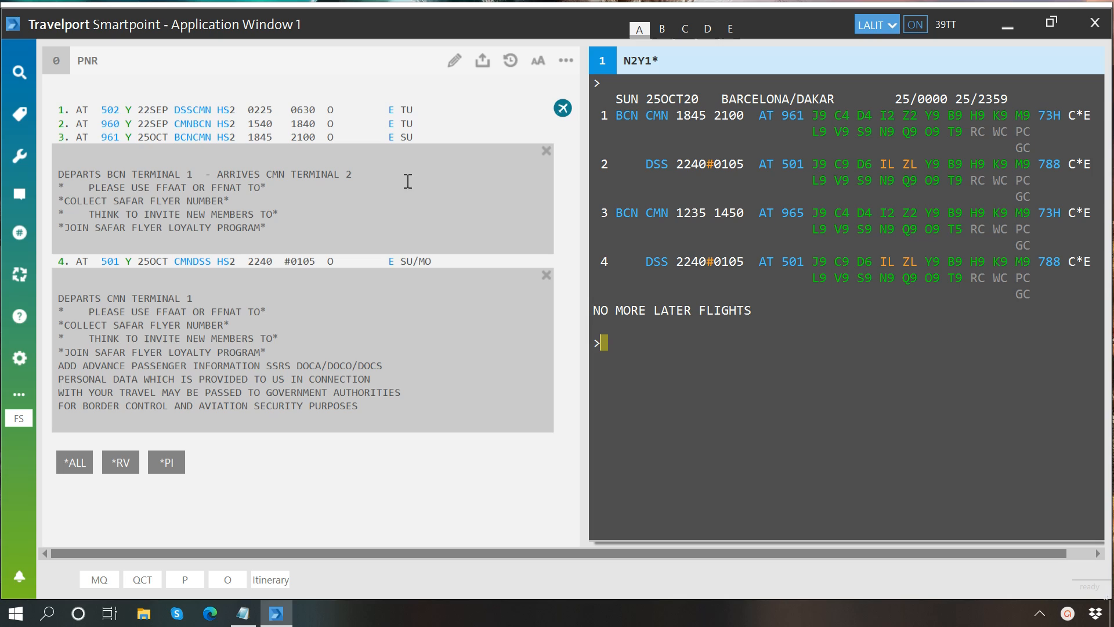
mouse_move(388, 231)
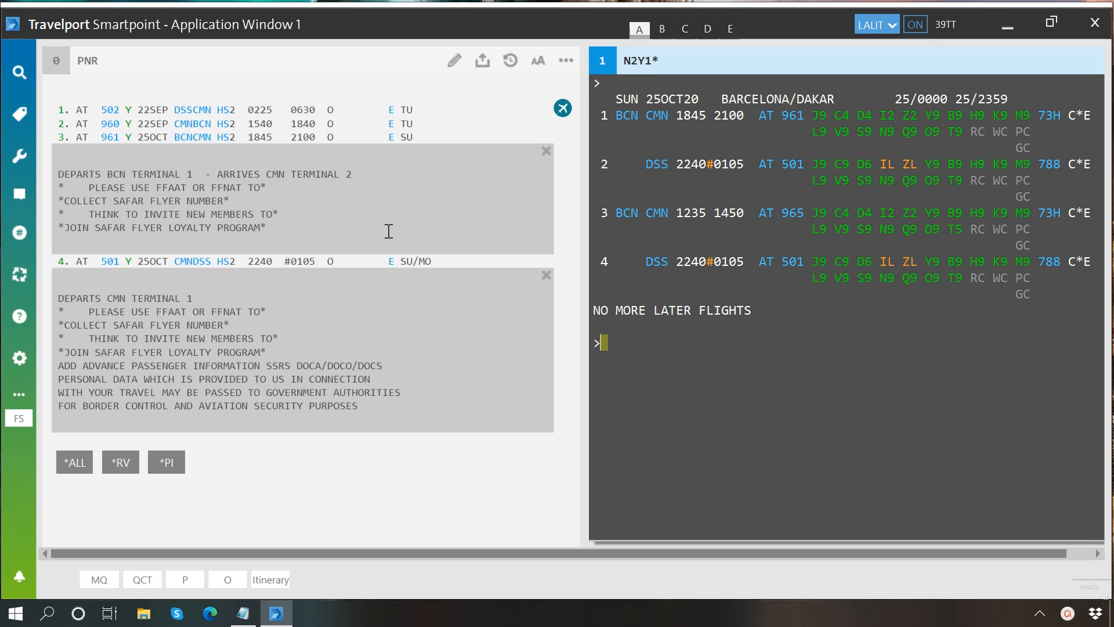
Add the name-field format line N.LAST NAME/FIRST NAME MRS to the Notepad notes
left_click(242, 612)
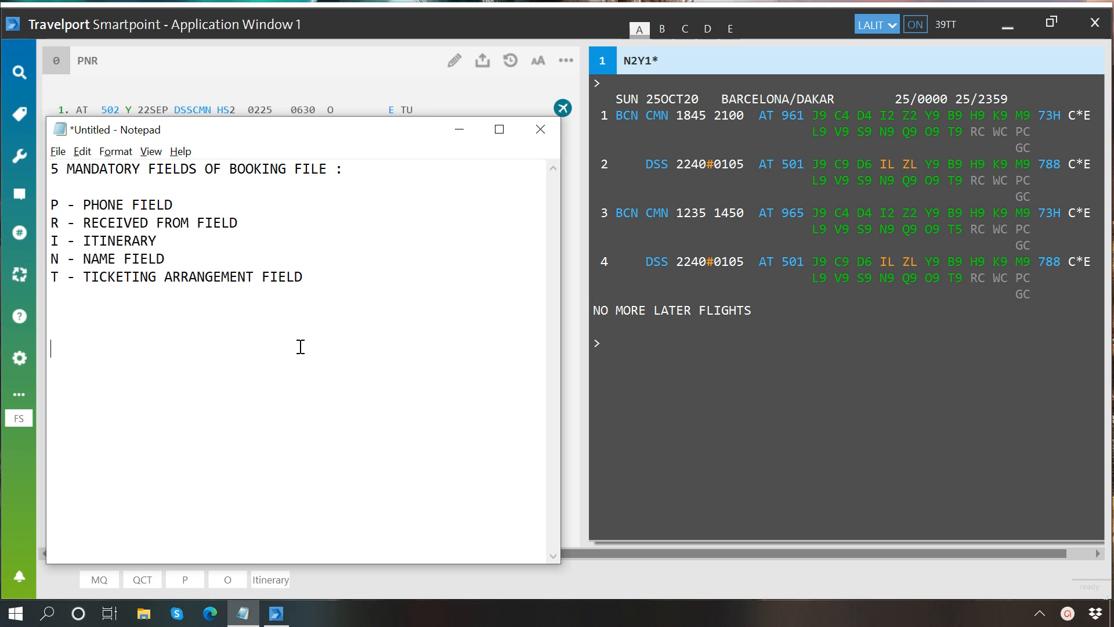
type("N")
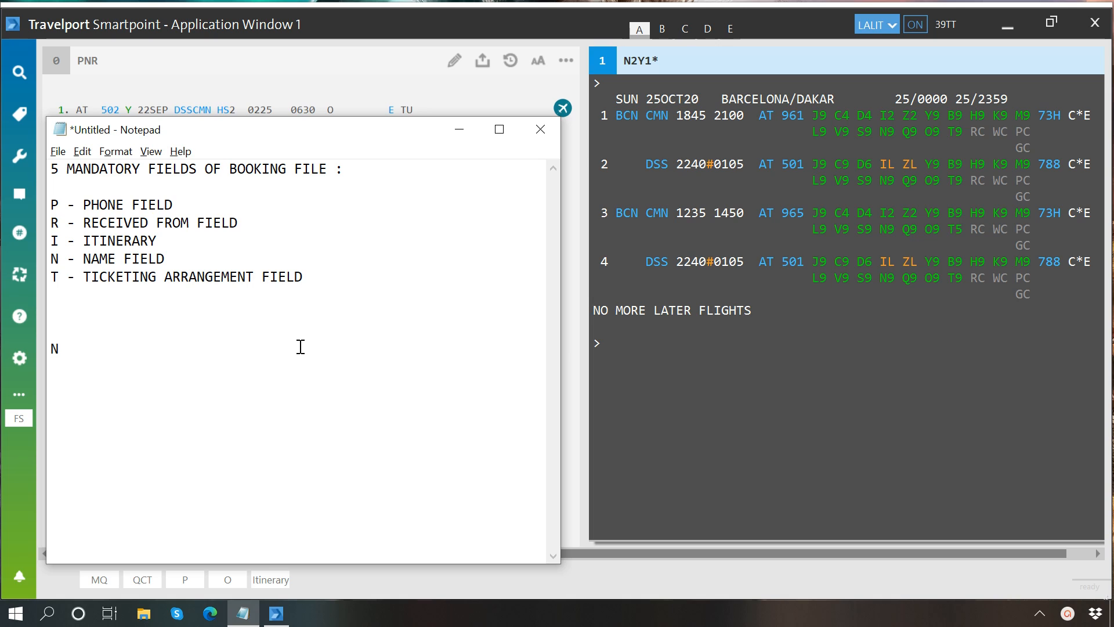
type(".")
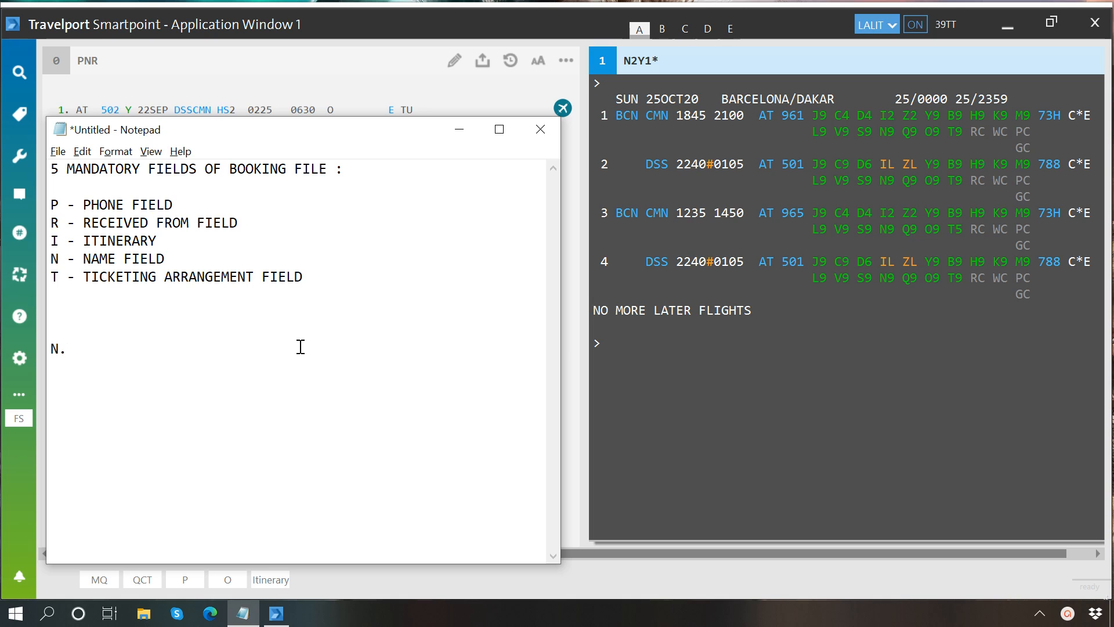
left_click(64, 348)
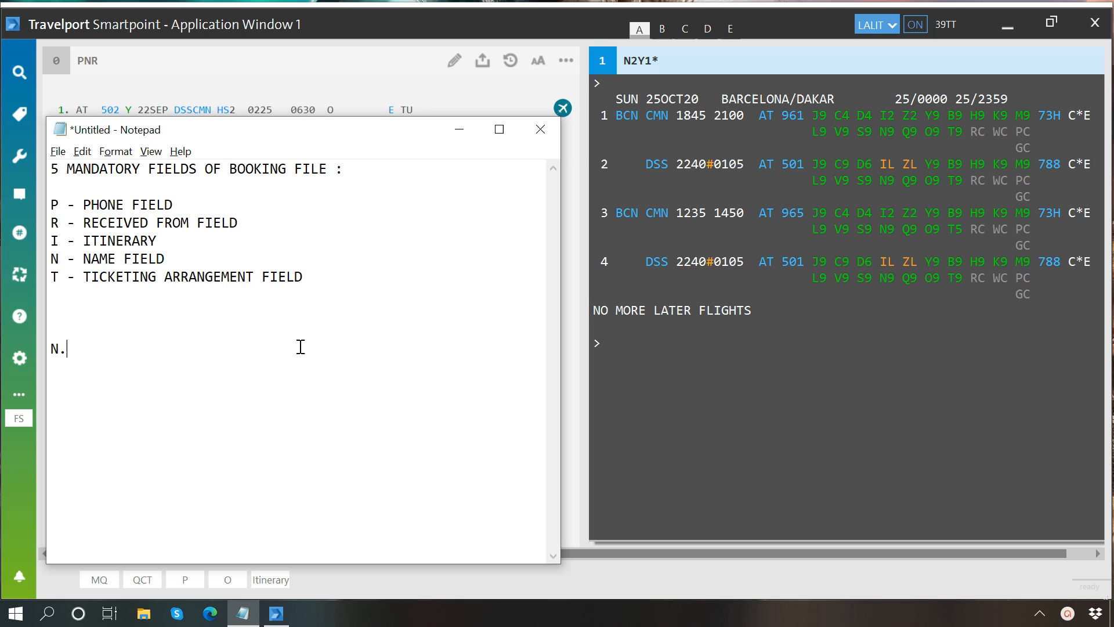
type("LAST NAME")
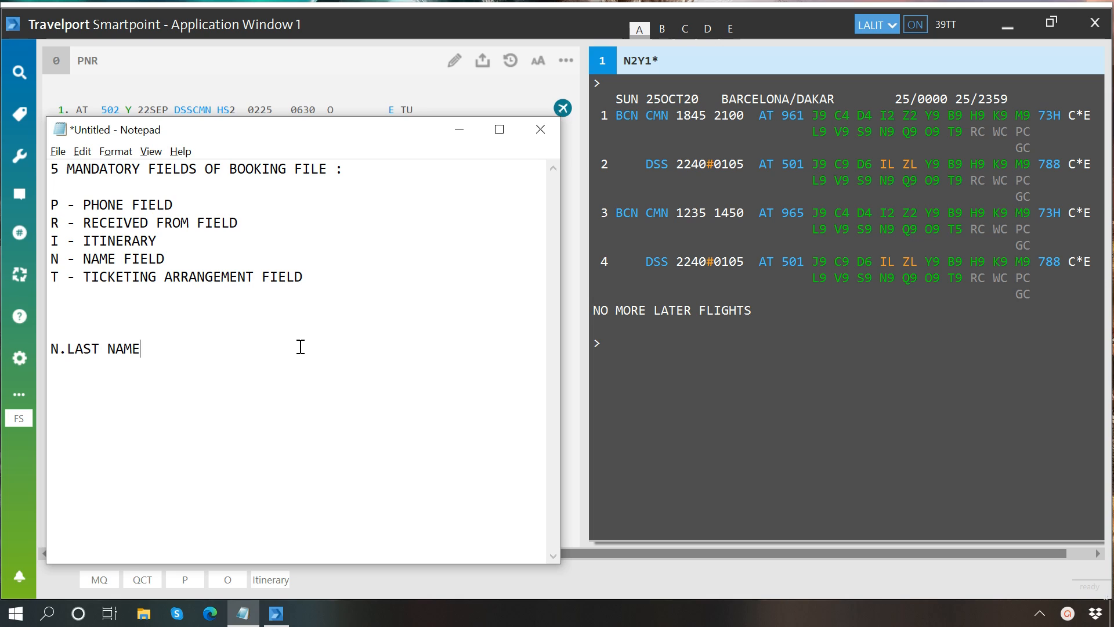
type("/")
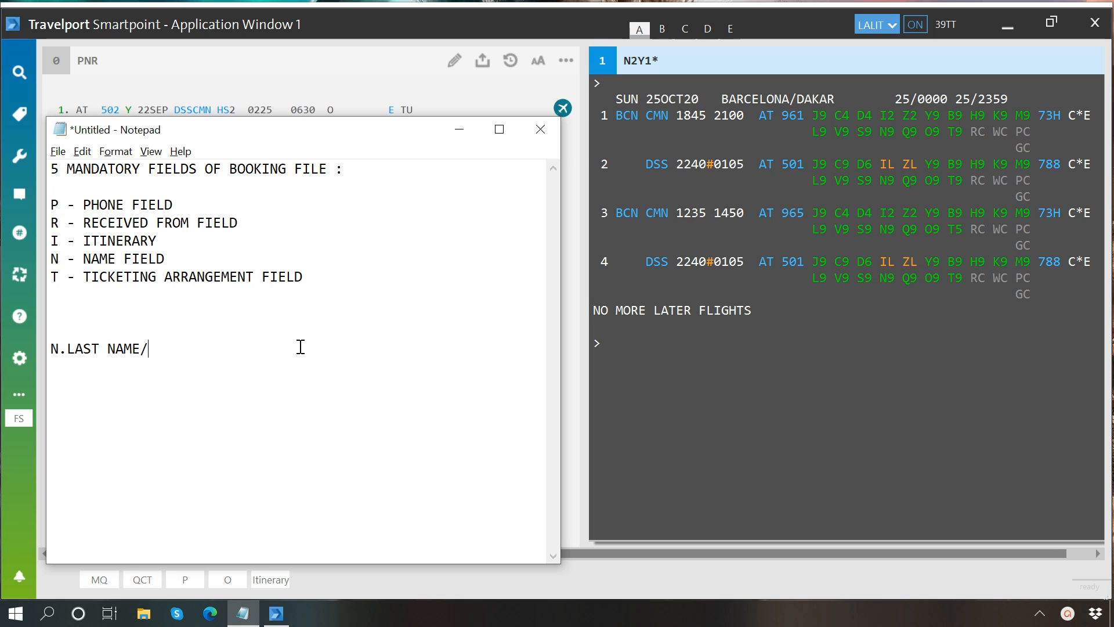
type("FIRST NA")
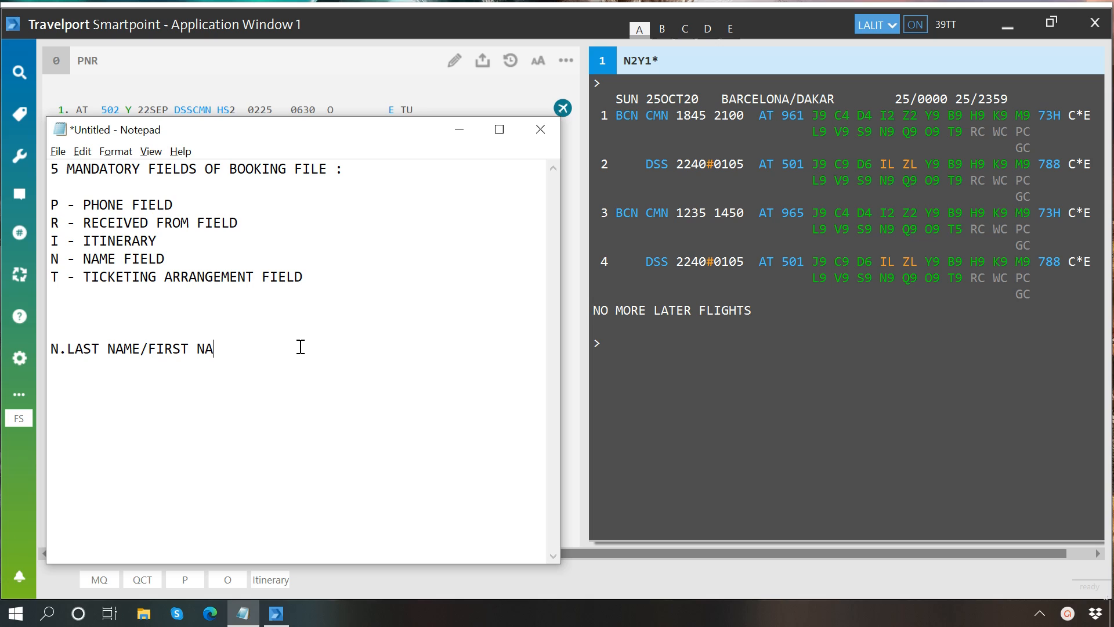
type("ME")
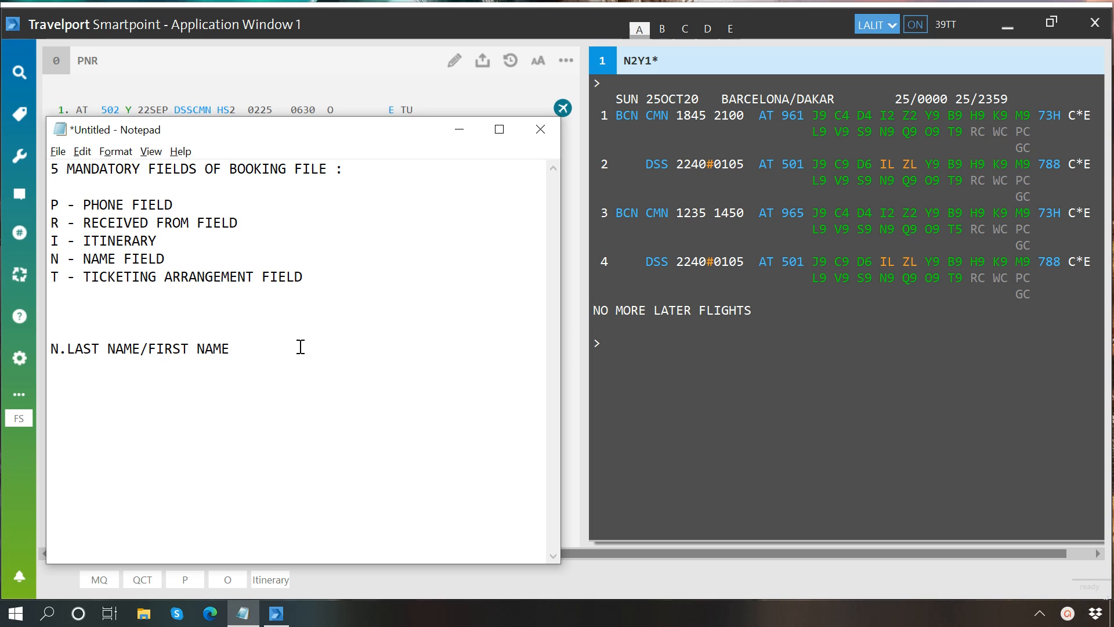
left_click(229, 348)
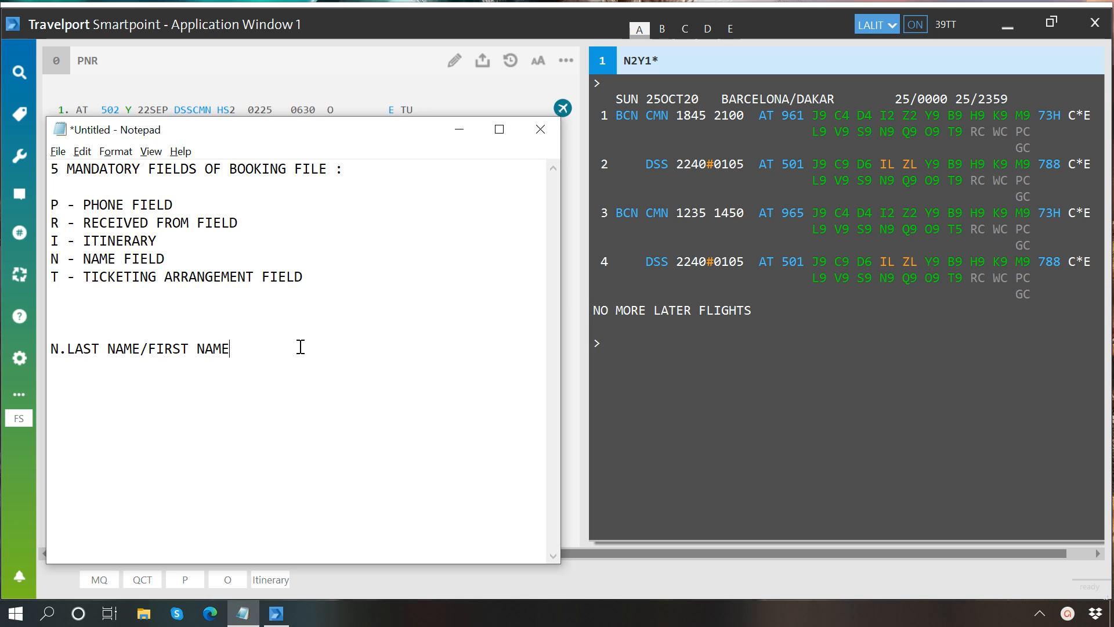
type("MR")
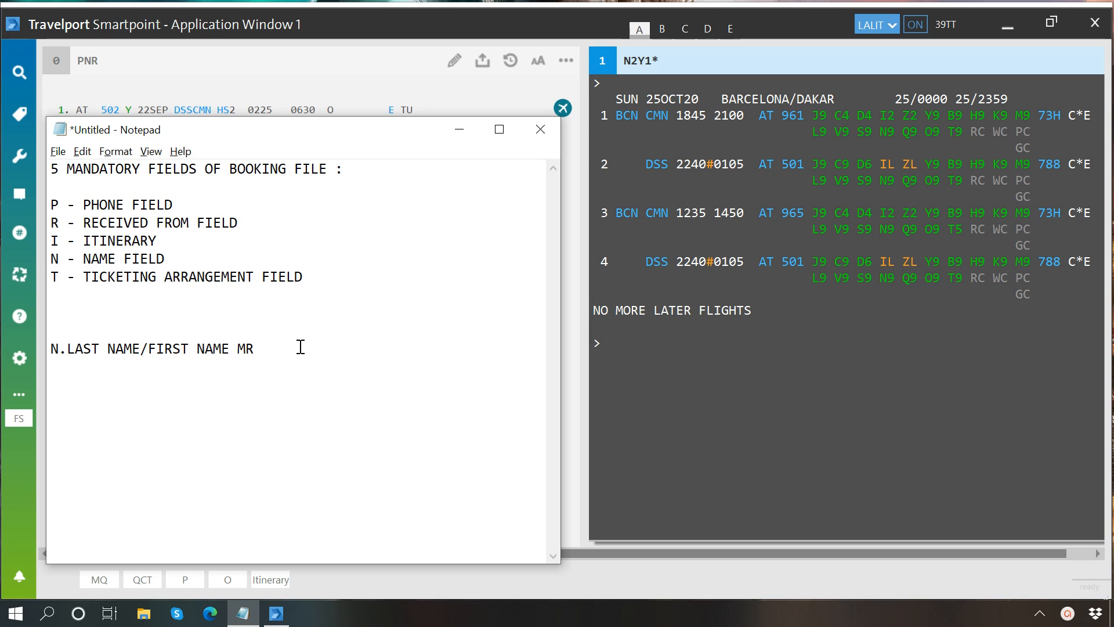
type("S")
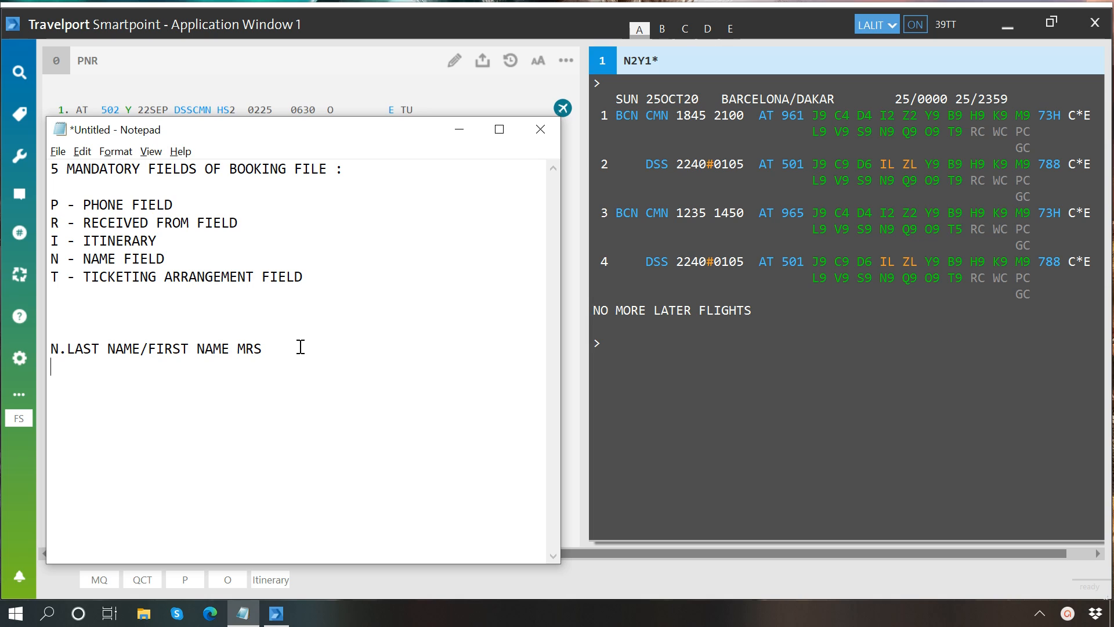
Add the child name format line N.LAST NAME/FIRST NAME*P-C09
type("N.")
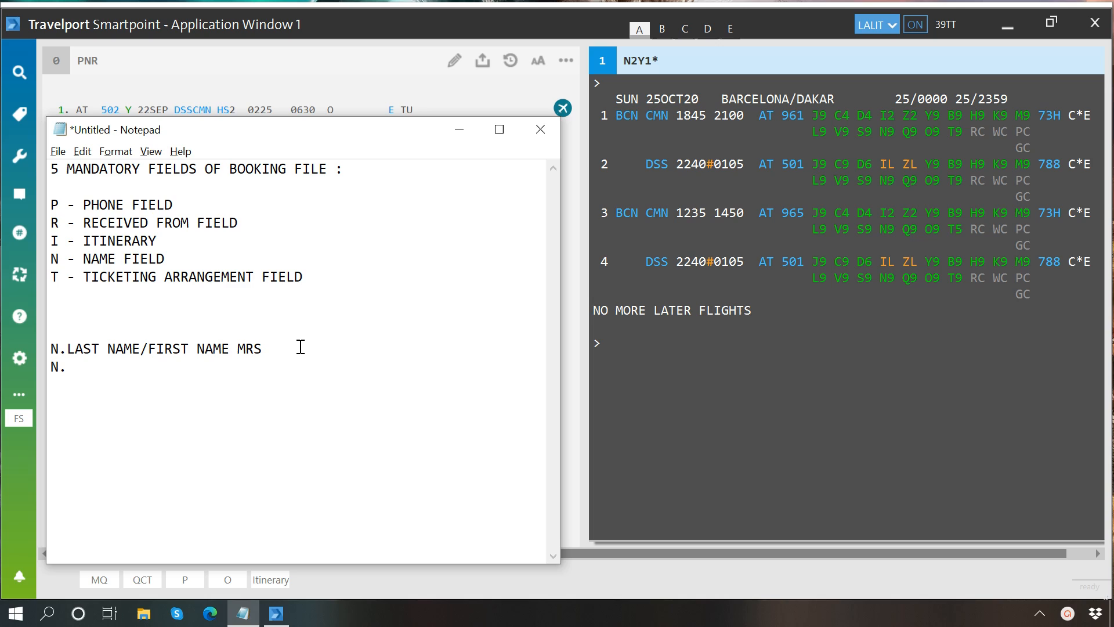
type("LAST")
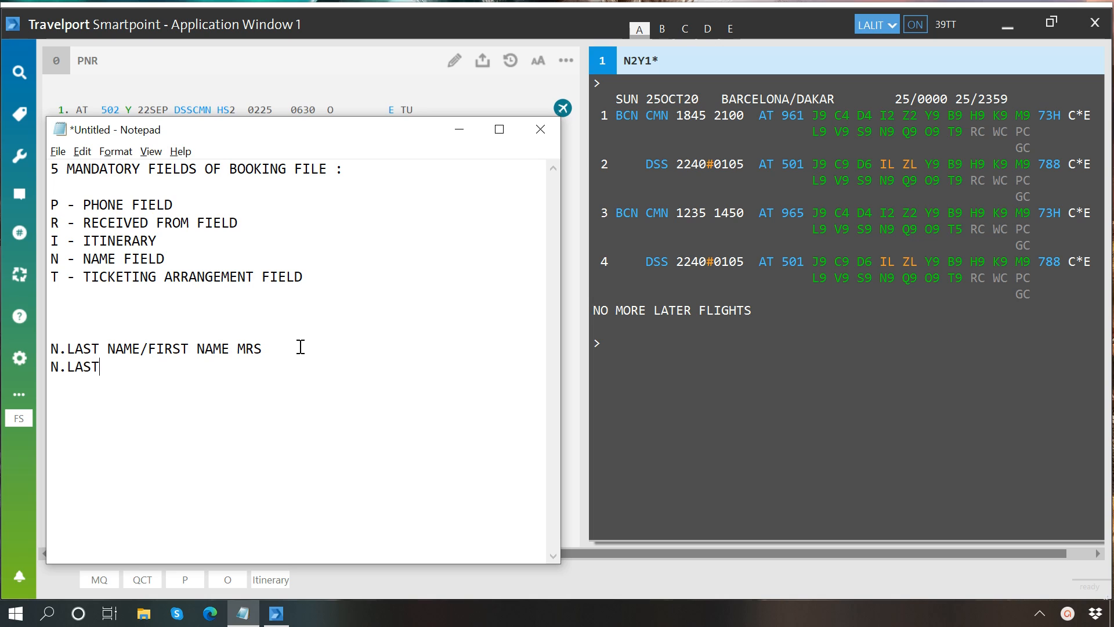
type("NAME/")
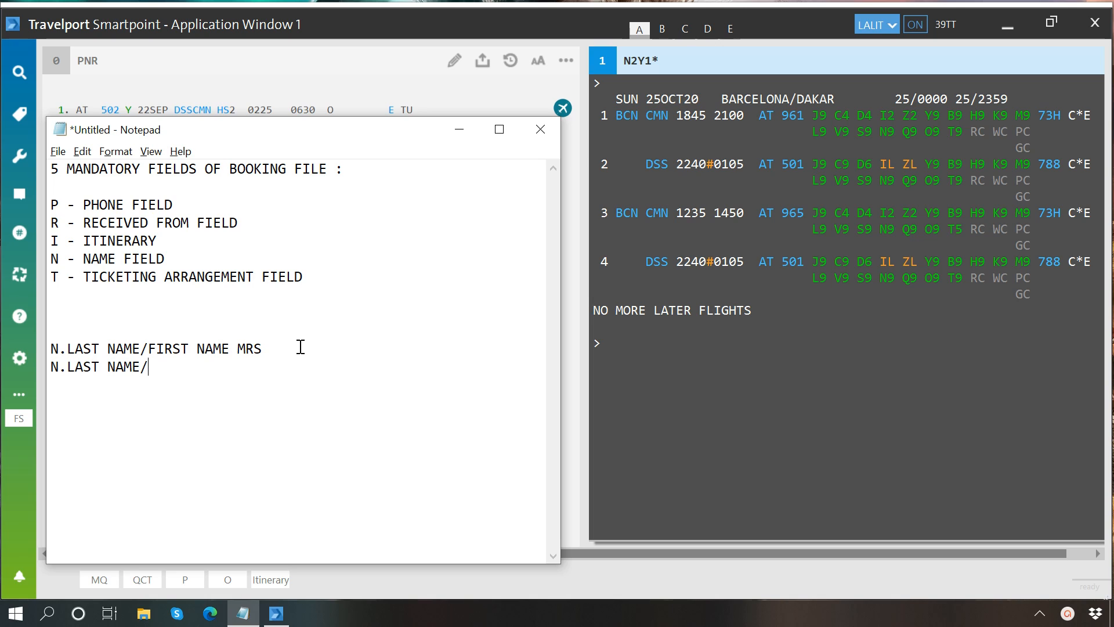
type("FIRST NA")
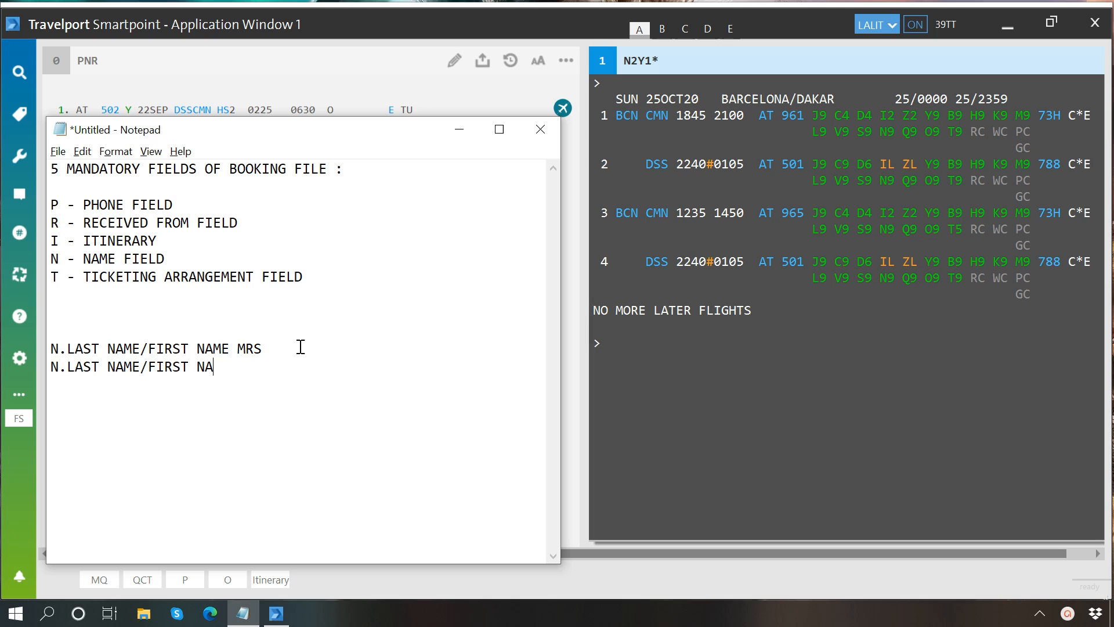
type("ME*")
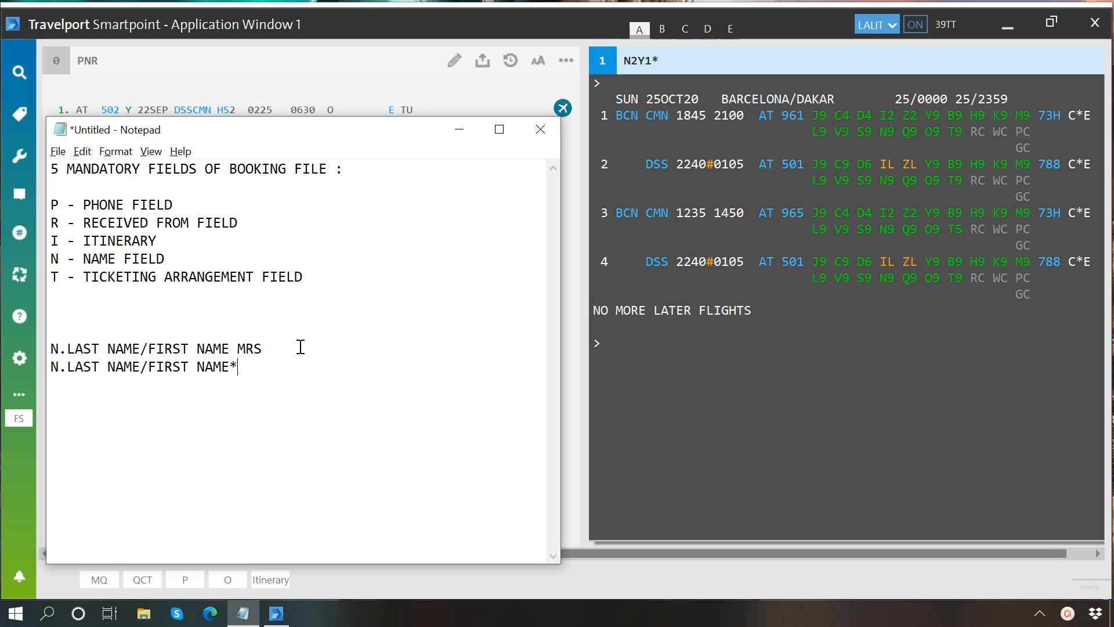
type("P")
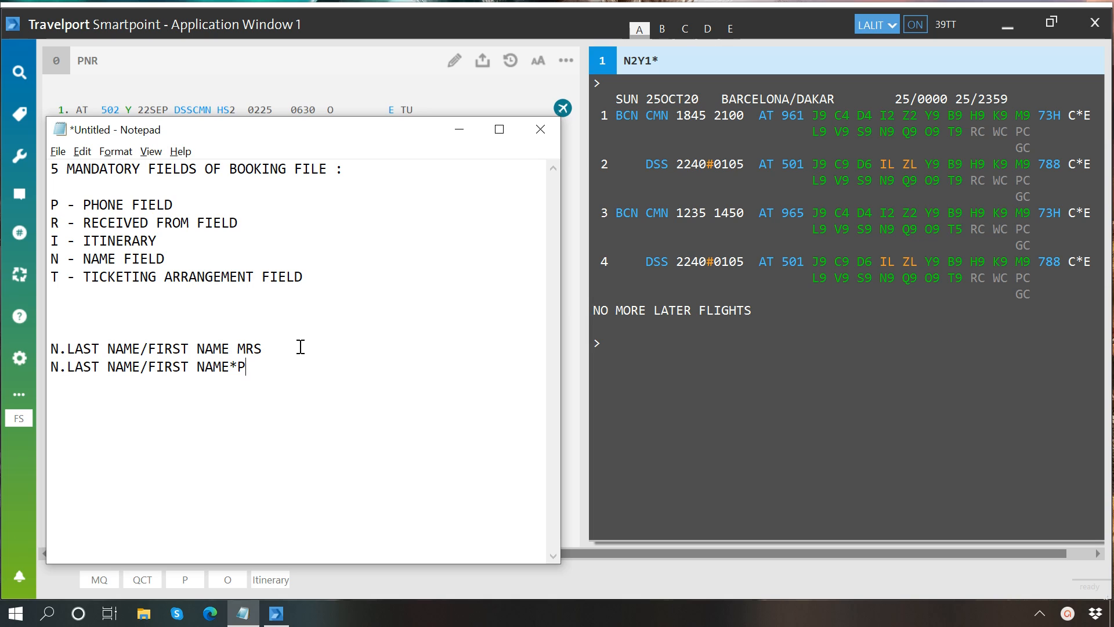
type("-C")
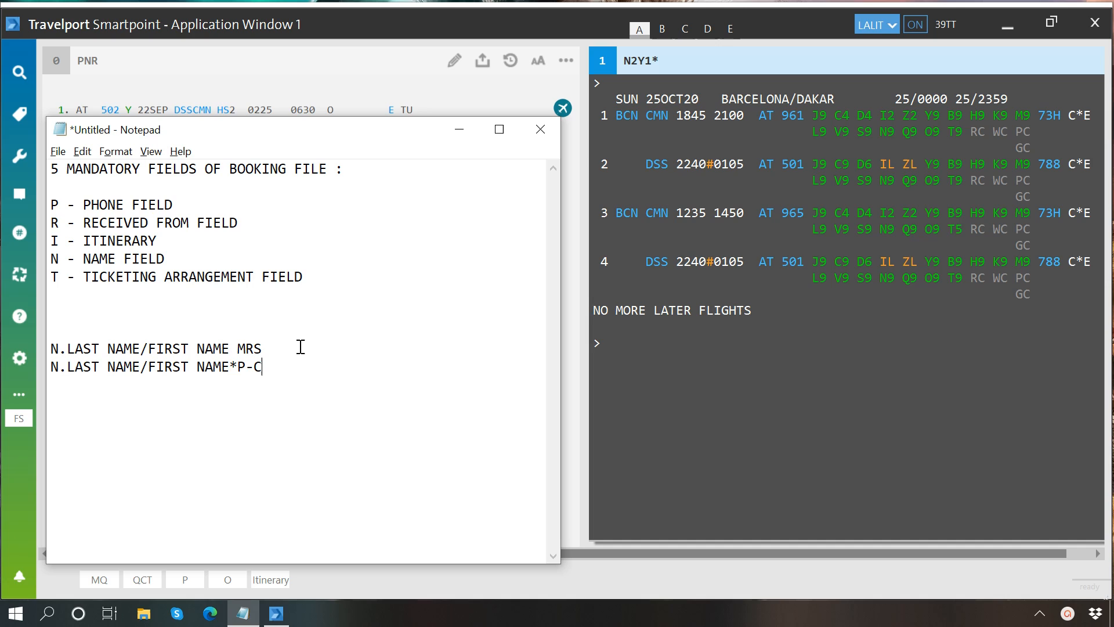
type("09")
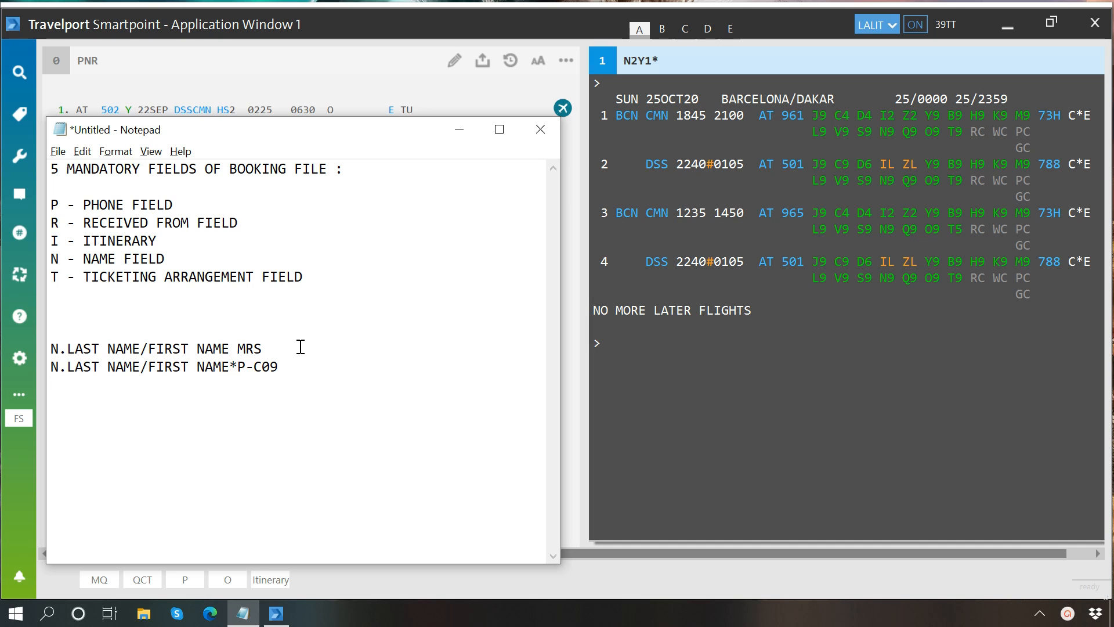
Add the infant name format line N.I/LAST NAME/FIRST NAME*DATE OF BIRTH
type("N.I")
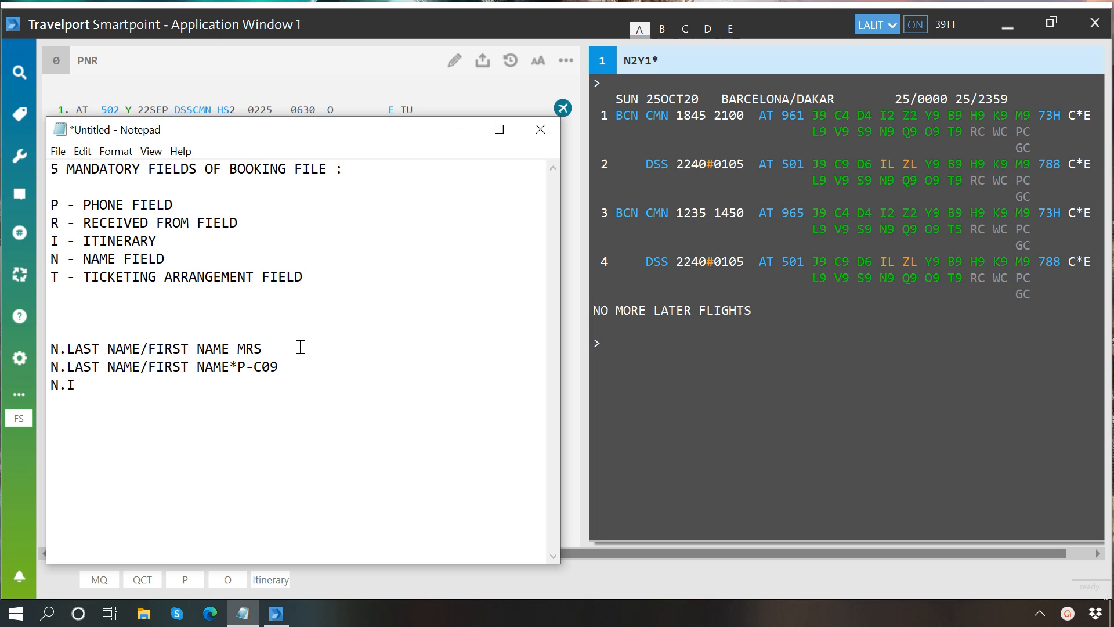
type("/")
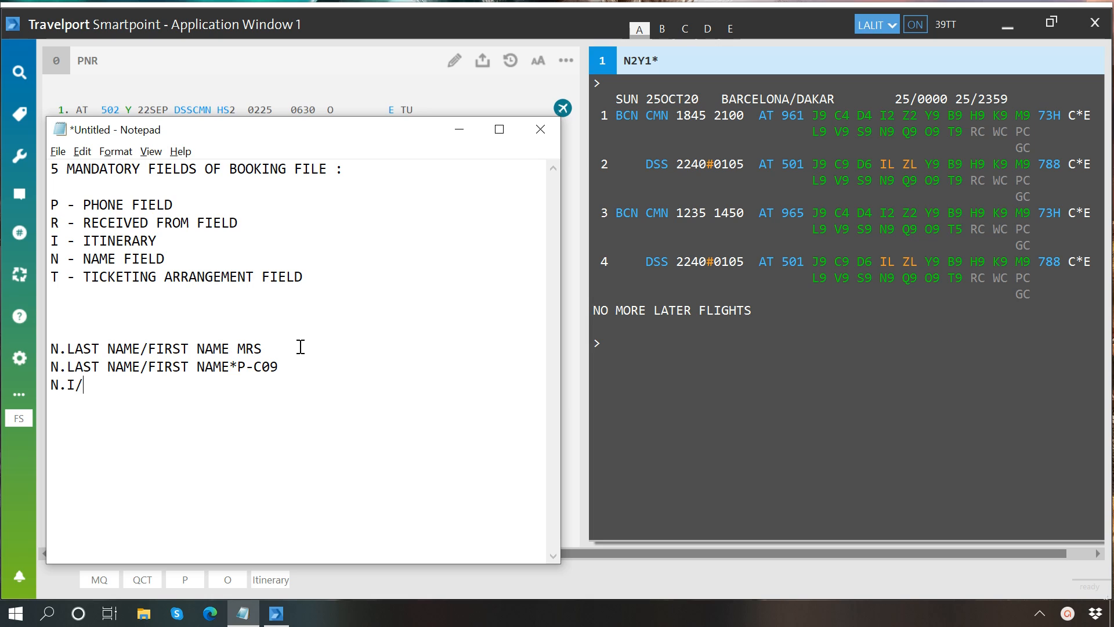
type("LAST N")
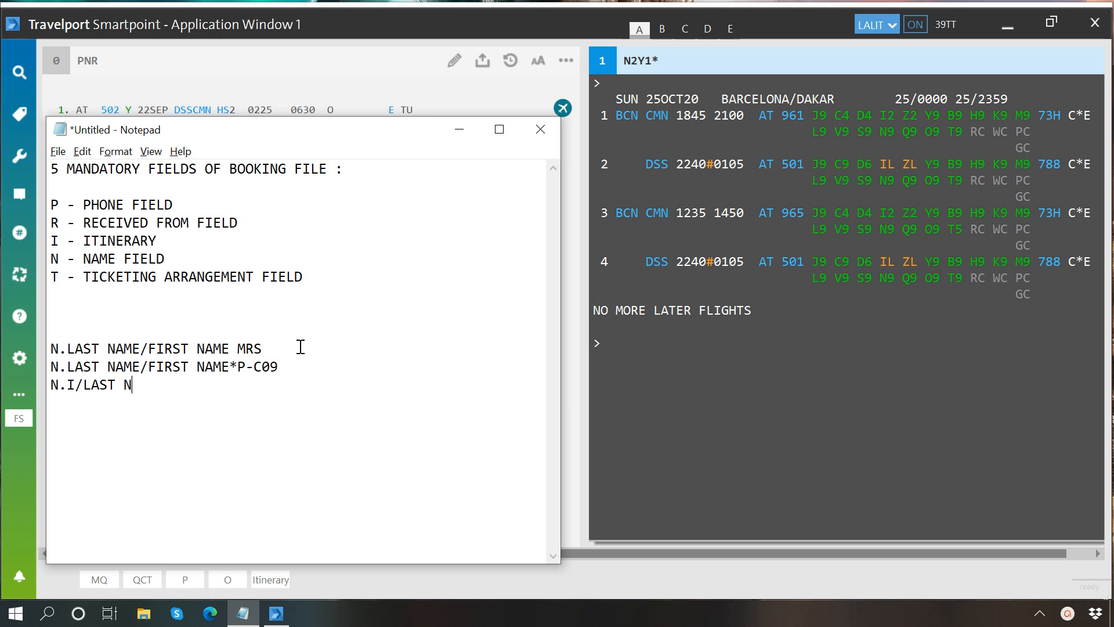
type("AME/")
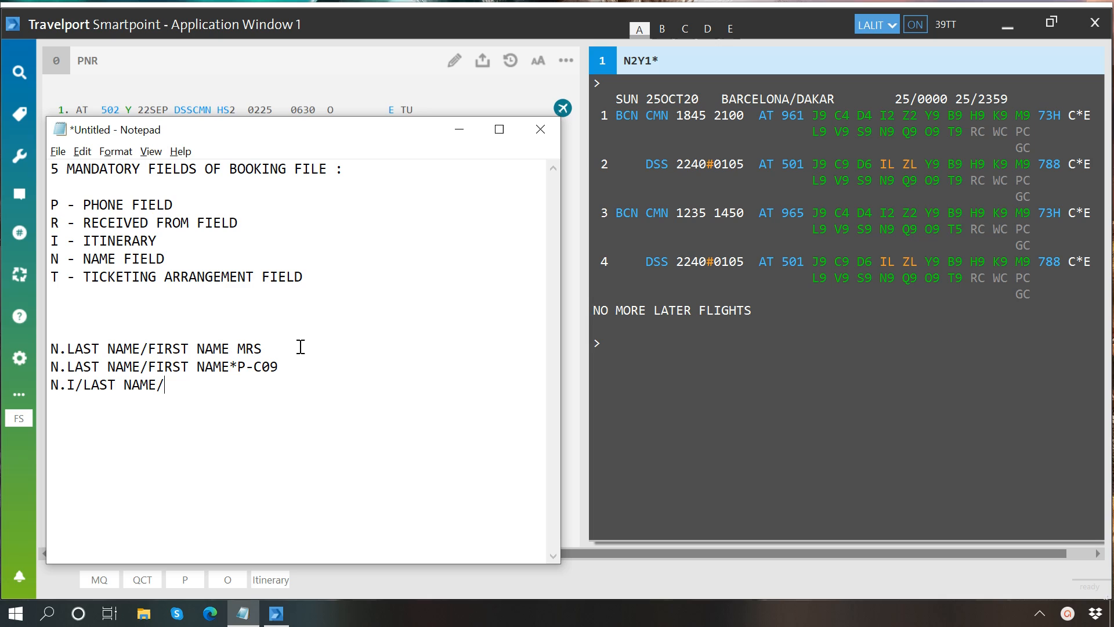
type("FIRST")
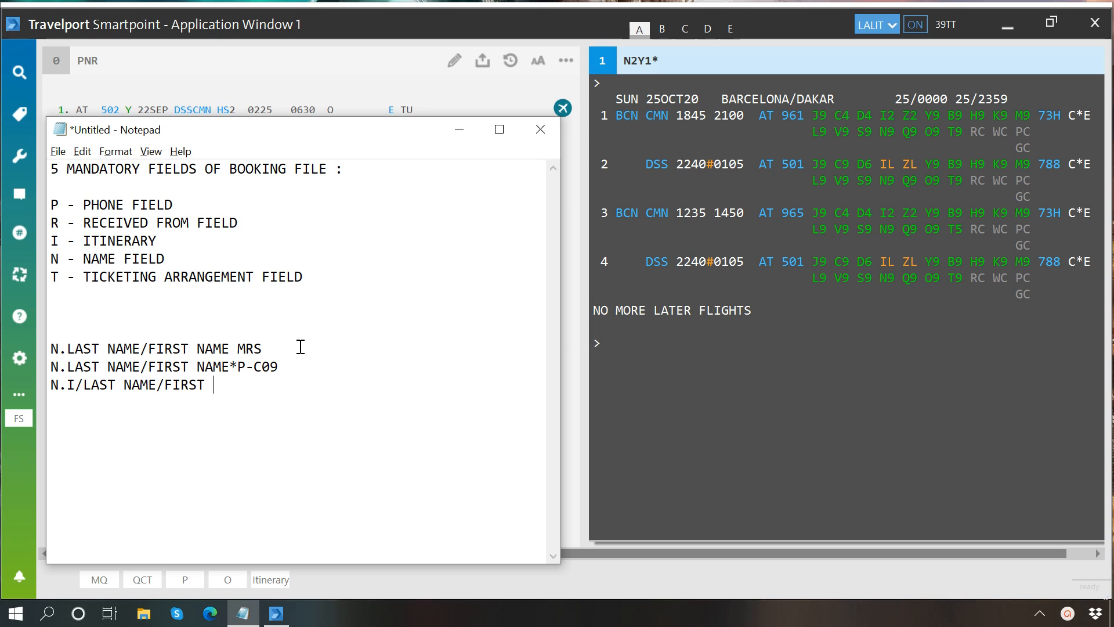
type("NAME*")
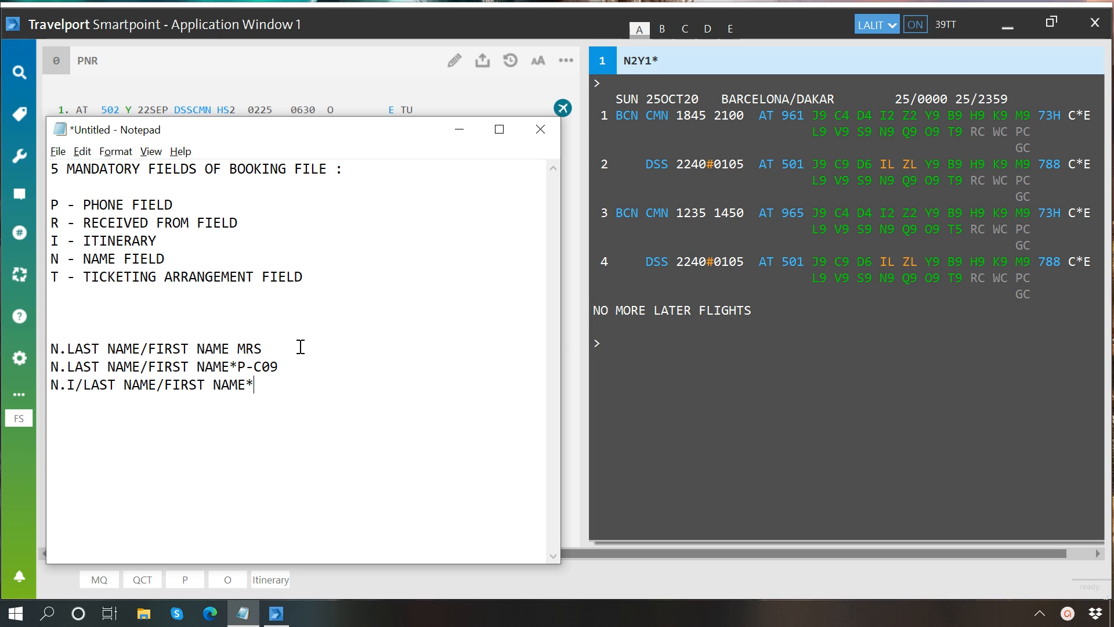
type("DATE")
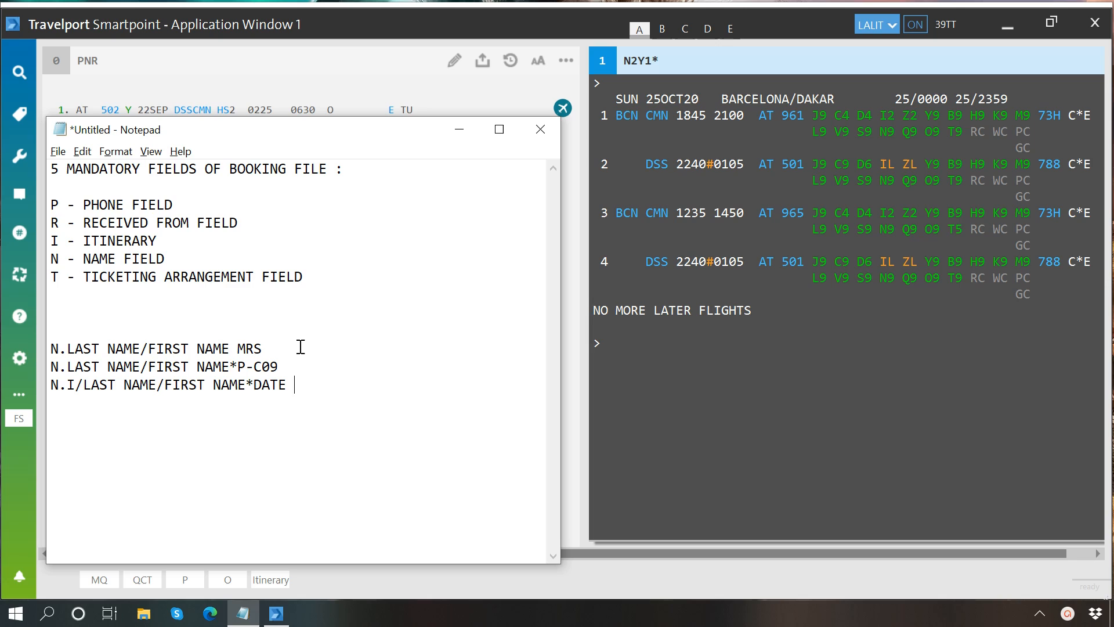
type("OF BIRTH")
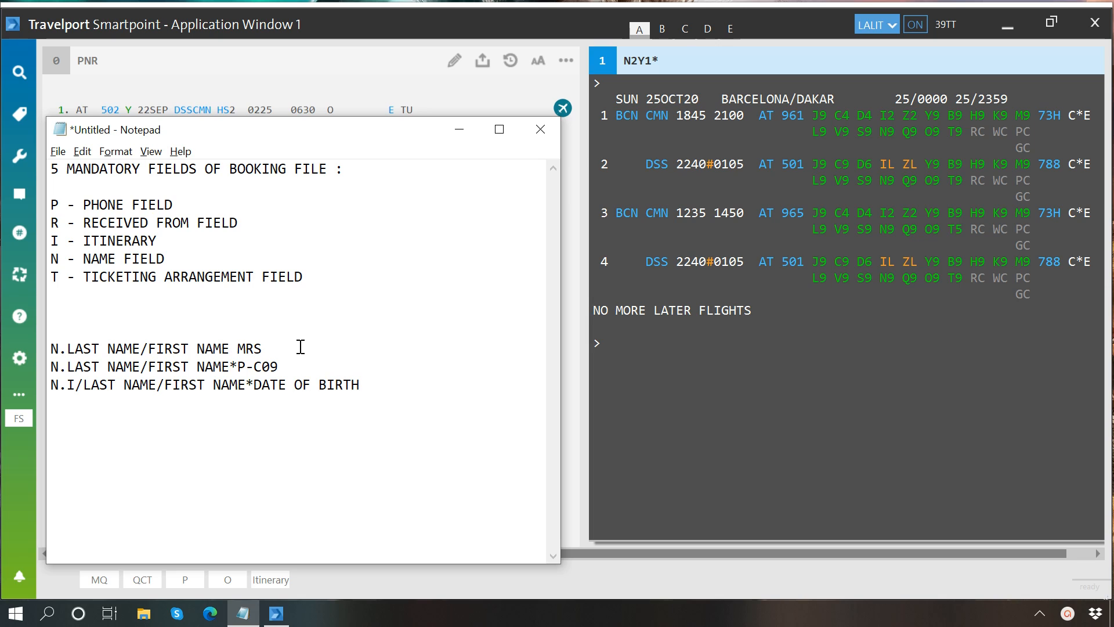
left_click(360, 384)
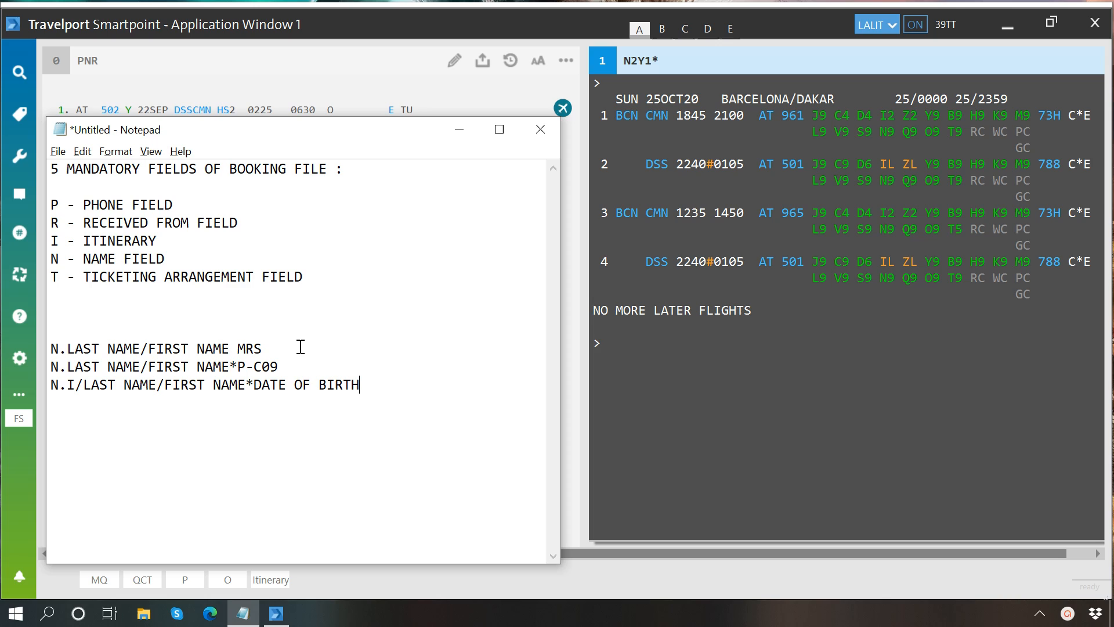
mouse_move(300, 346)
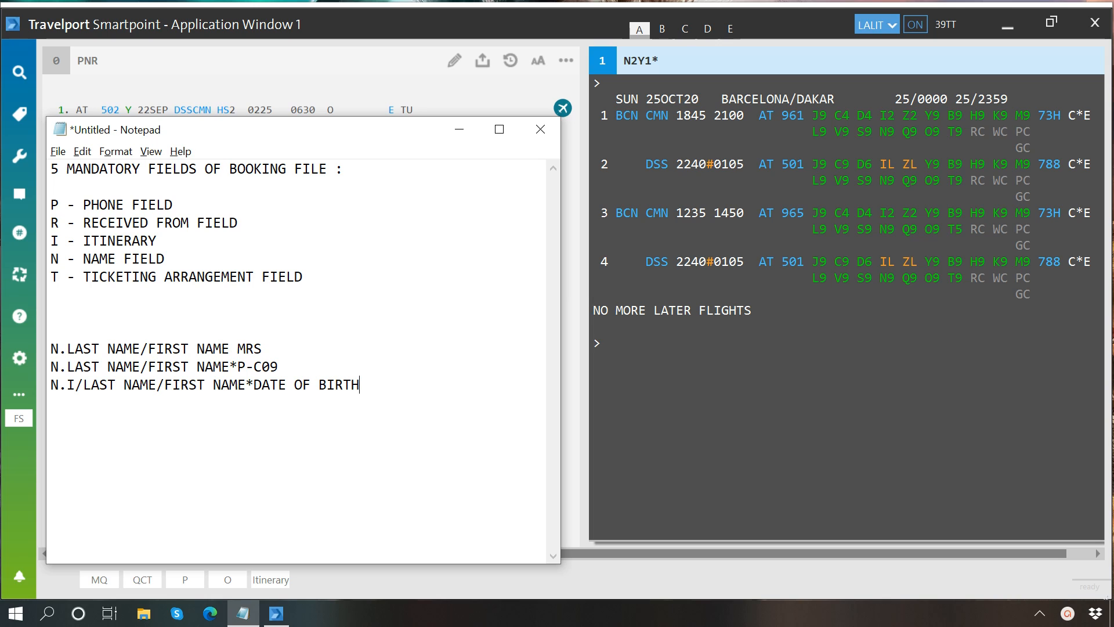
left_click(539, 130)
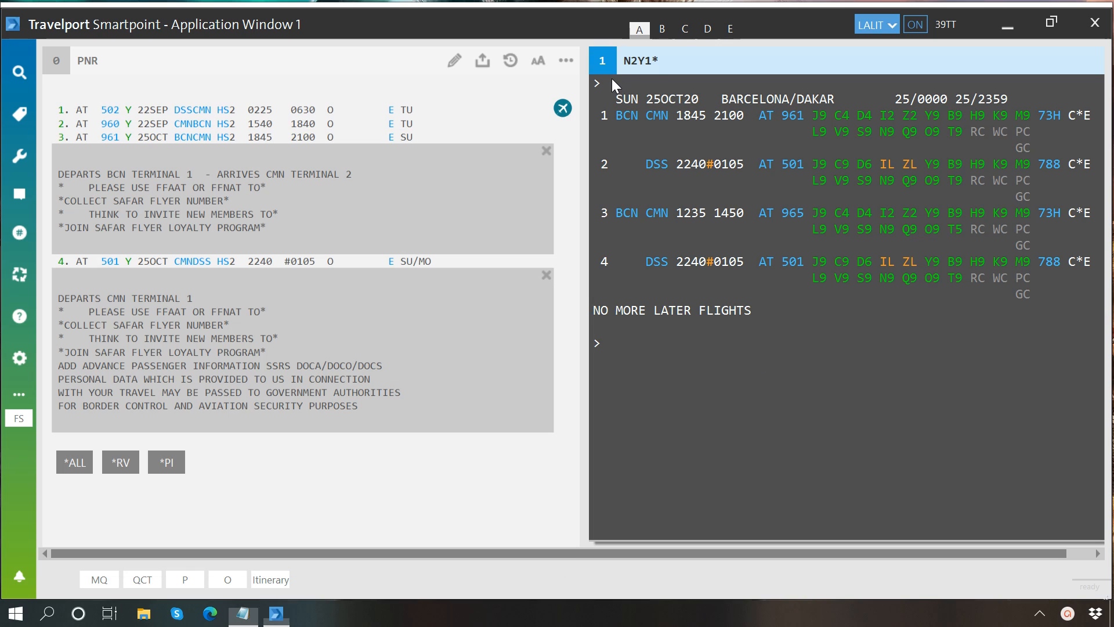
type("N")
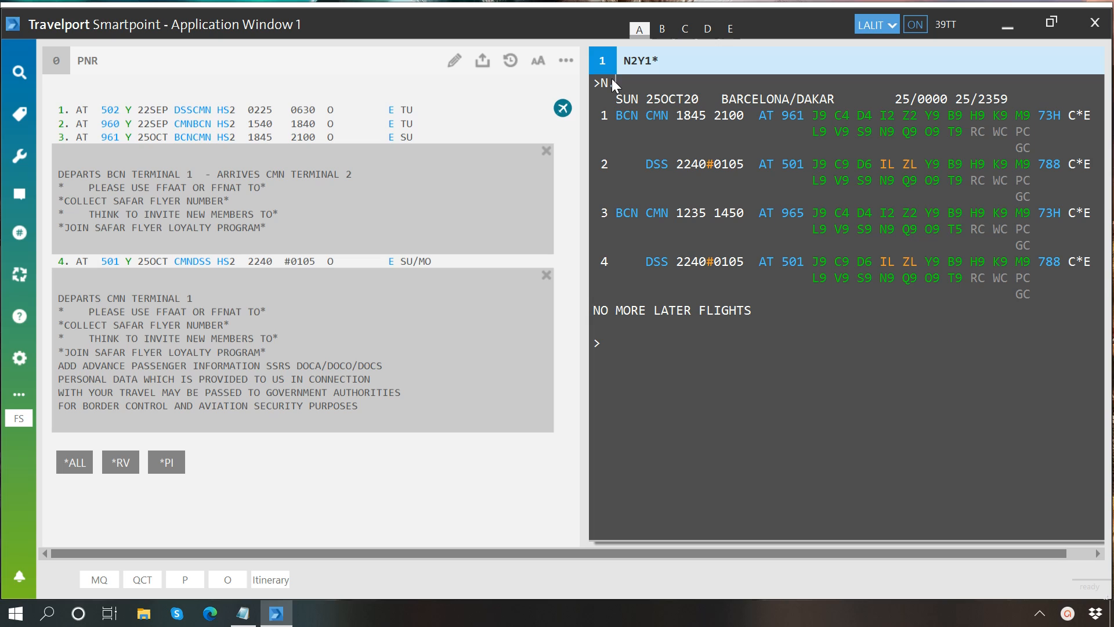
type("MANGHANI/LALIT")
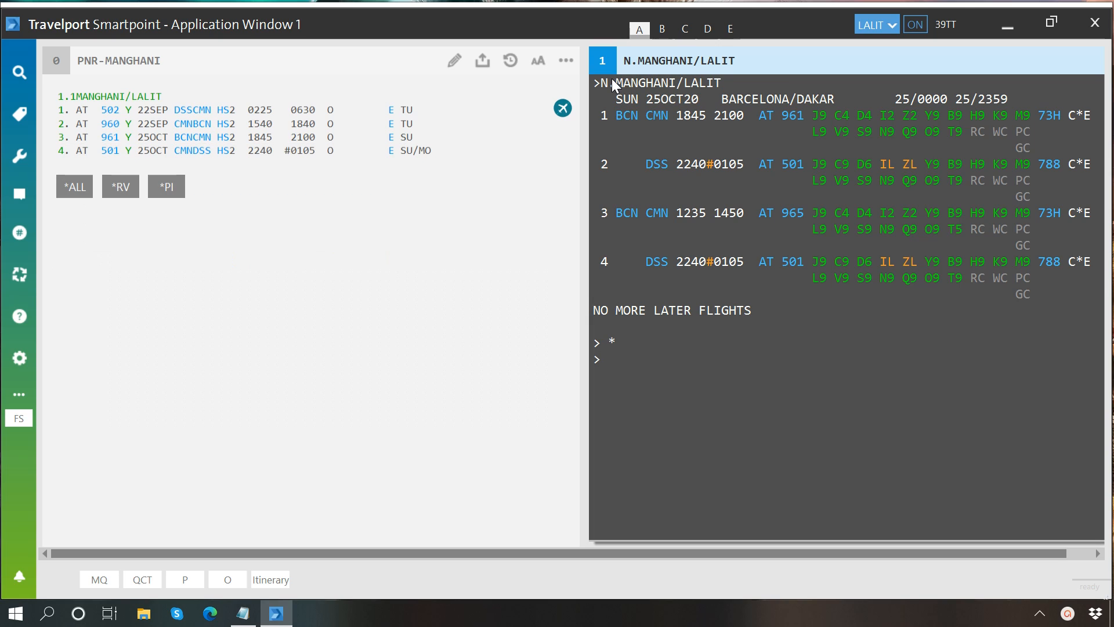
type("N.")
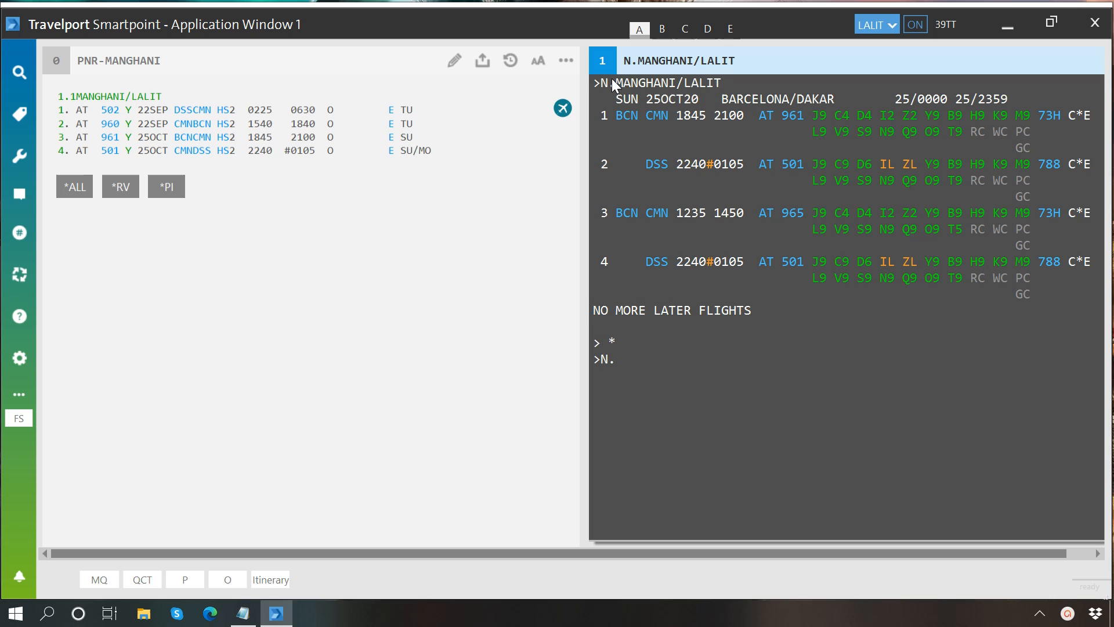
type("SMI")
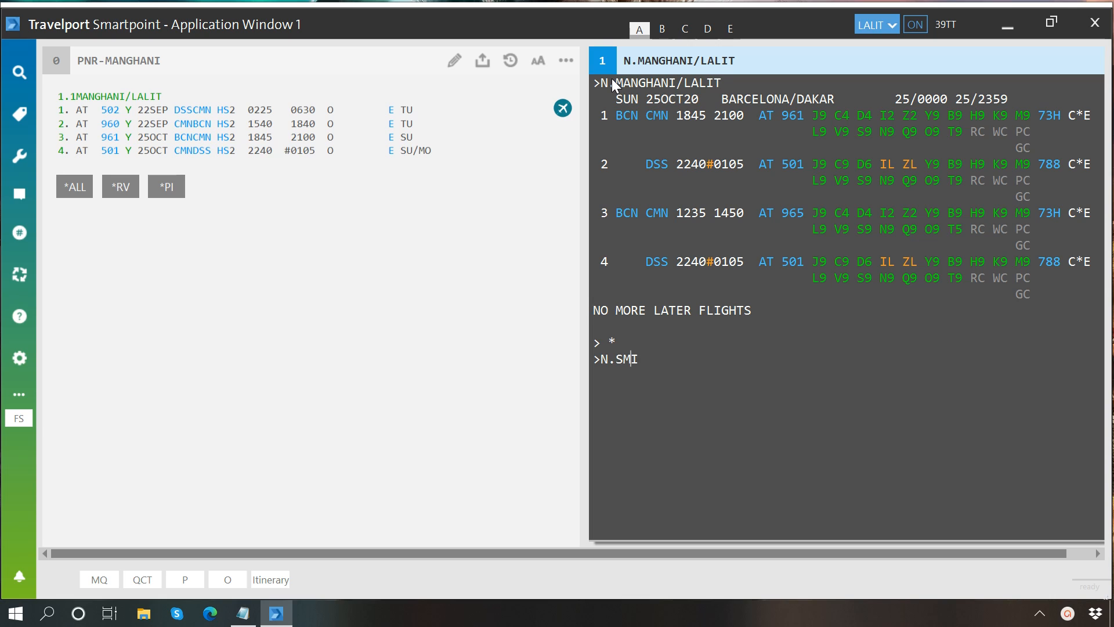
type("TH/JAME")
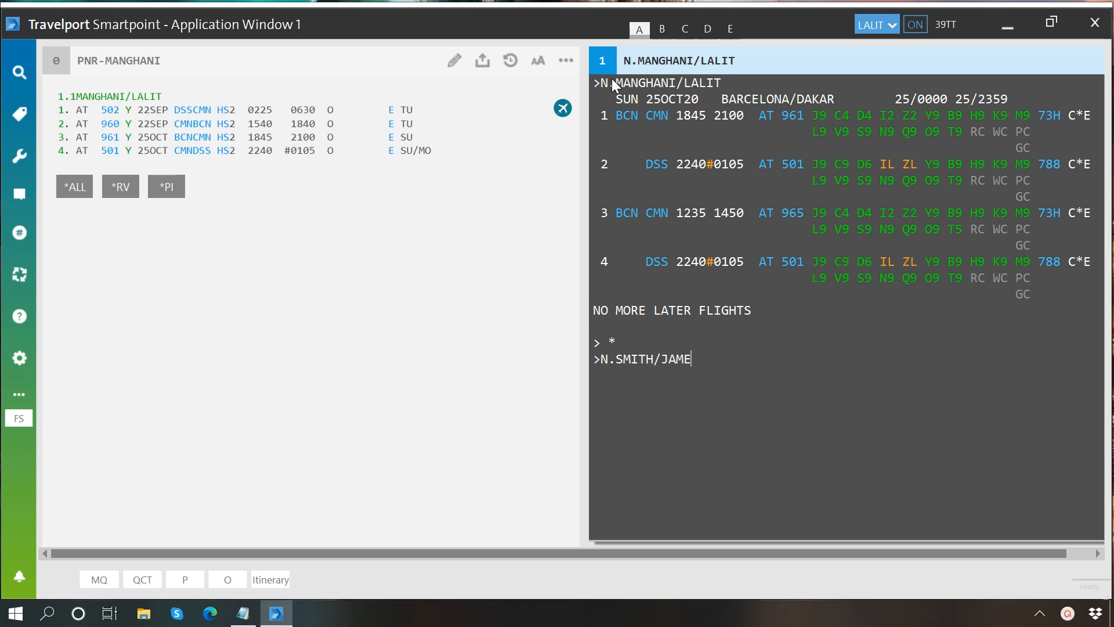
type("S*P")
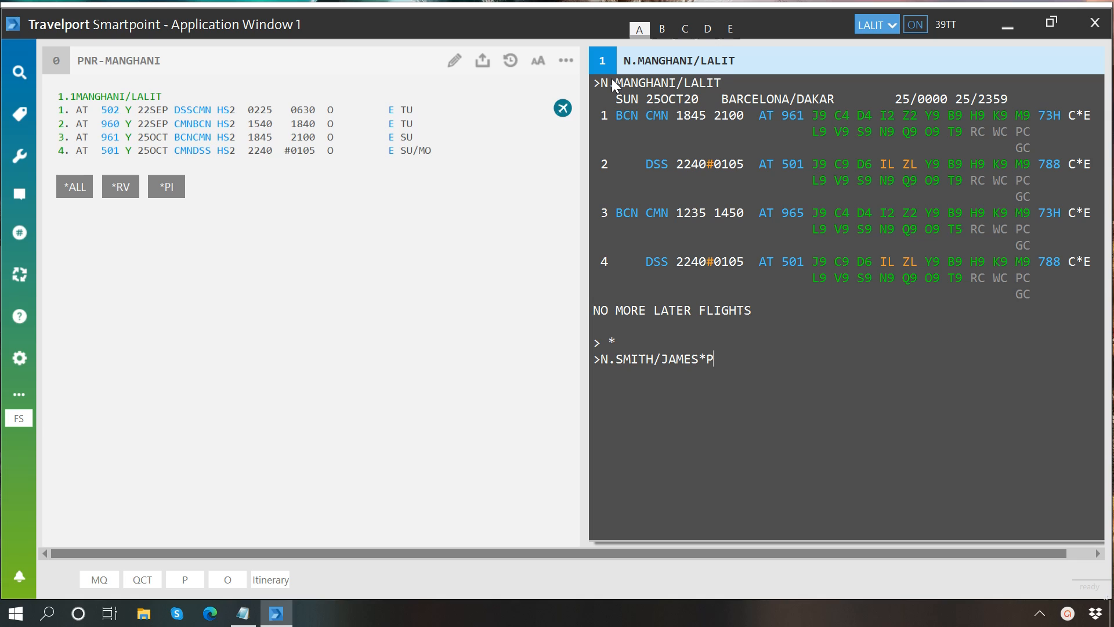
type("-C08")
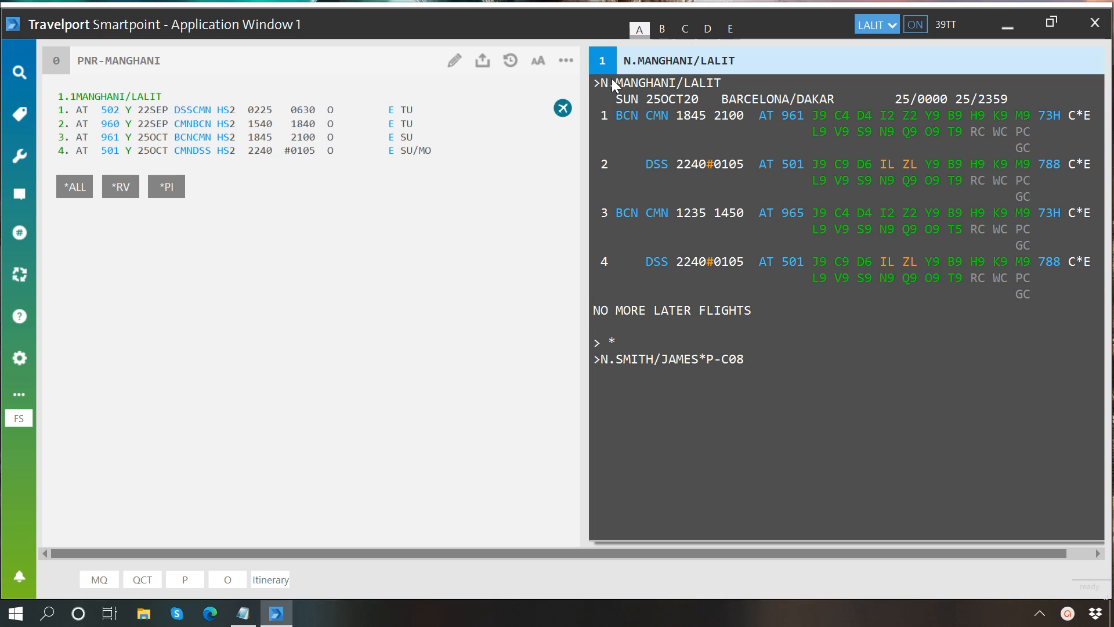
key("Return")
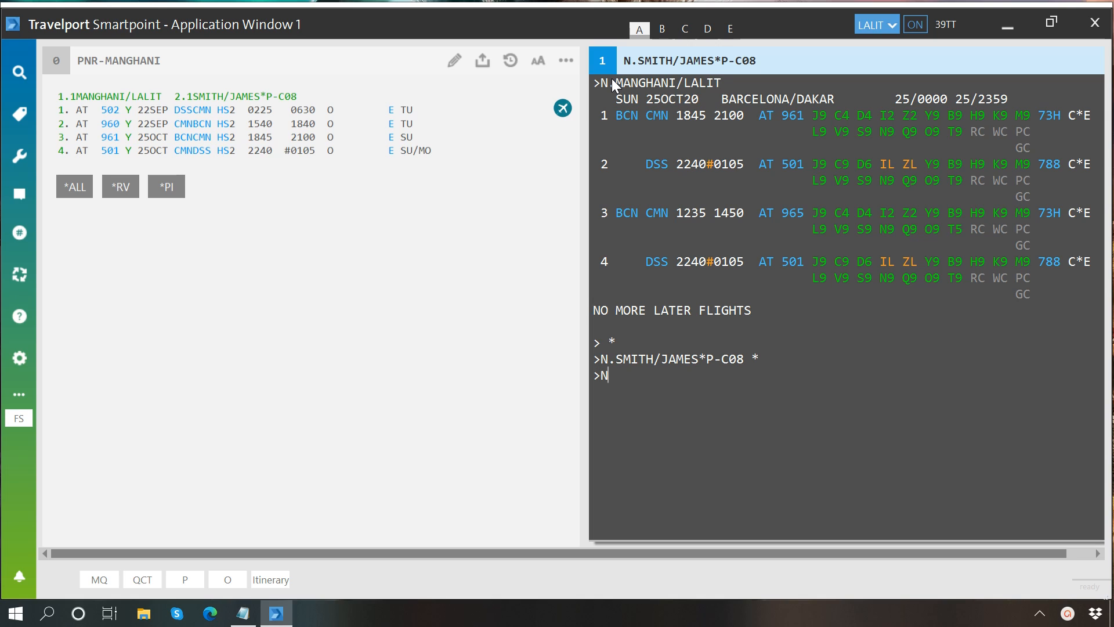
Enter the infant passenger N.I/SMITH/MARY*20JAN20
type(".I")
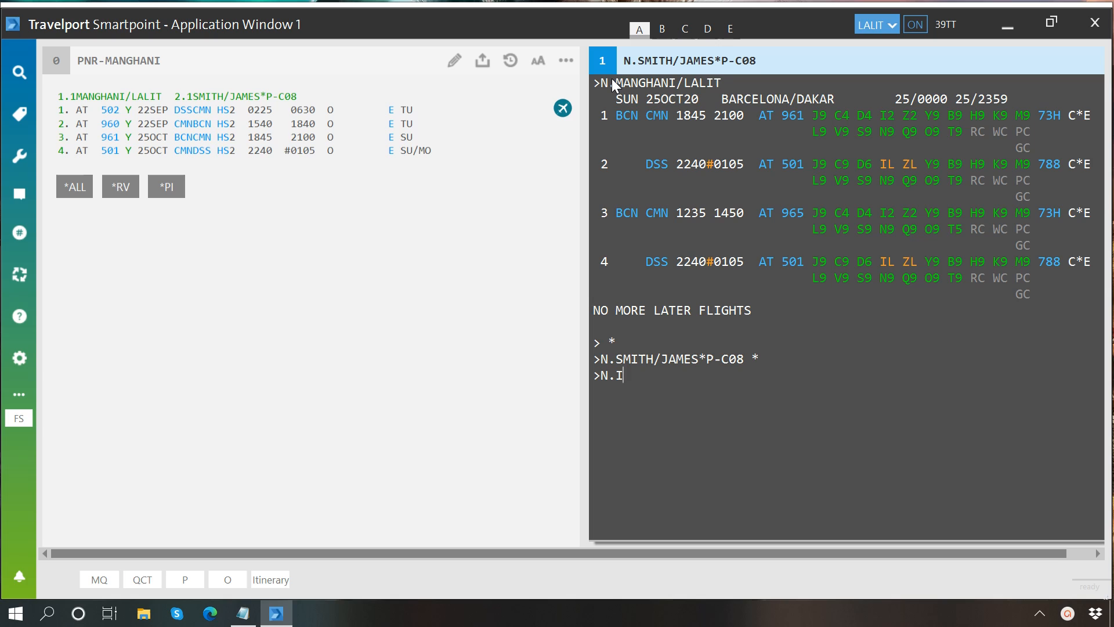
type("/SM")
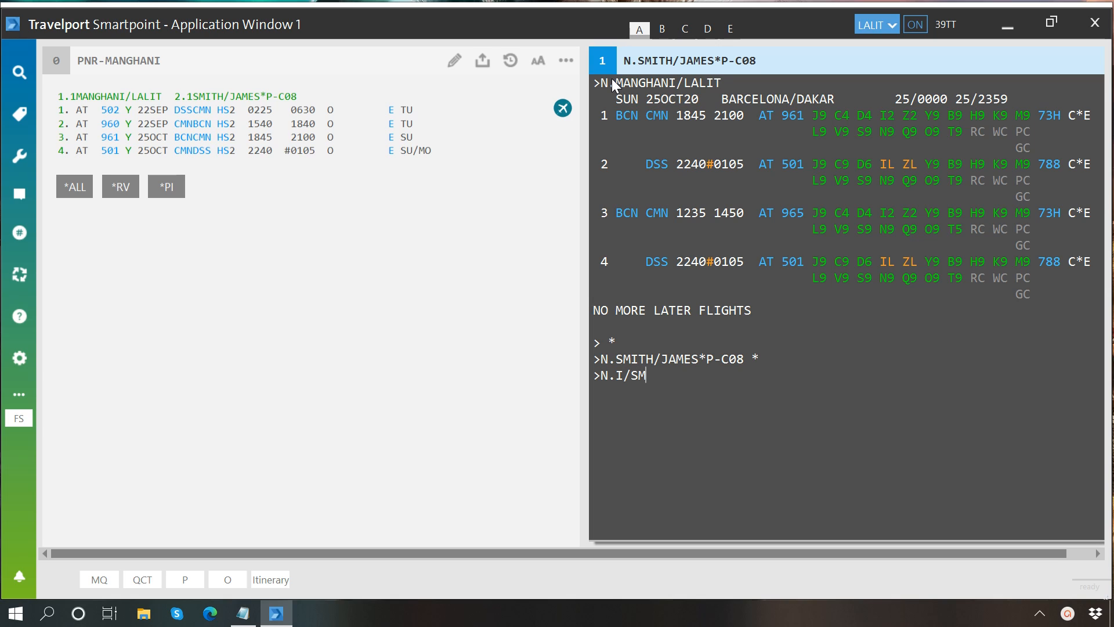
type("ITH")
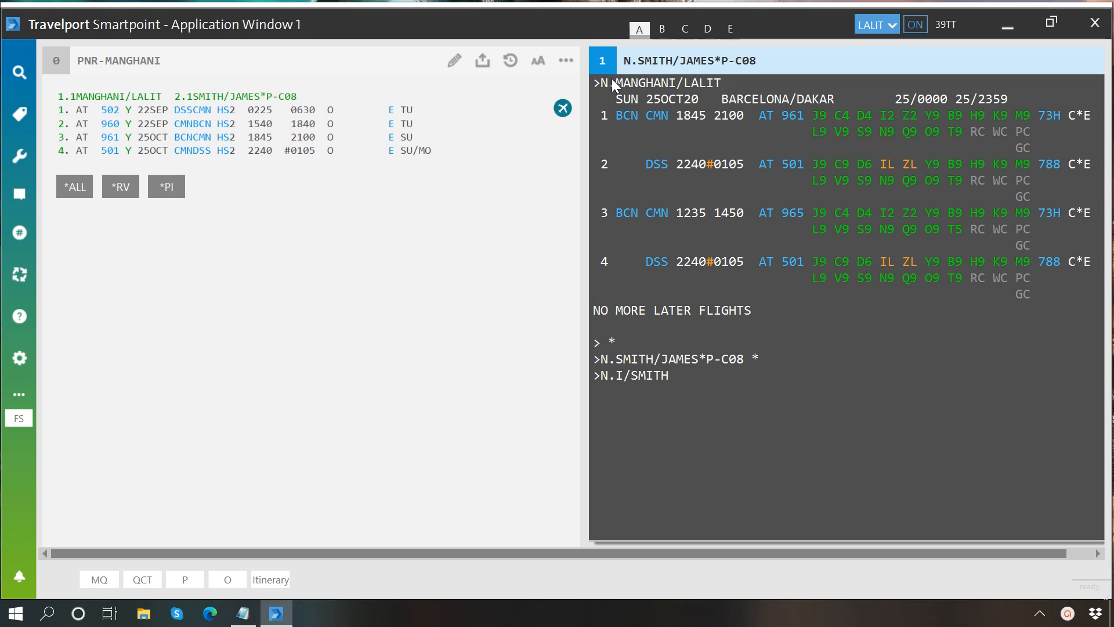
type("/MARY")
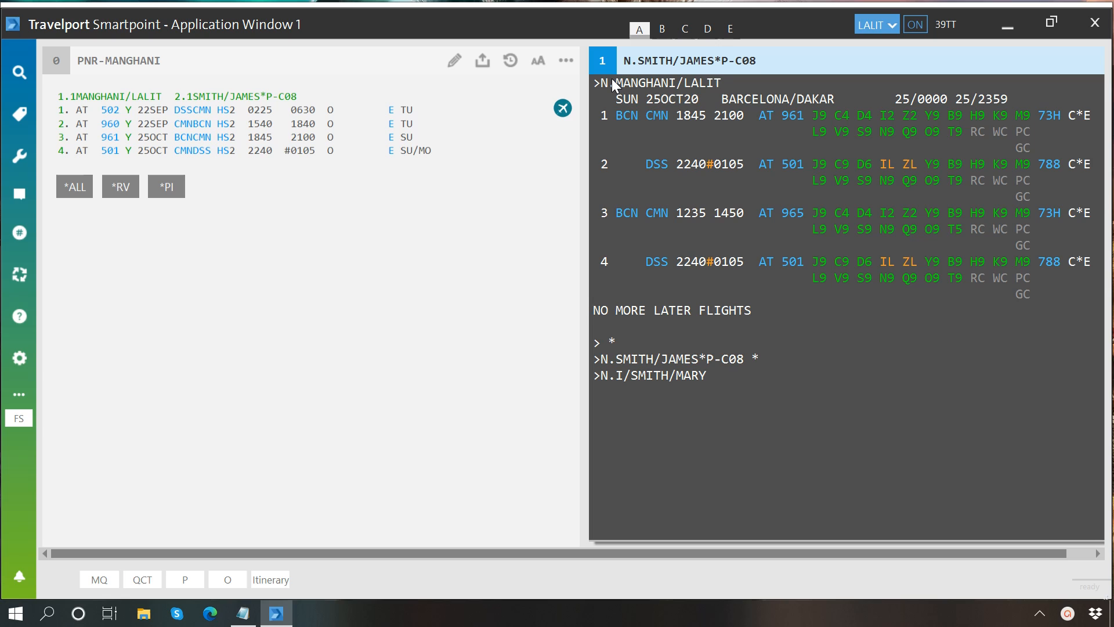
type("*20")
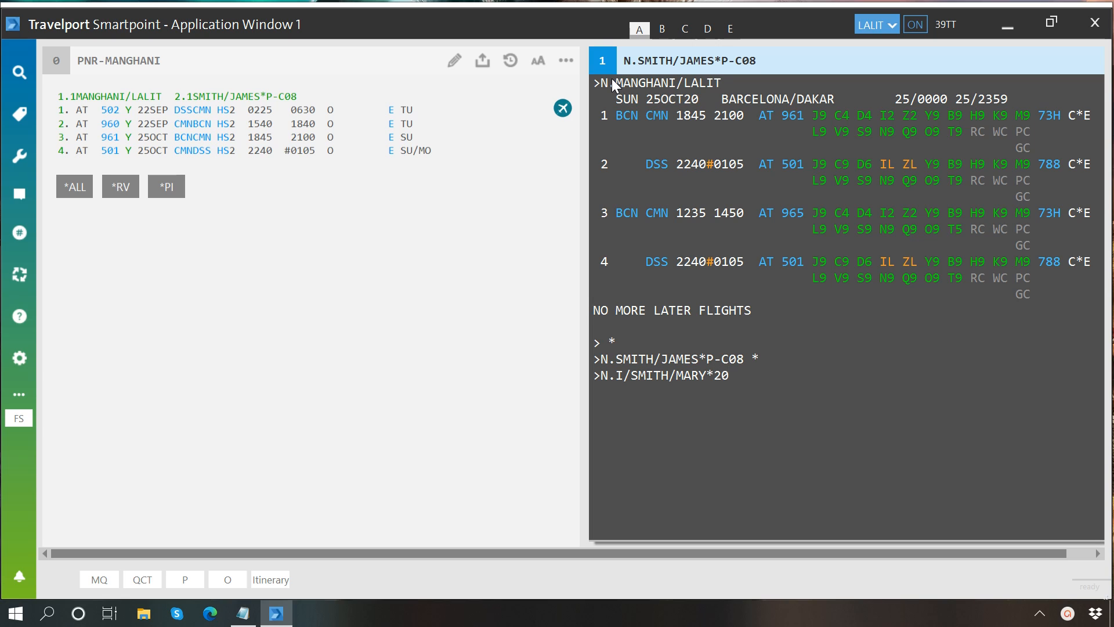
type("JAN")
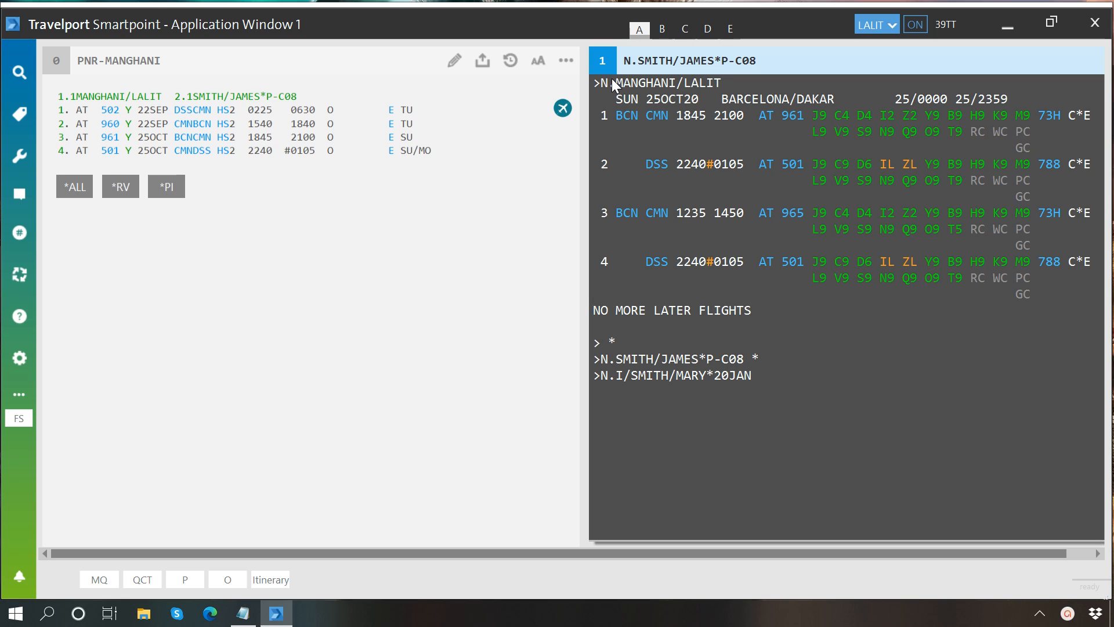
key("Return")
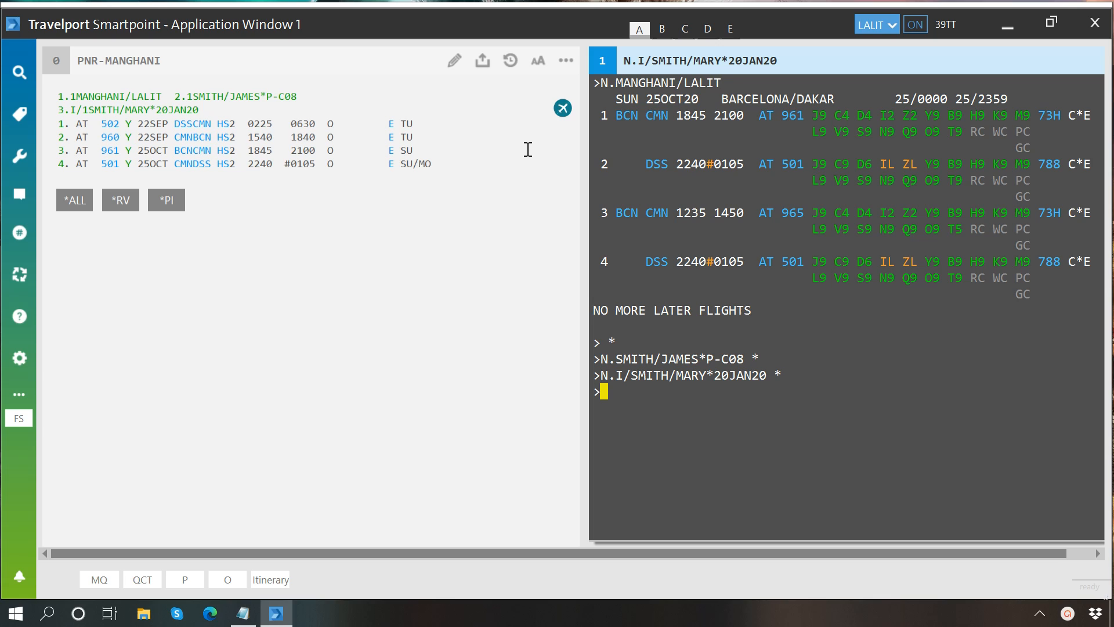
mouse_move(130, 92)
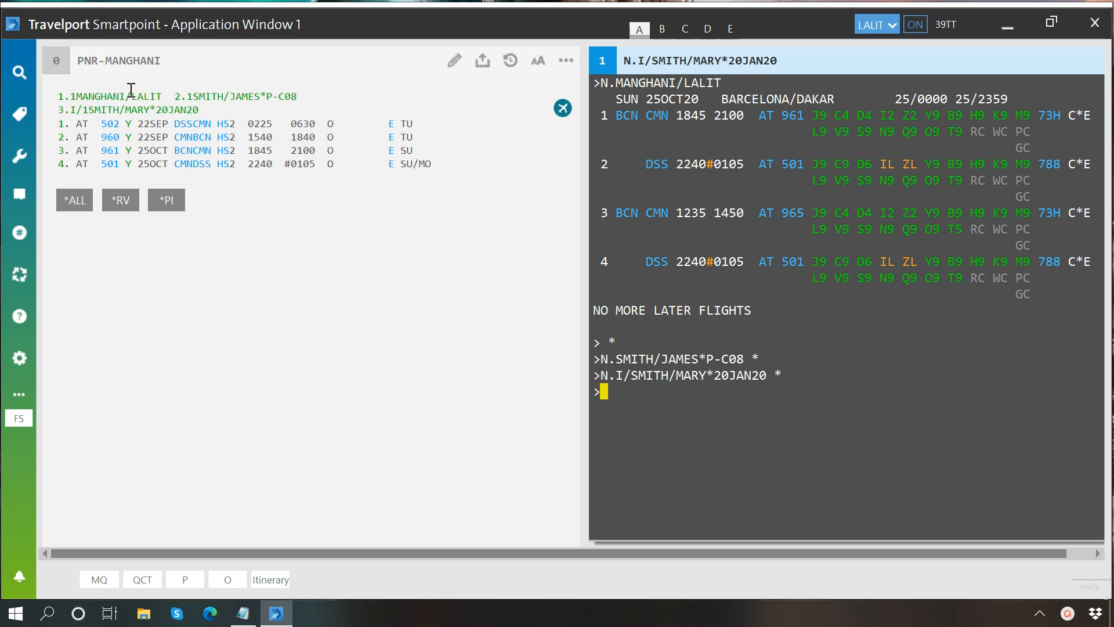
mouse_move(220, 77)
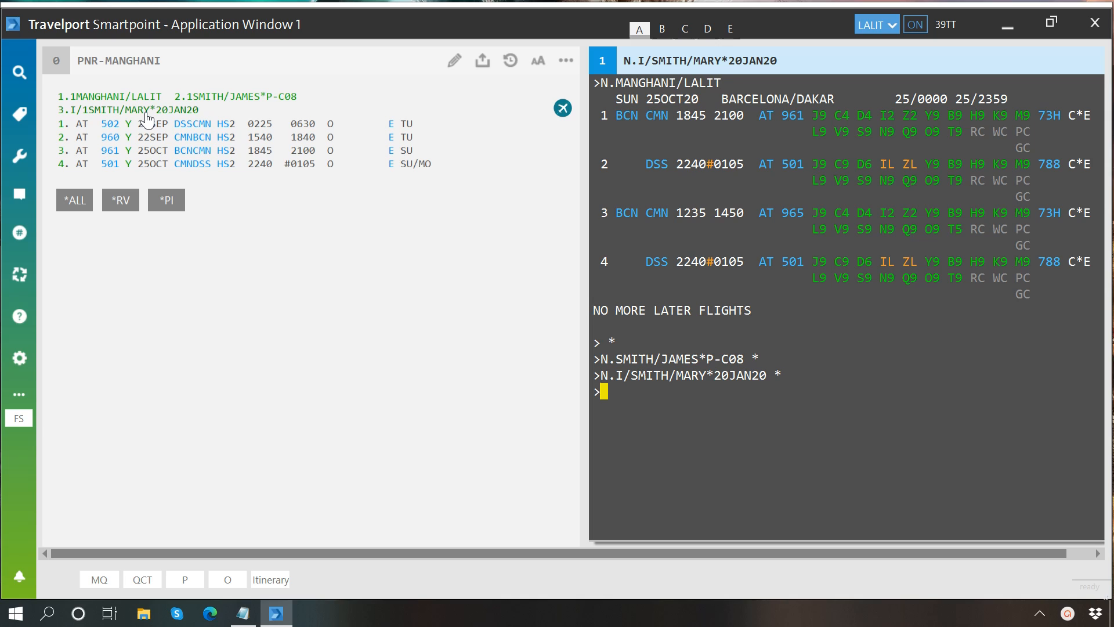
mouse_move(700, 441)
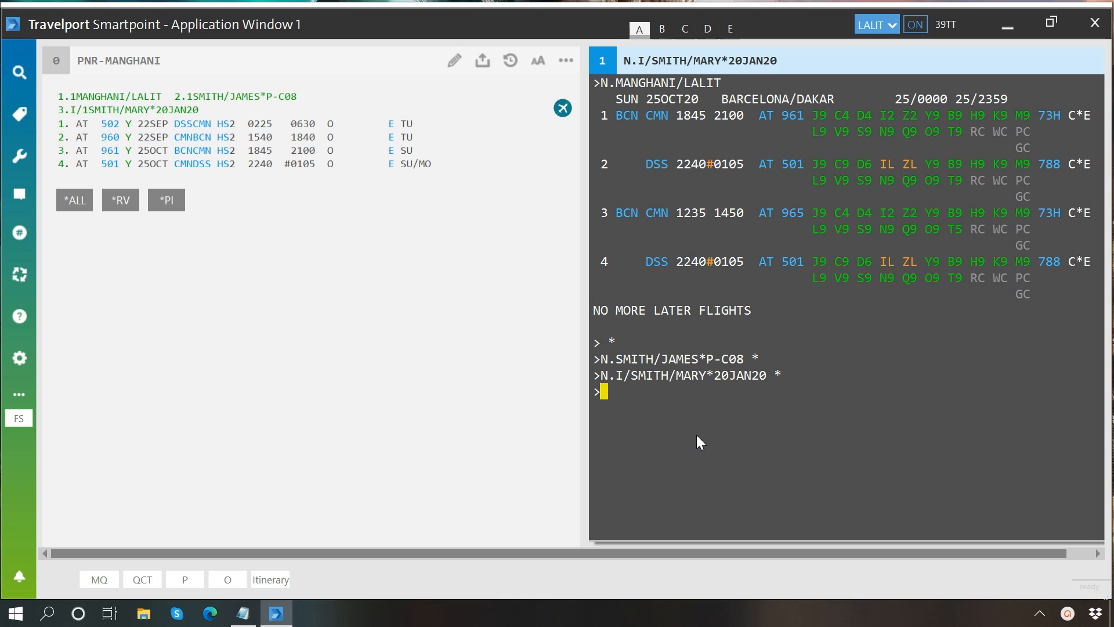
mouse_move(670, 415)
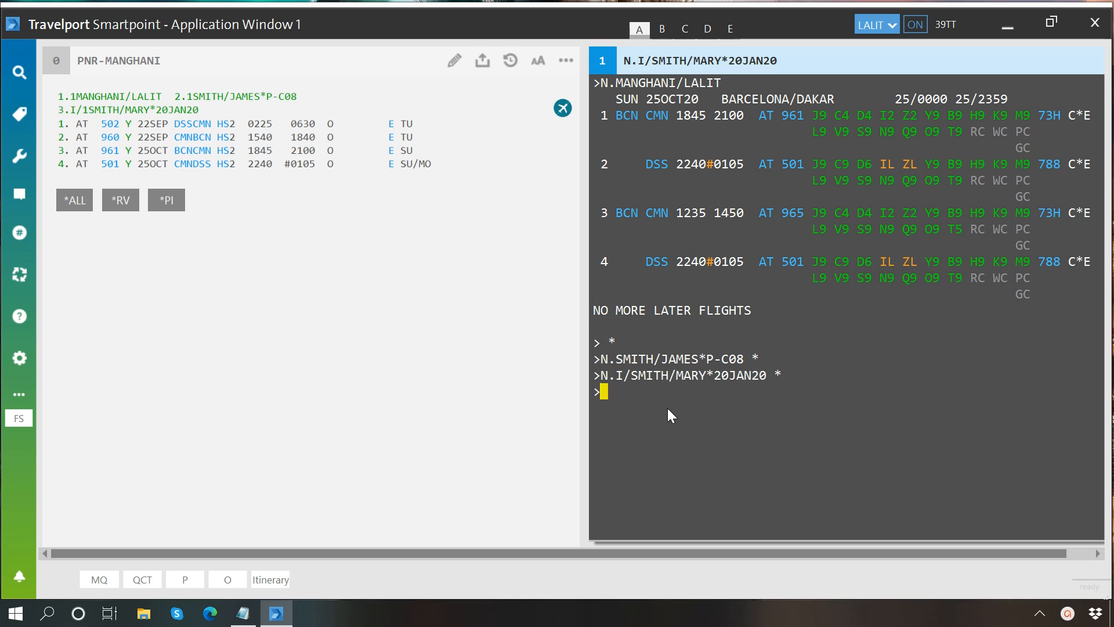
mouse_move(767, 366)
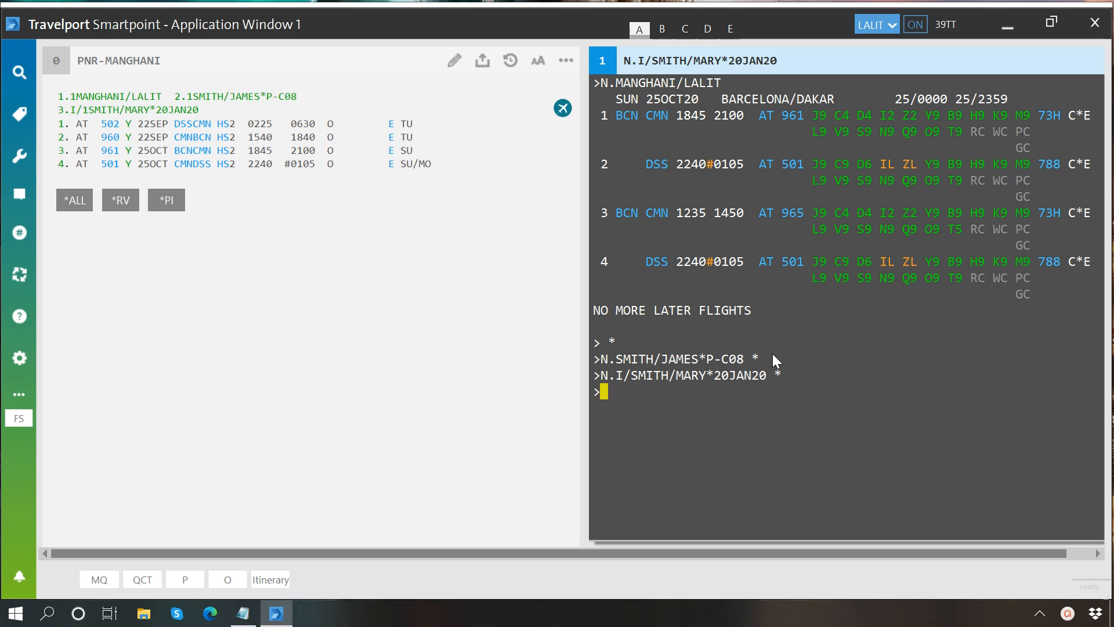
mouse_move(760, 373)
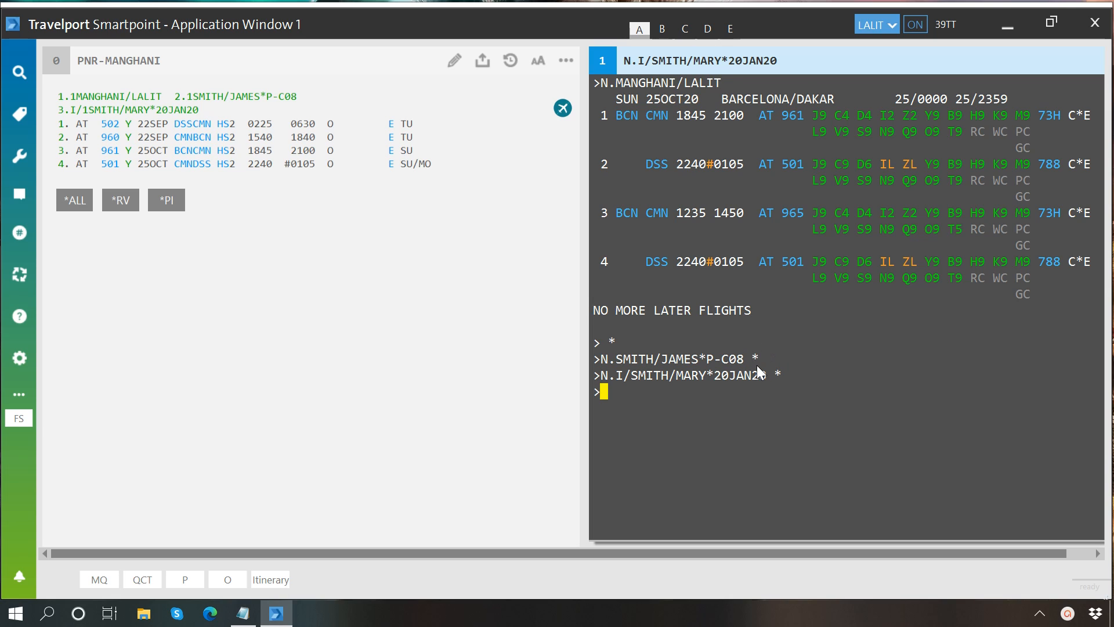
mouse_move(741, 367)
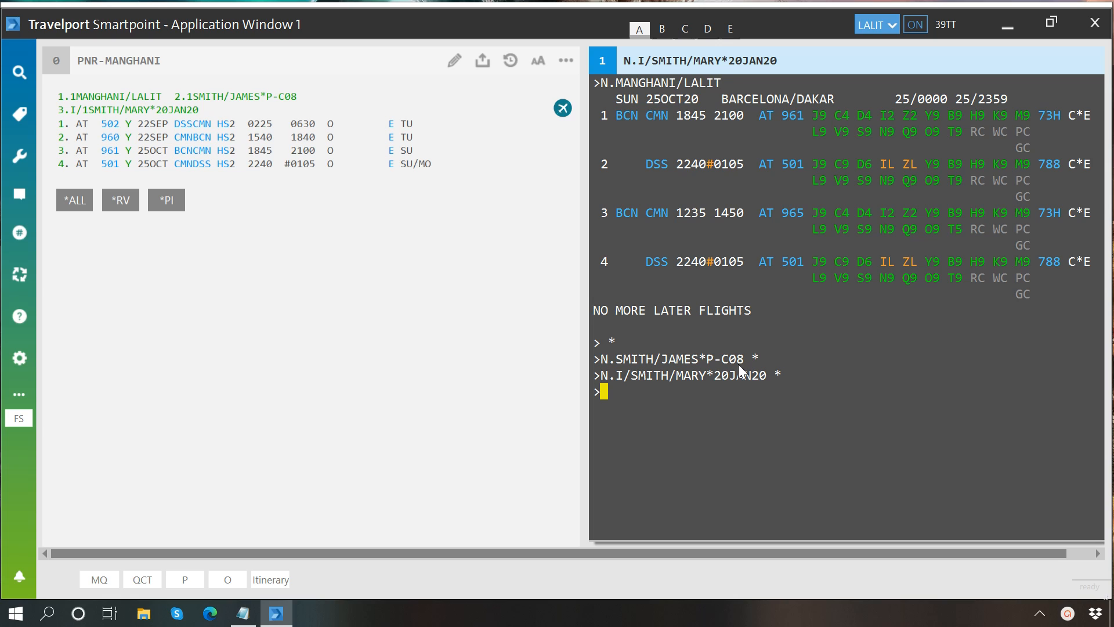
mouse_move(135, 141)
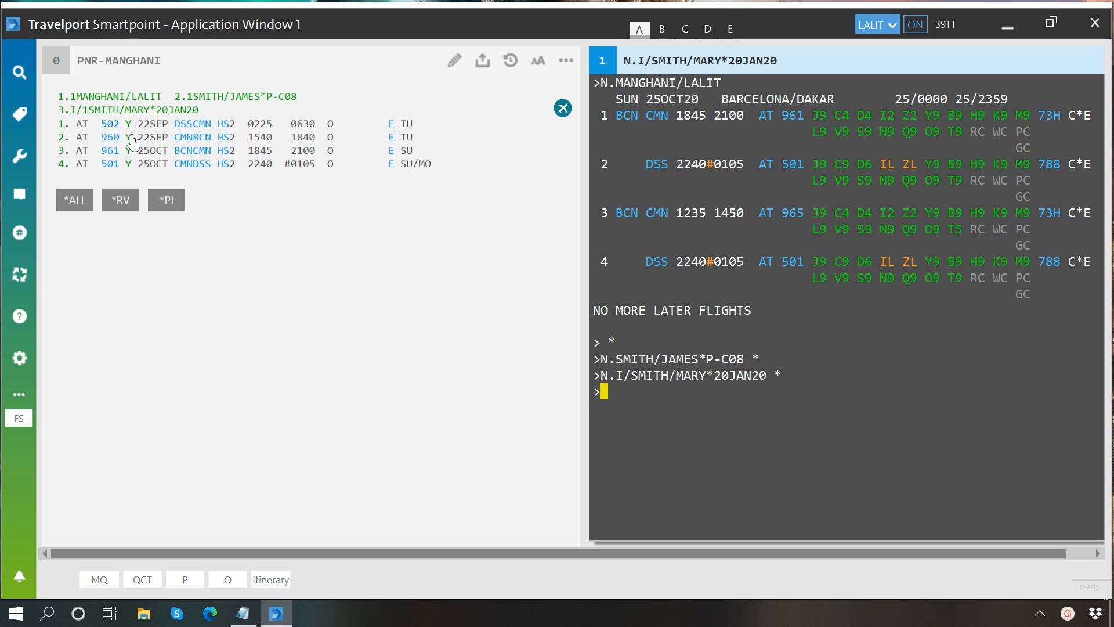
mouse_move(153, 124)
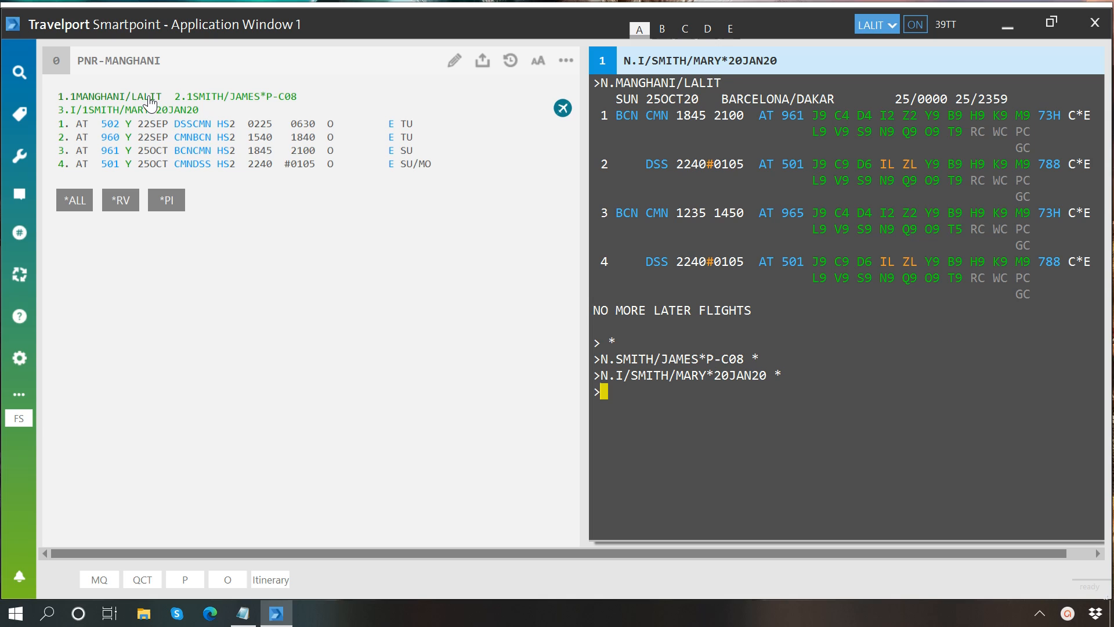
mouse_move(739, 417)
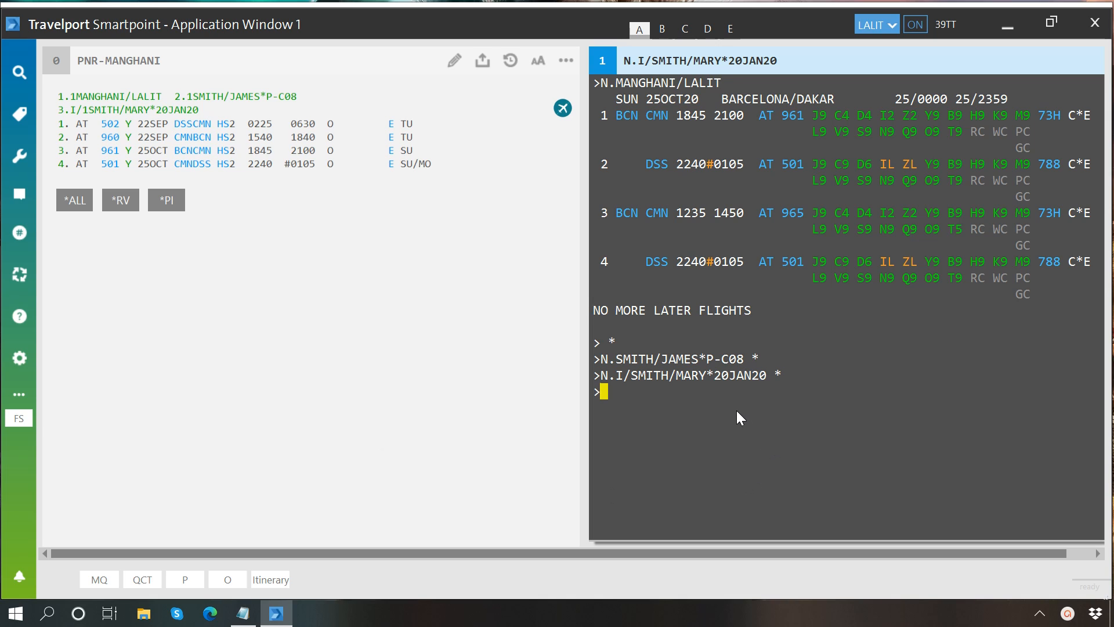
mouse_move(735, 414)
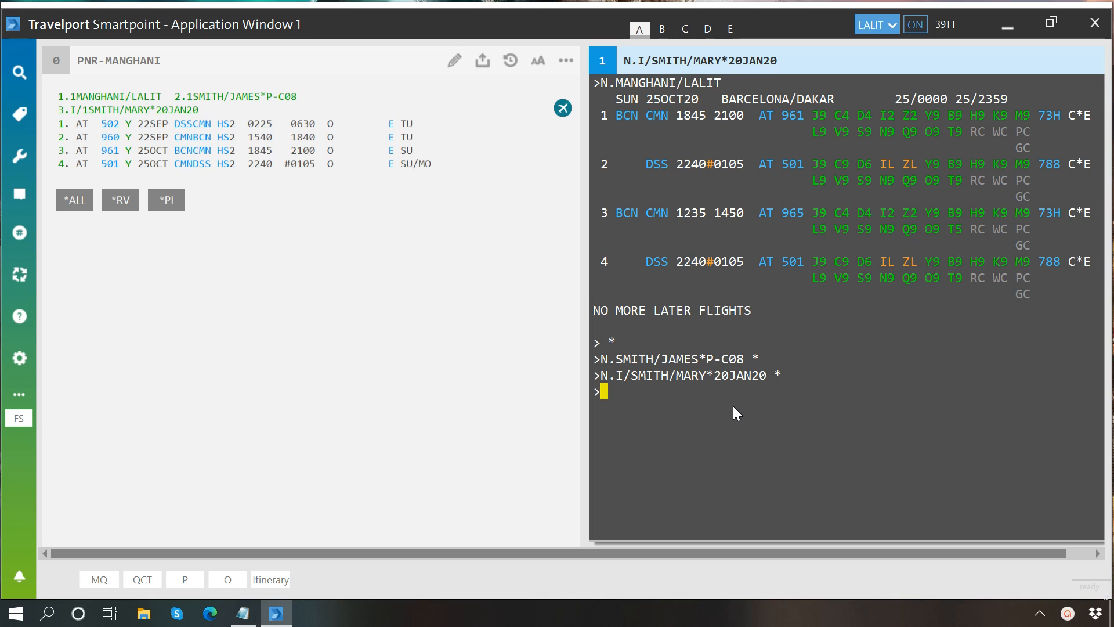
mouse_move(722, 392)
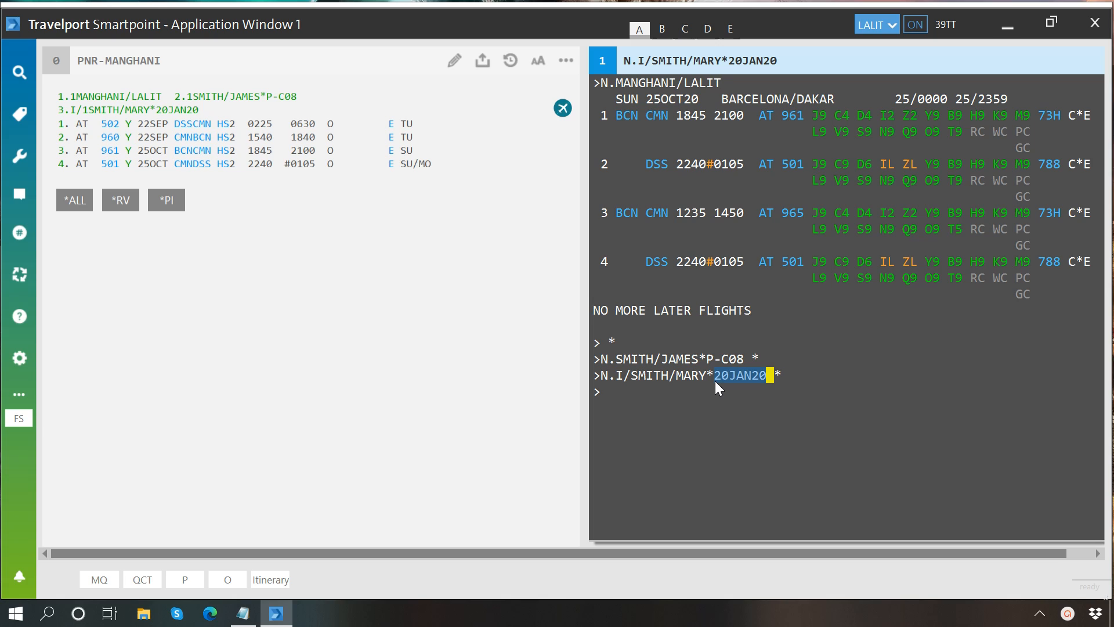
mouse_move(753, 387)
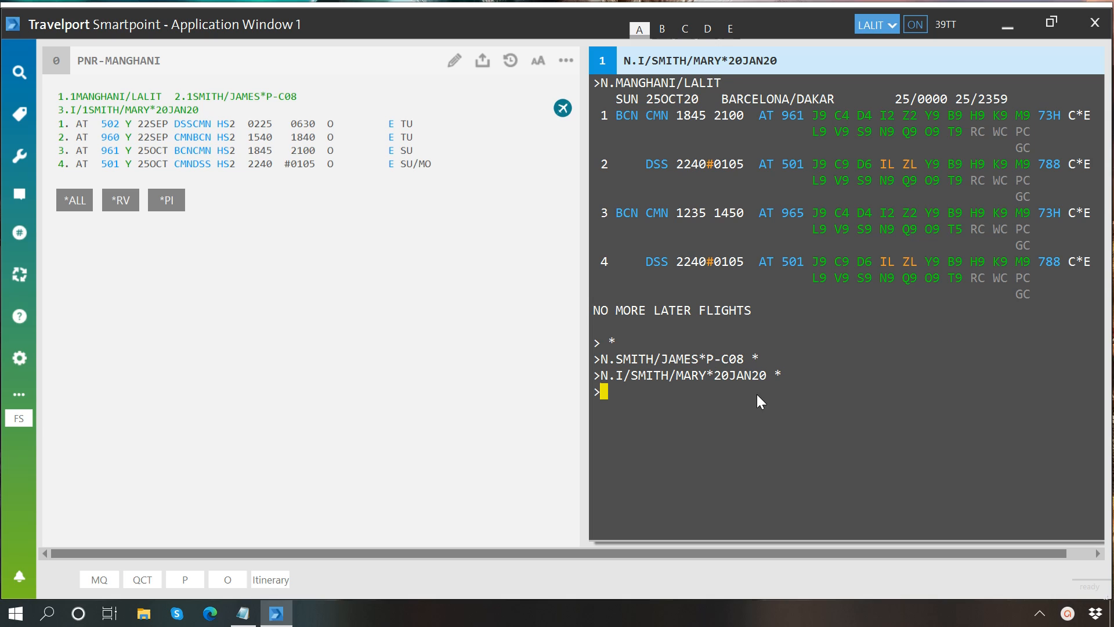
mouse_move(760, 387)
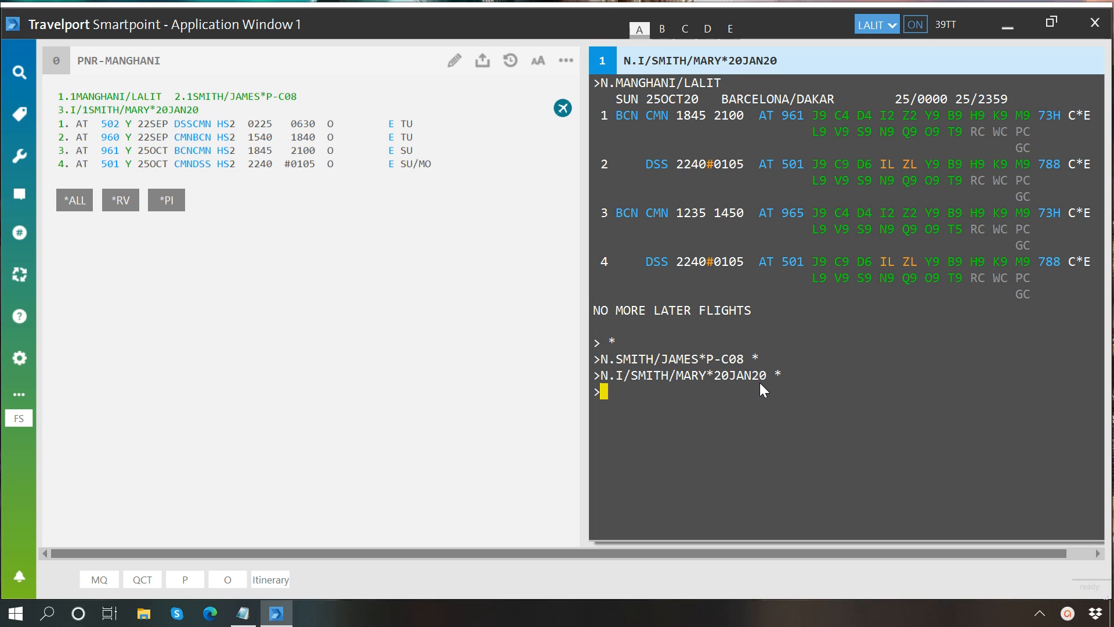
mouse_move(736, 410)
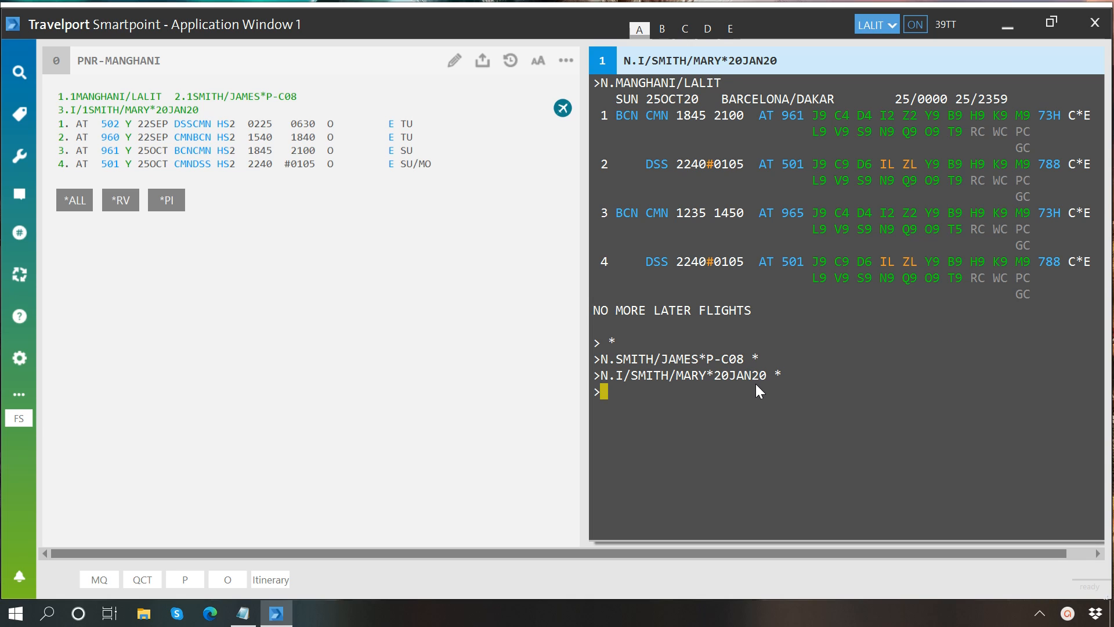
left_click(242, 613)
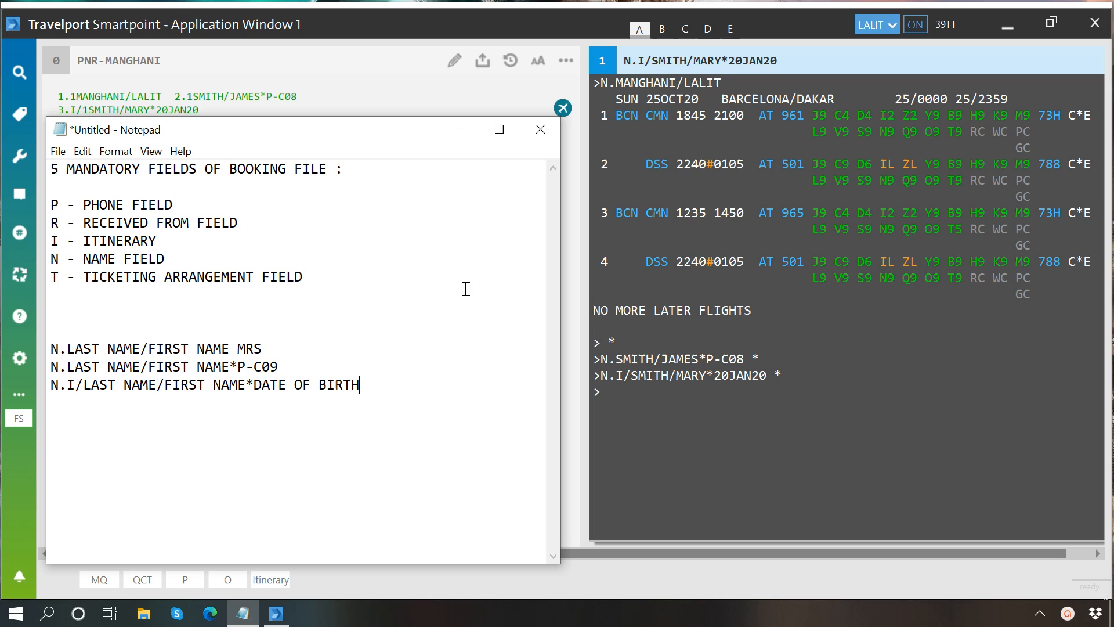
mouse_move(680, 439)
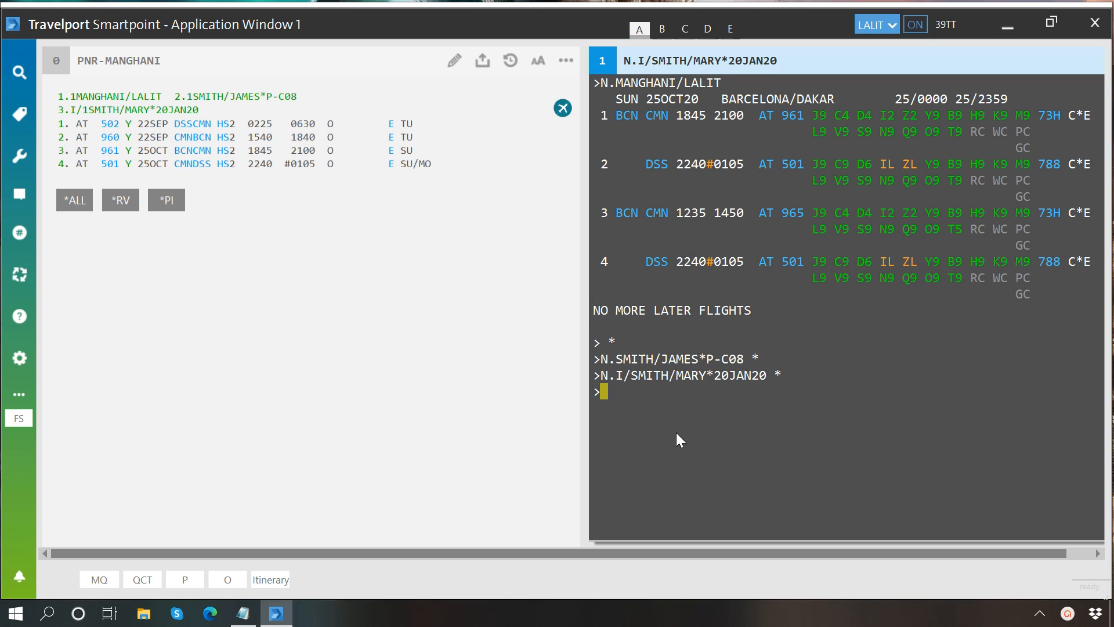
type("CM/ *")
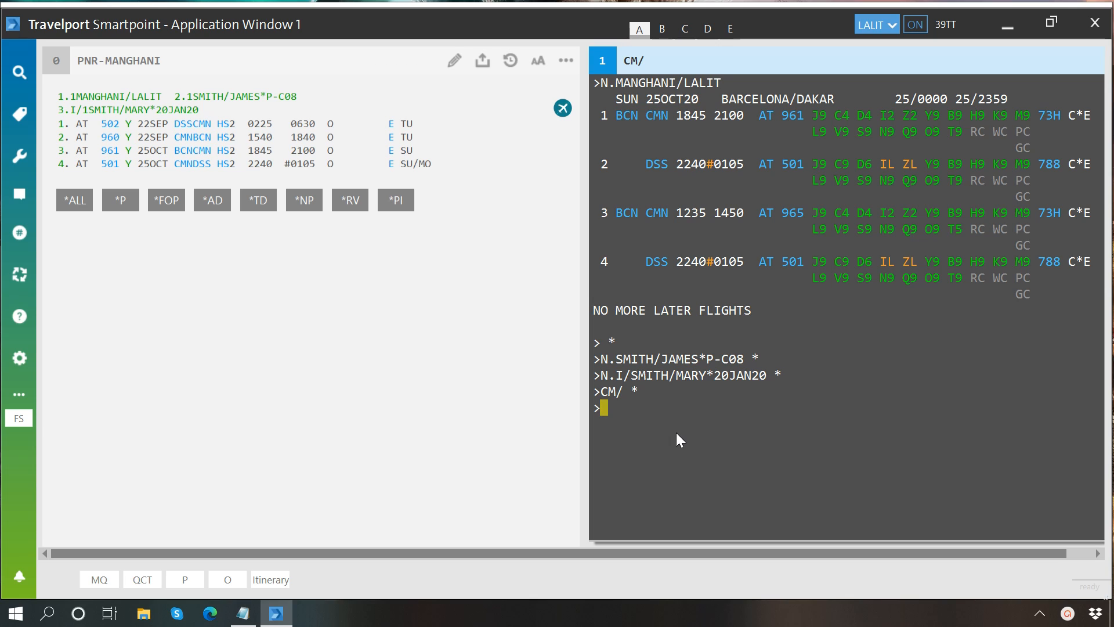
mouse_move(351, 266)
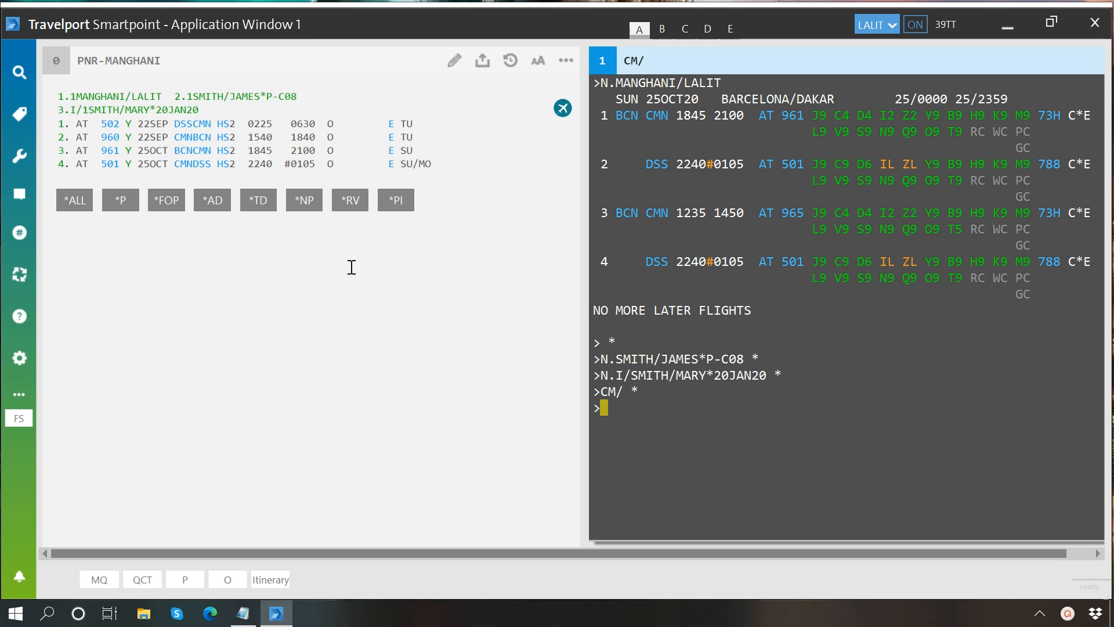
mouse_move(120, 200)
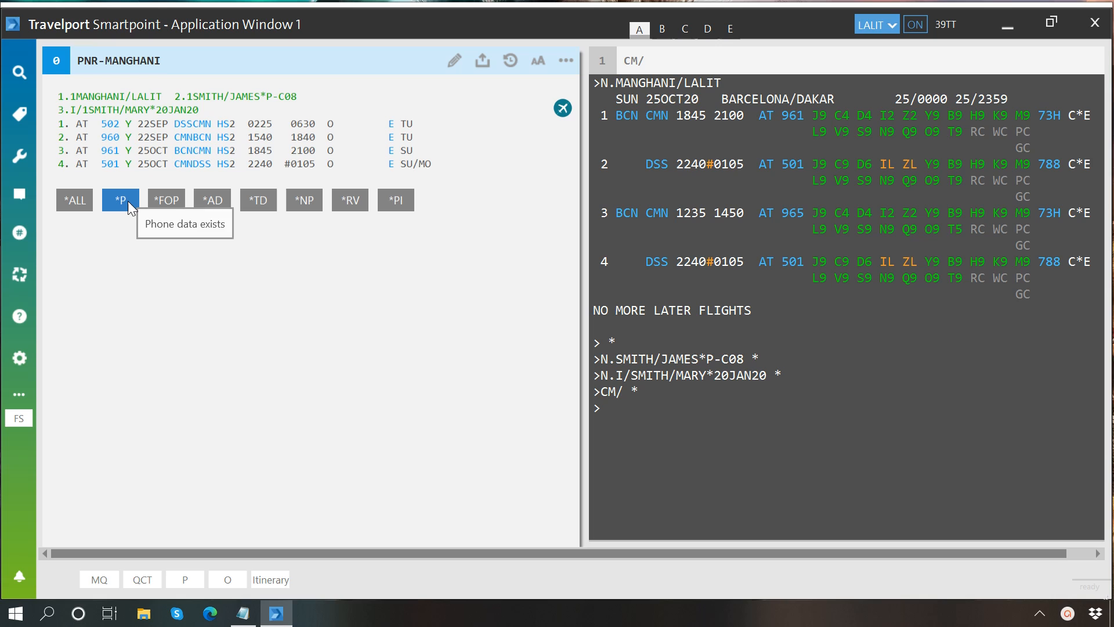
Display the booking's phone field and its TKTG-T* ticketing field
left_click(120, 200)
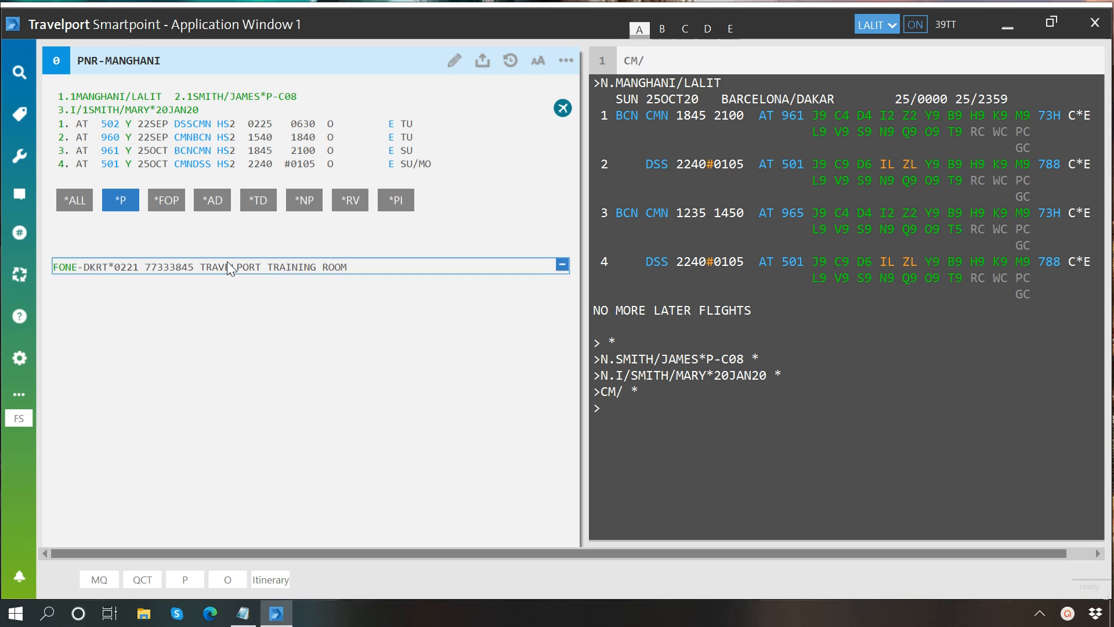
left_click(292, 391)
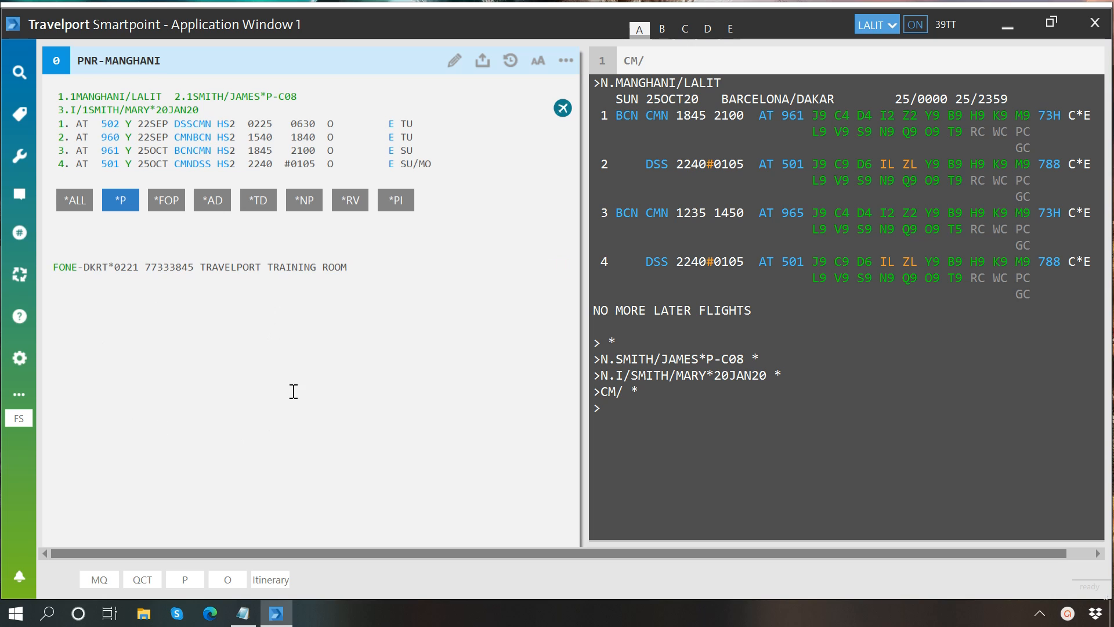
mouse_move(251, 338)
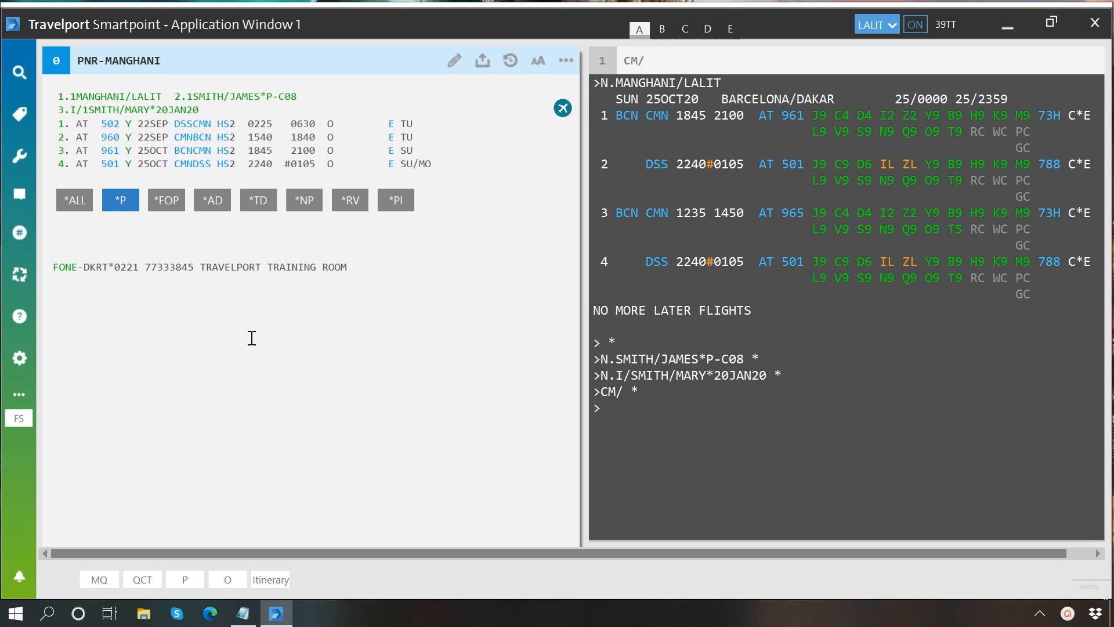
left_click(257, 200)
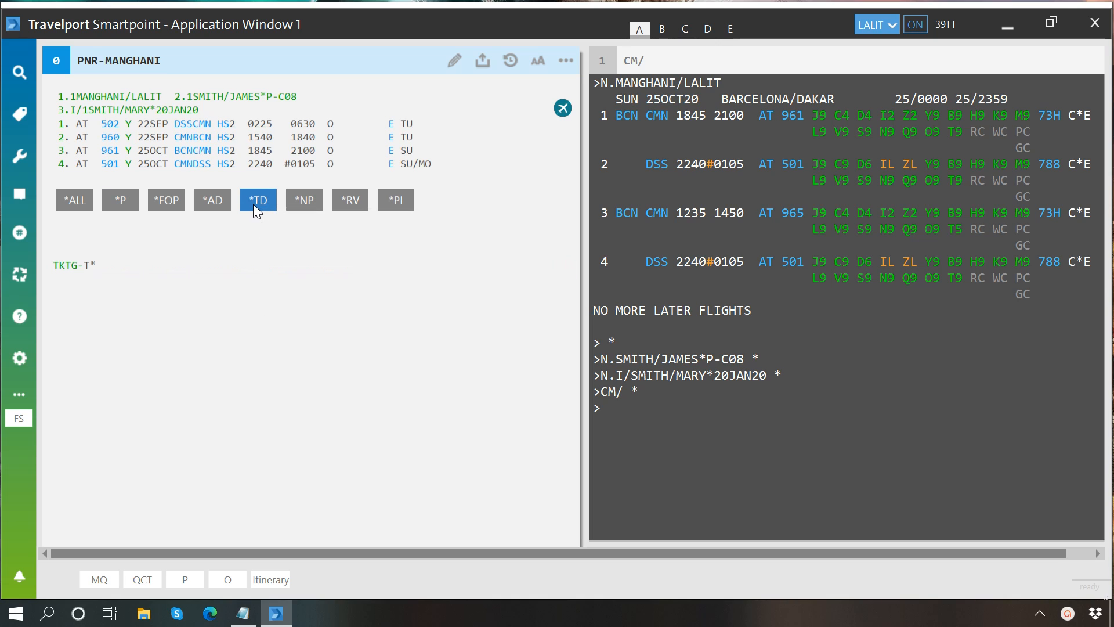
mouse_move(144, 295)
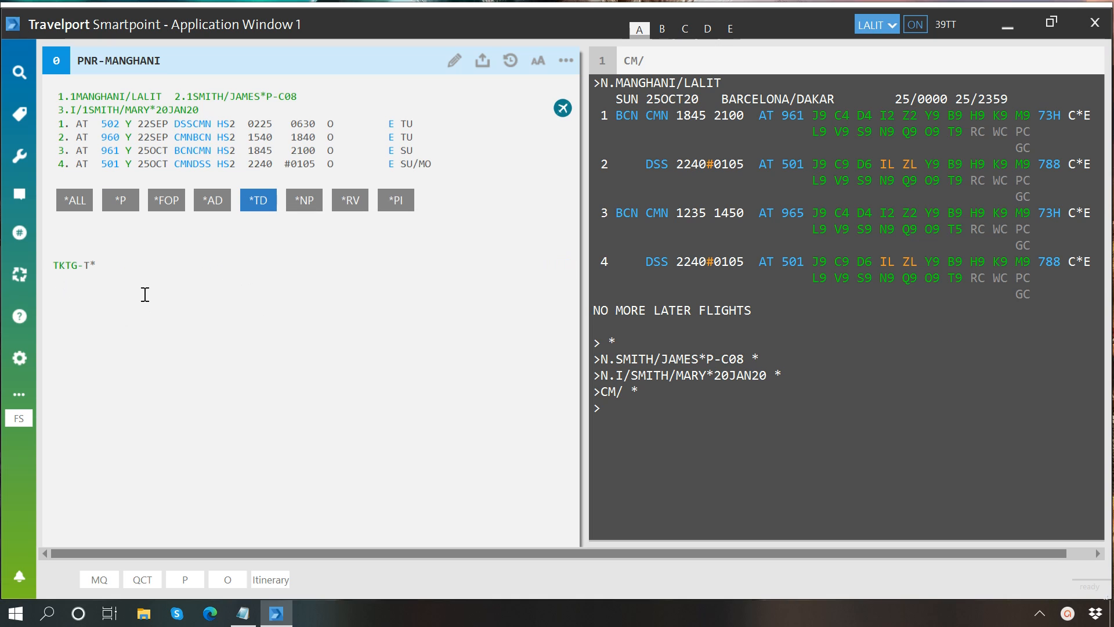
mouse_move(661, 427)
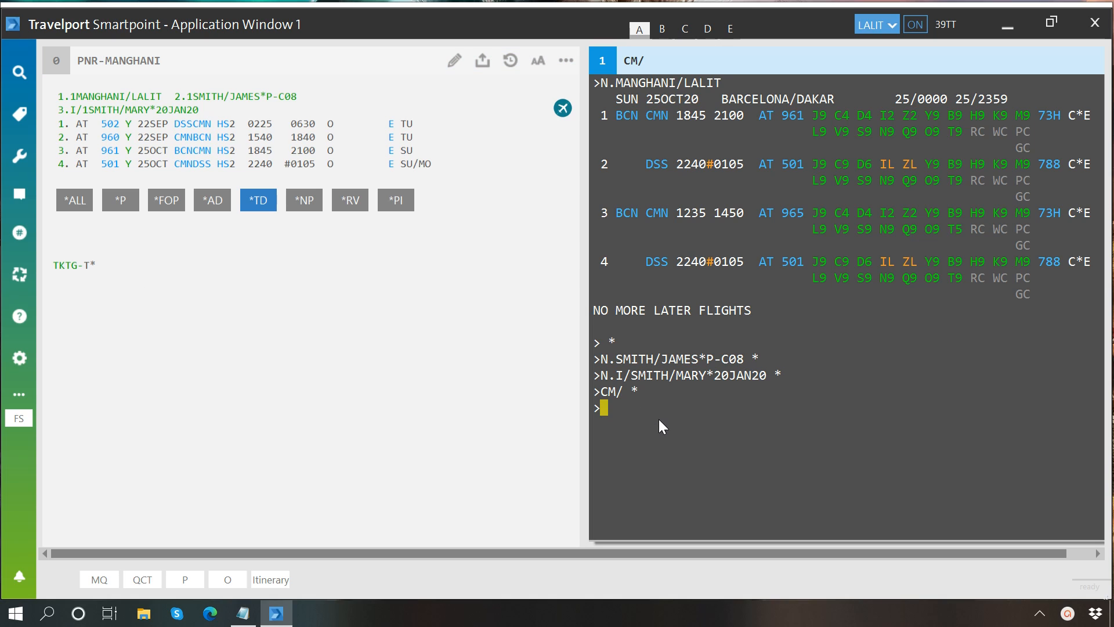
type("P.")
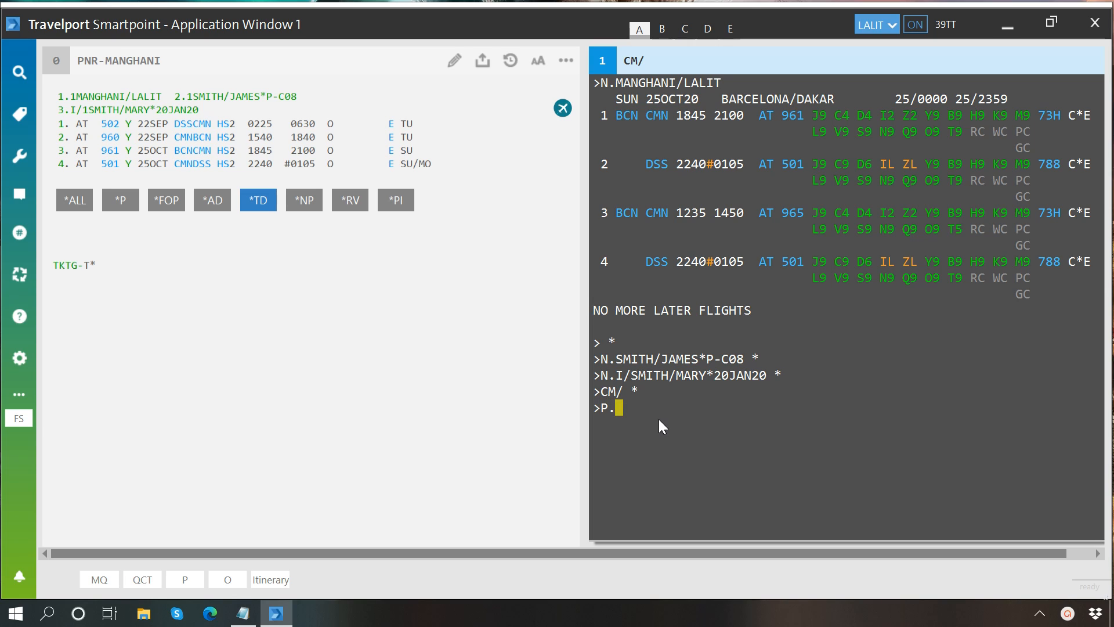
type("ABJT")
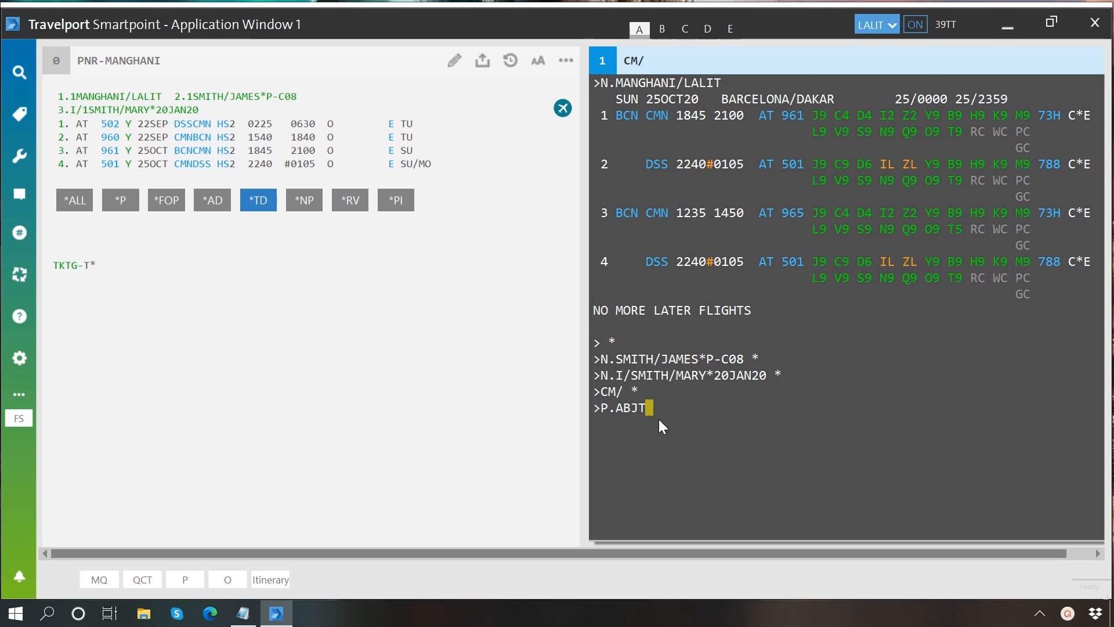
type("*")
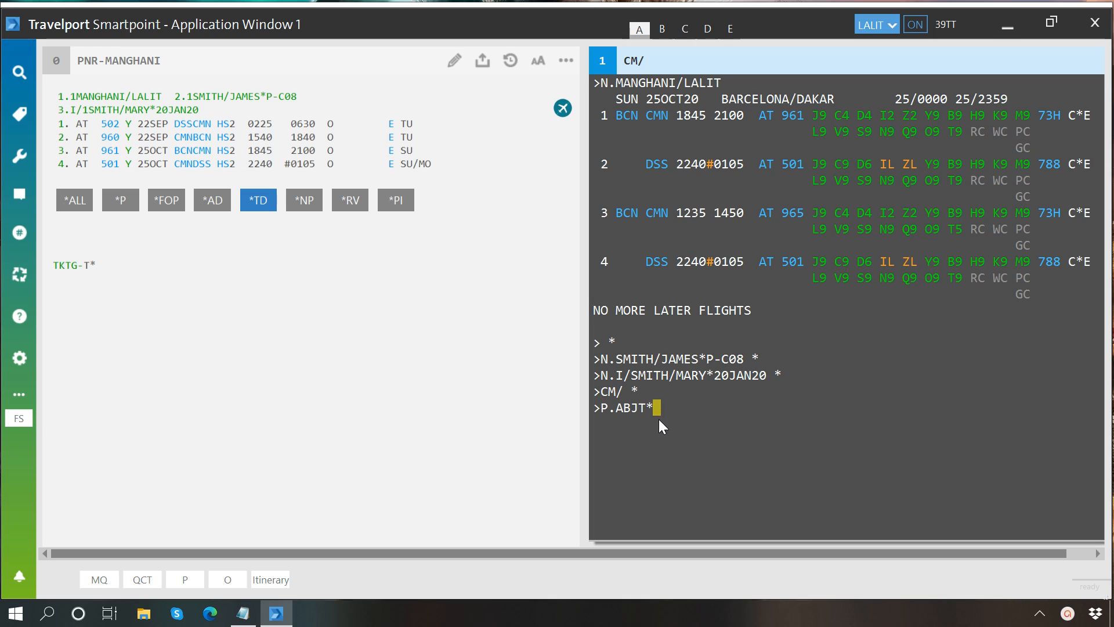
type("225")
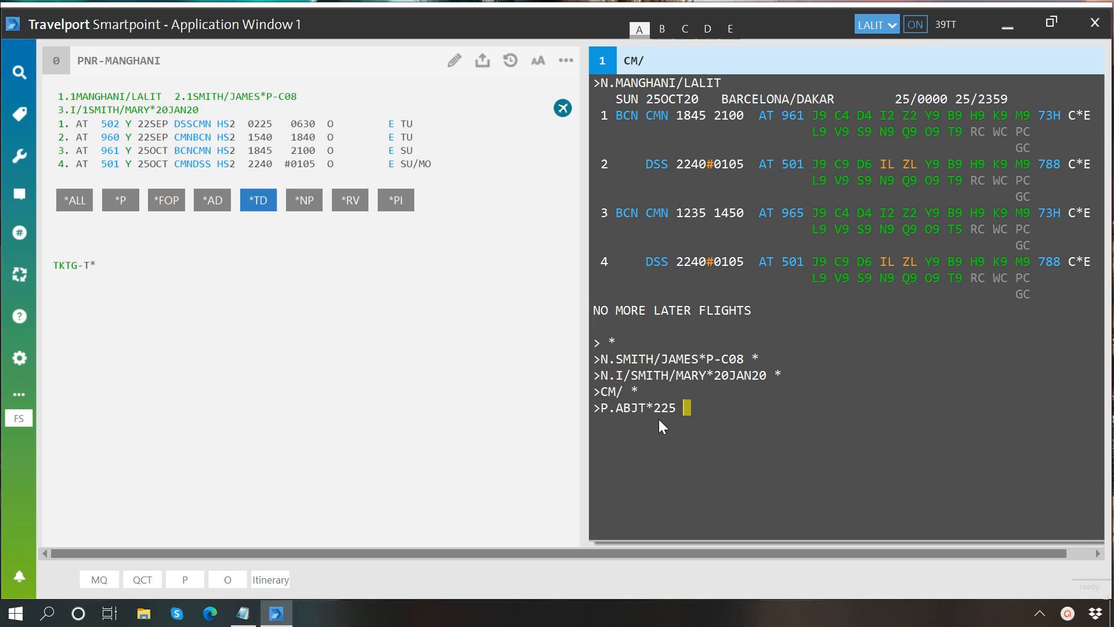
type("06 92 24")
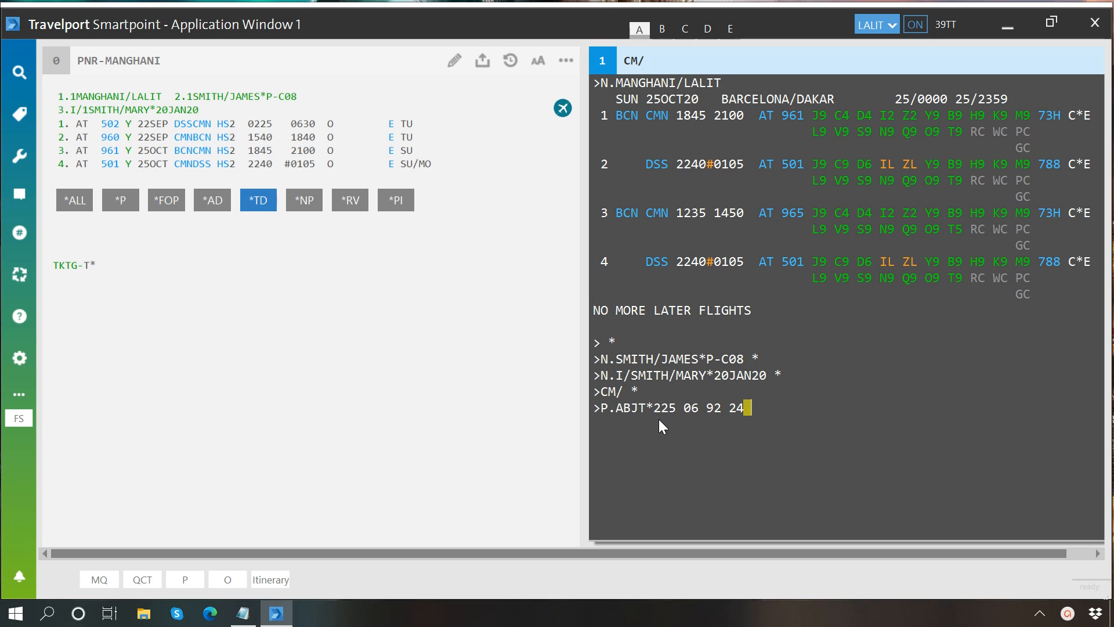
type("32")
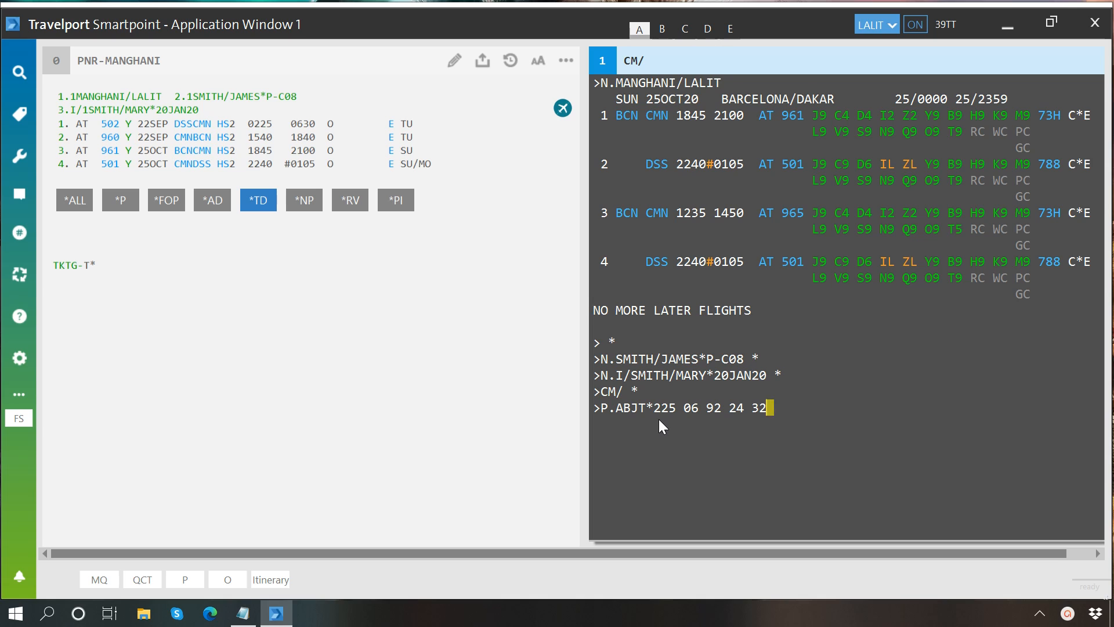
key("Return")
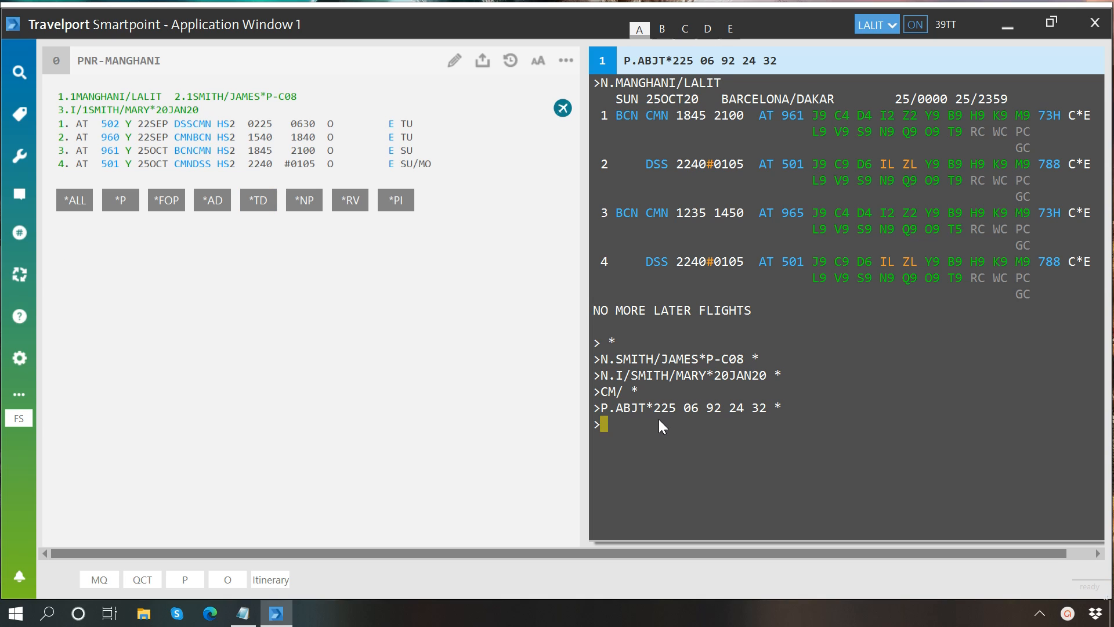
mouse_move(120, 199)
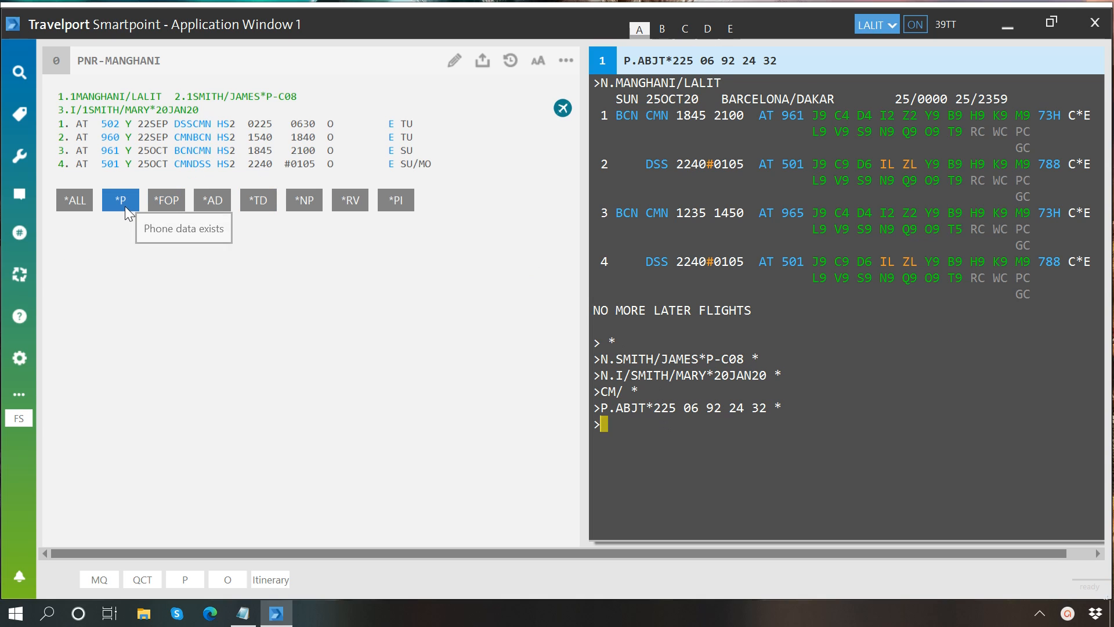
left_click(120, 199)
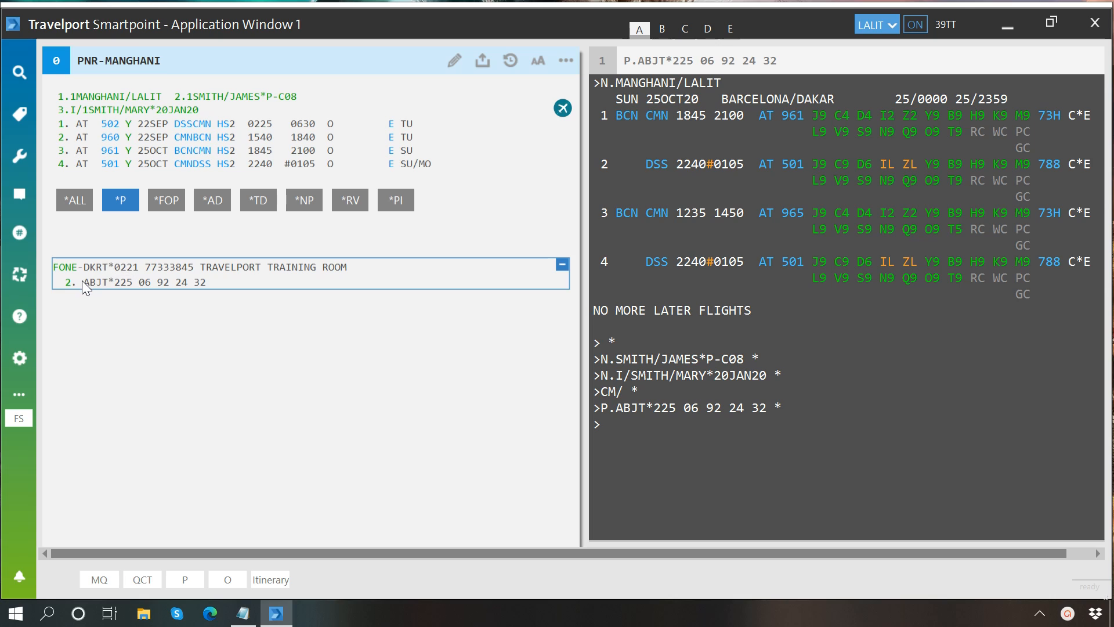
mouse_move(126, 288)
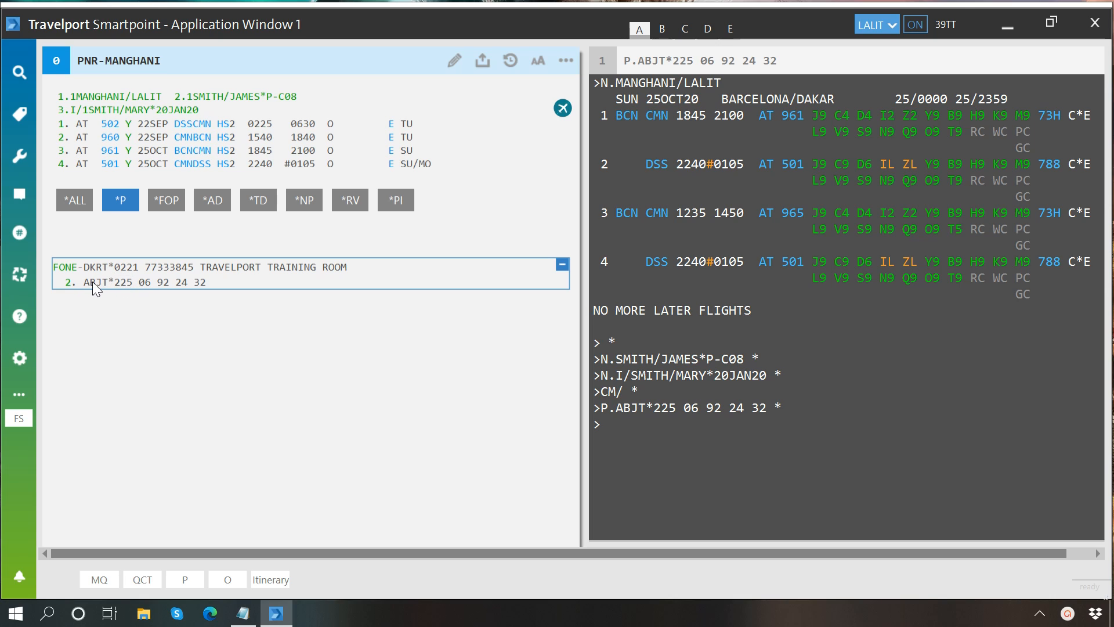
left_click(310, 396)
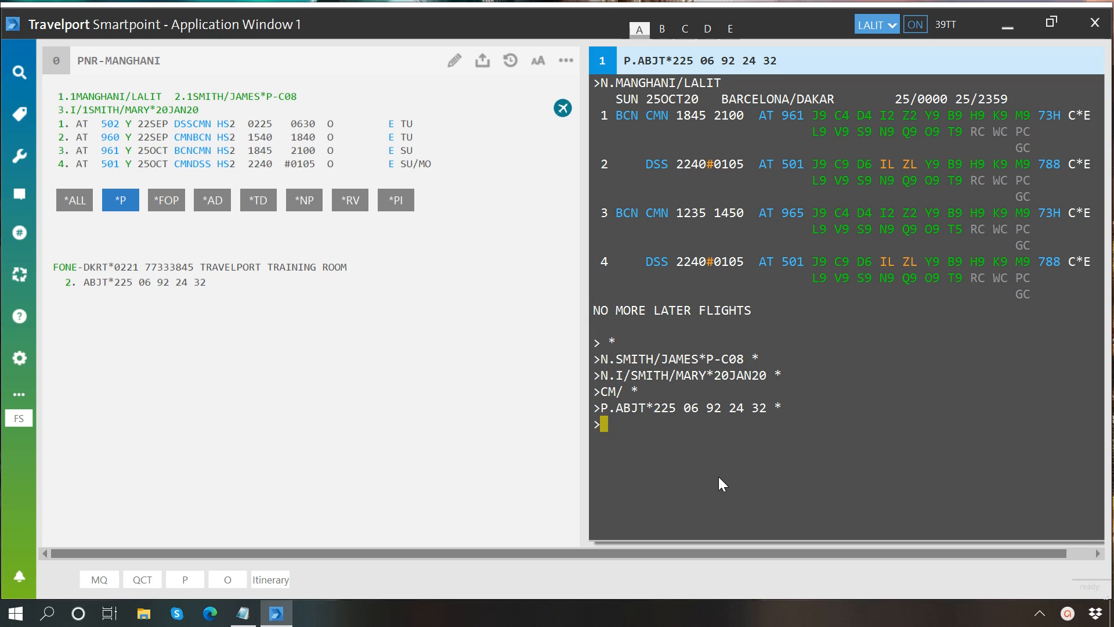
Start a T.T* ticketing entry, check the TKTG-T* field, then clear the unfinished command
type("T.")
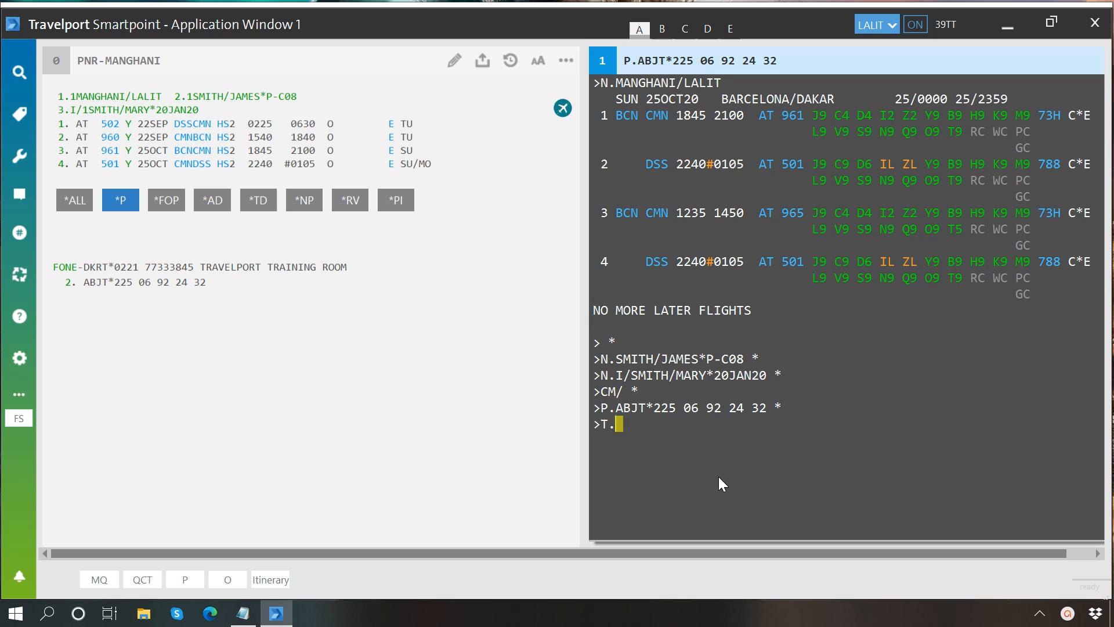
type("T*")
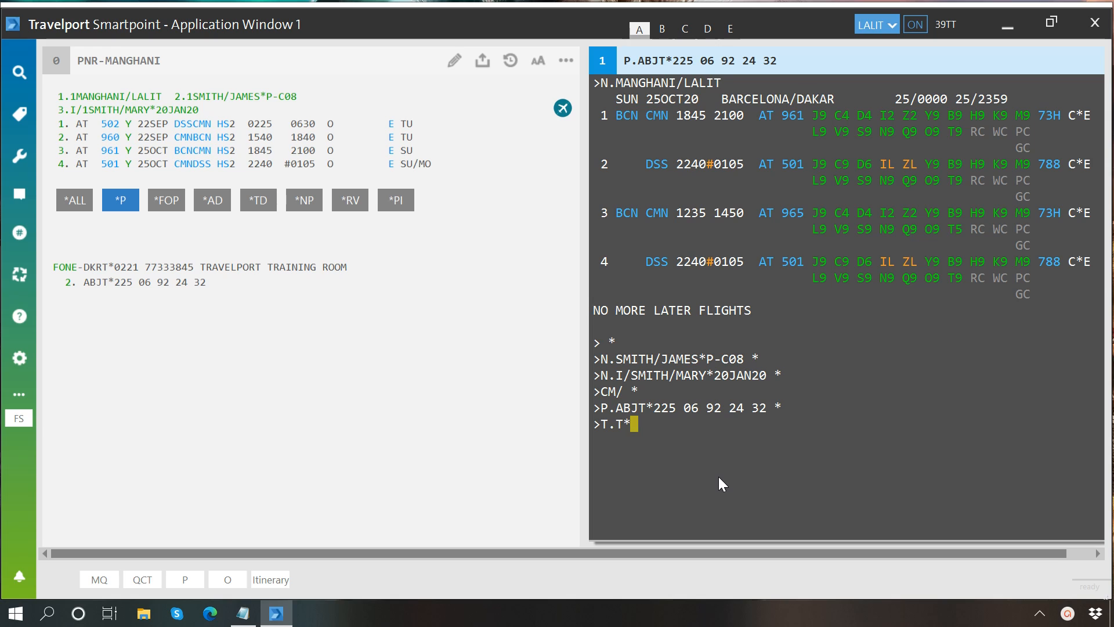
left_click(257, 200)
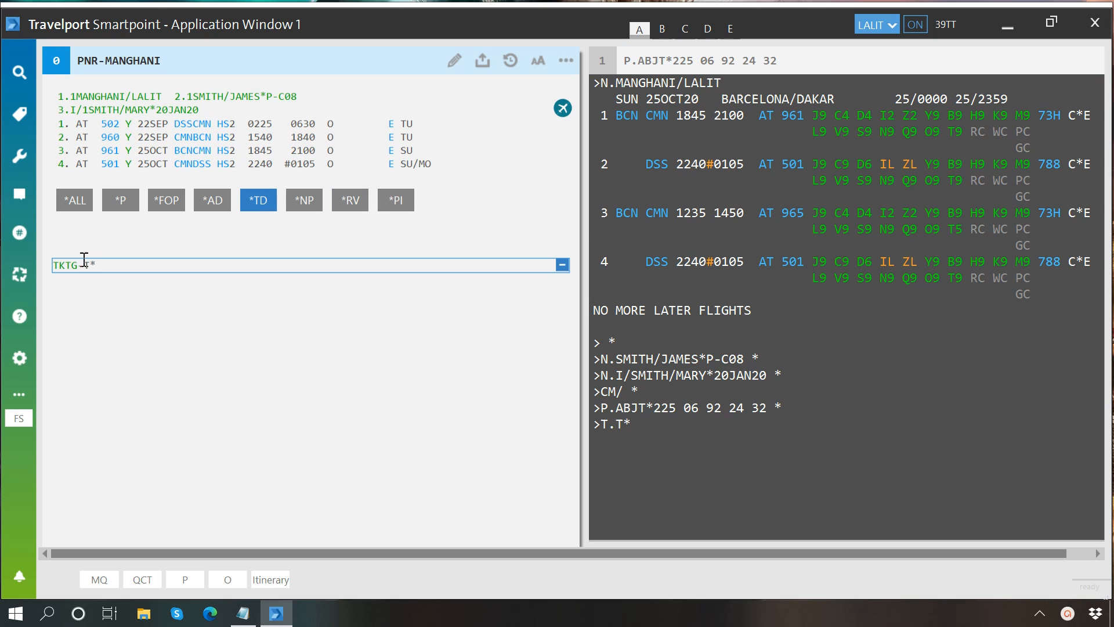
type("-T")
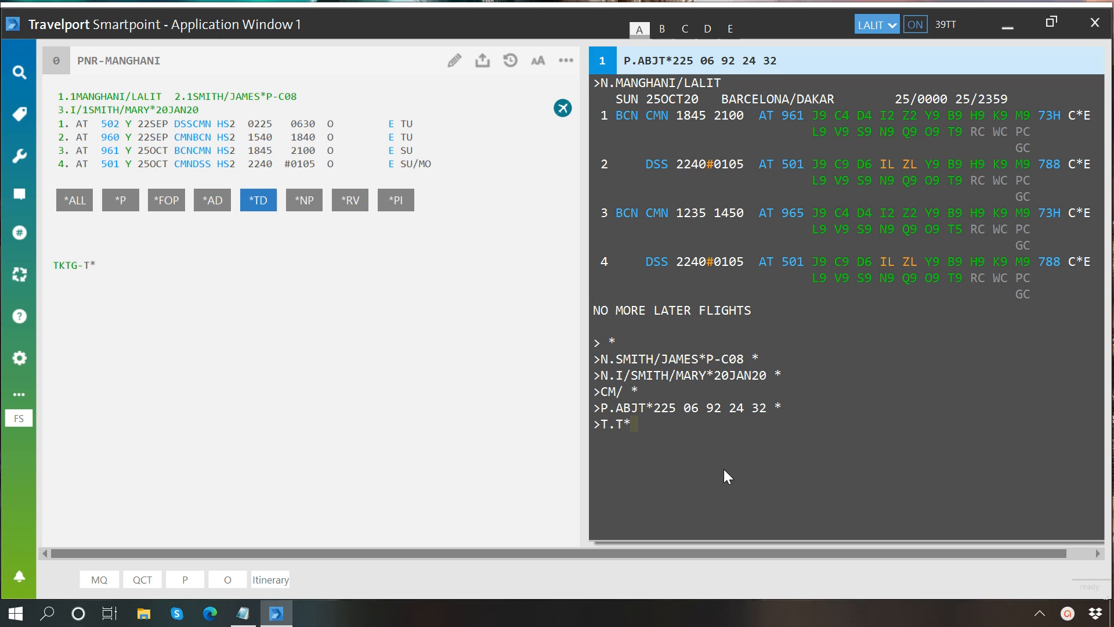
key("Backspace")
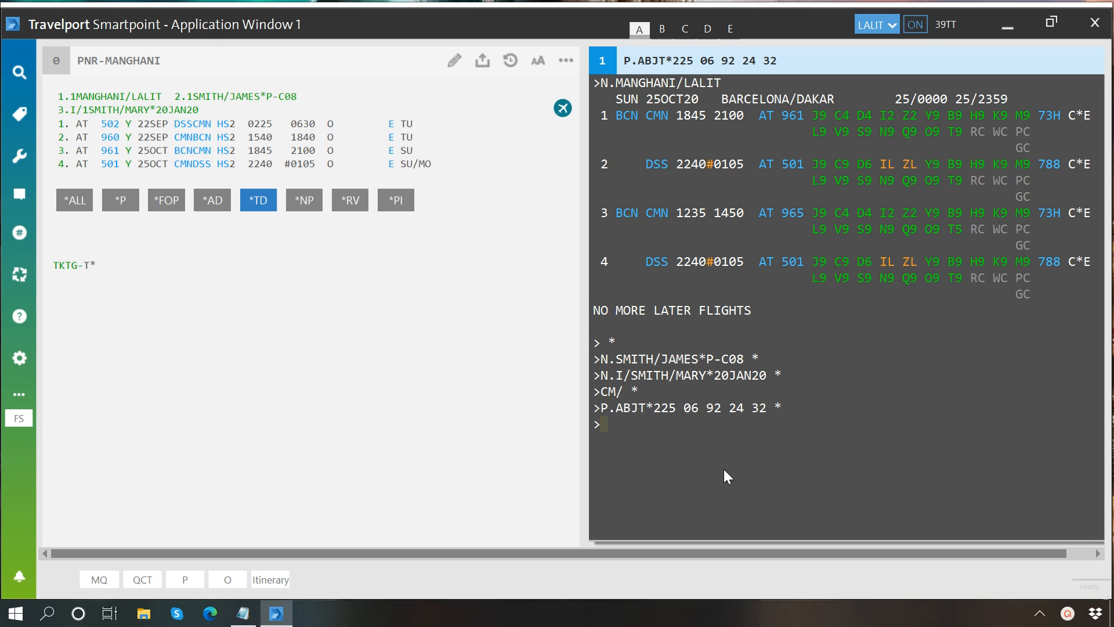
Set the received-from field with R.LM and enter the ER command
type("R")
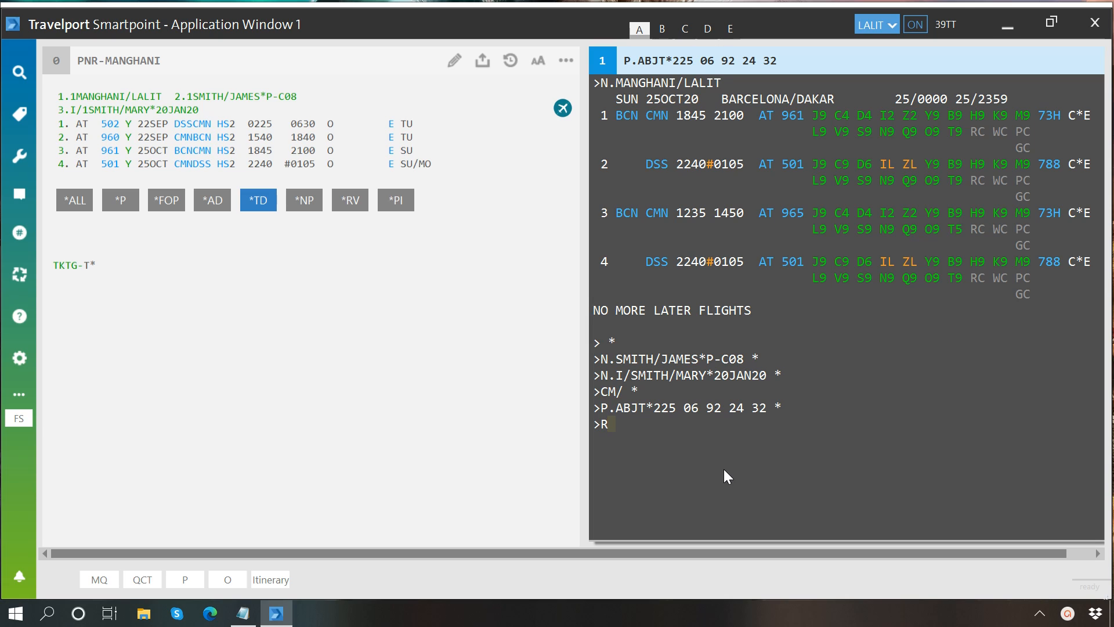
type(".")
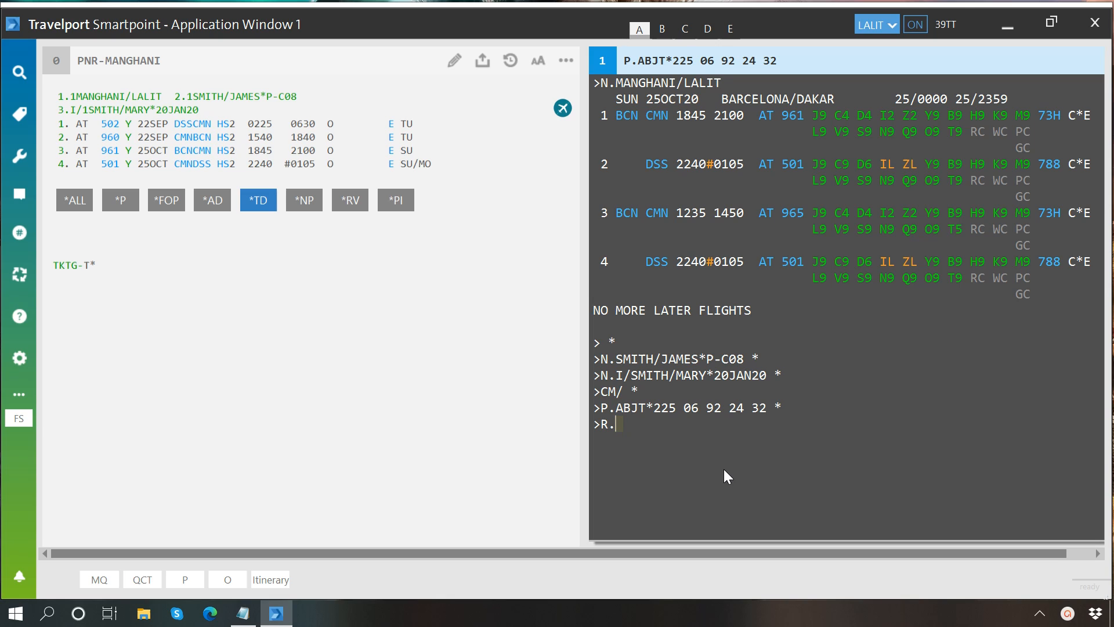
type("LM")
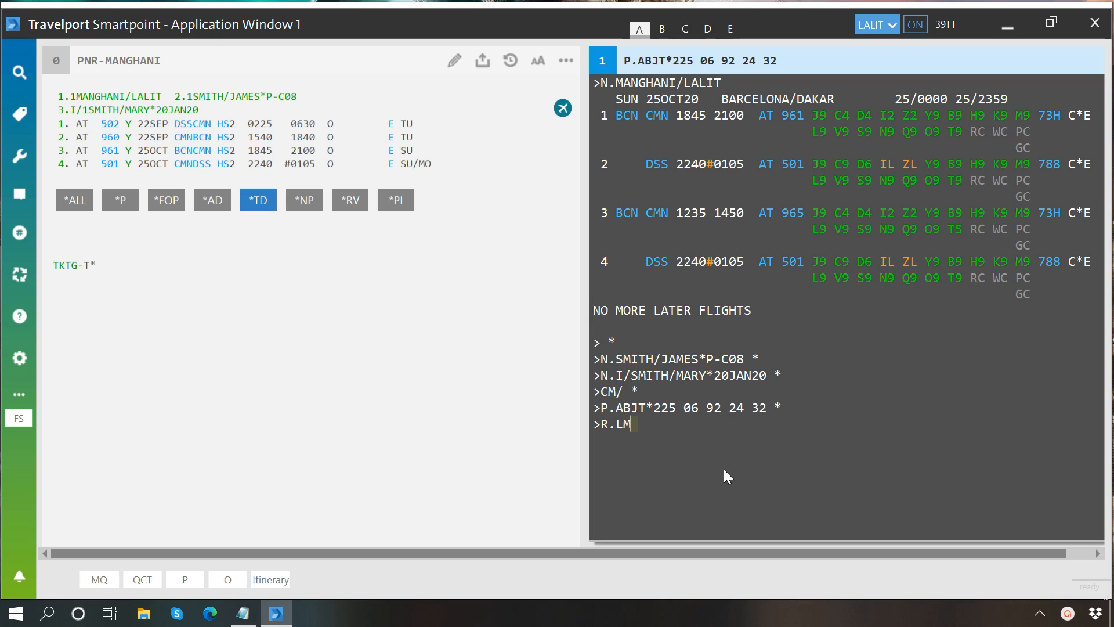
key("Return")
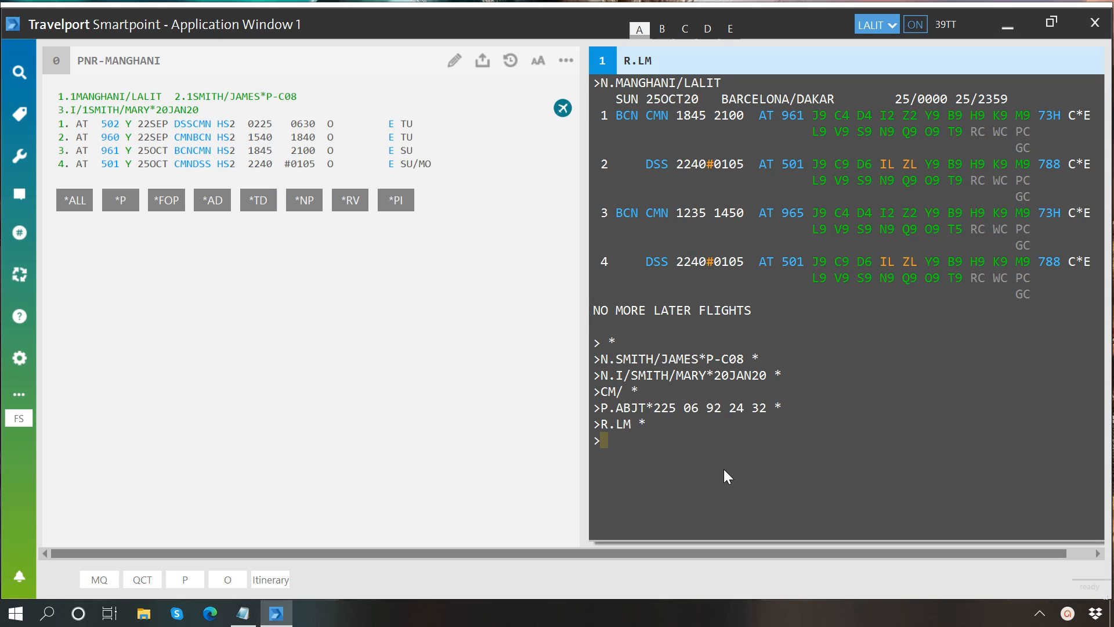
mouse_move(744, 474)
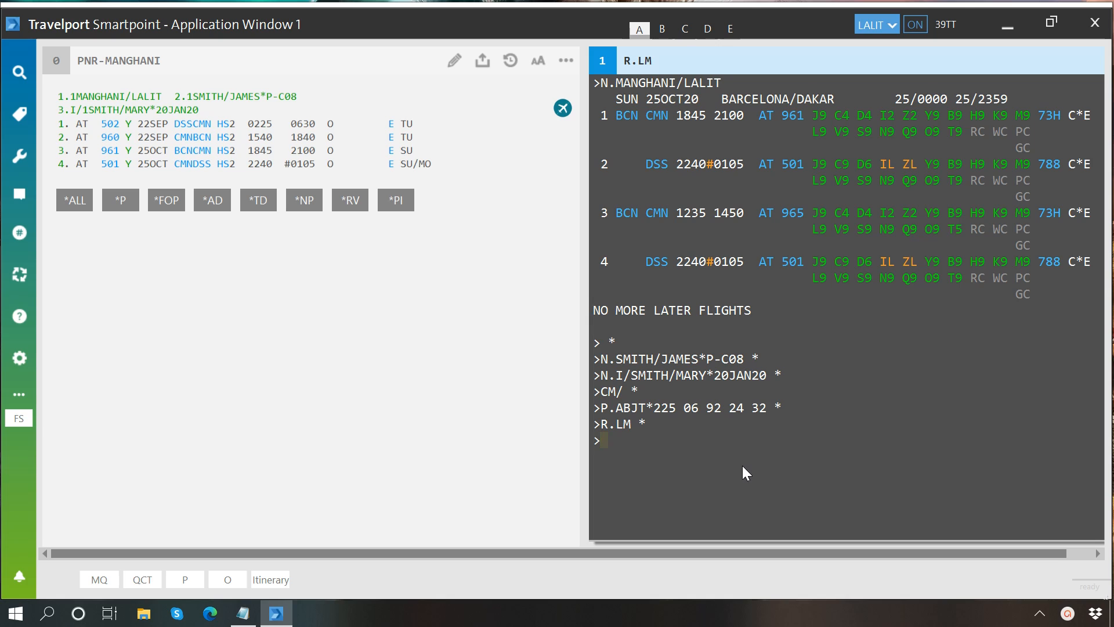
type("ER")
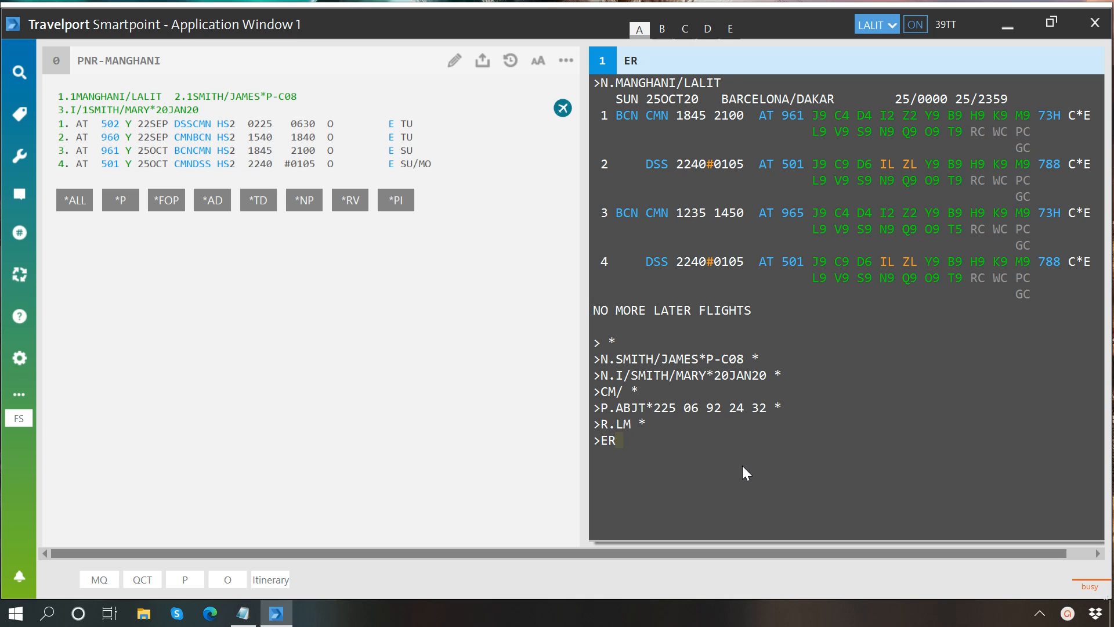
key("Return")
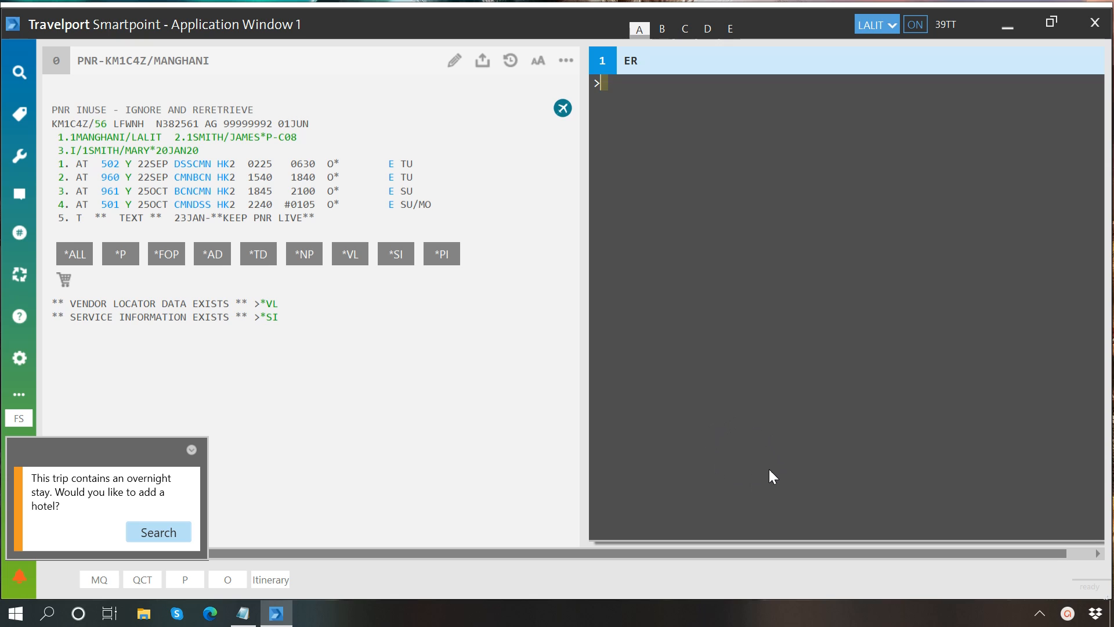
mouse_move(775, 471)
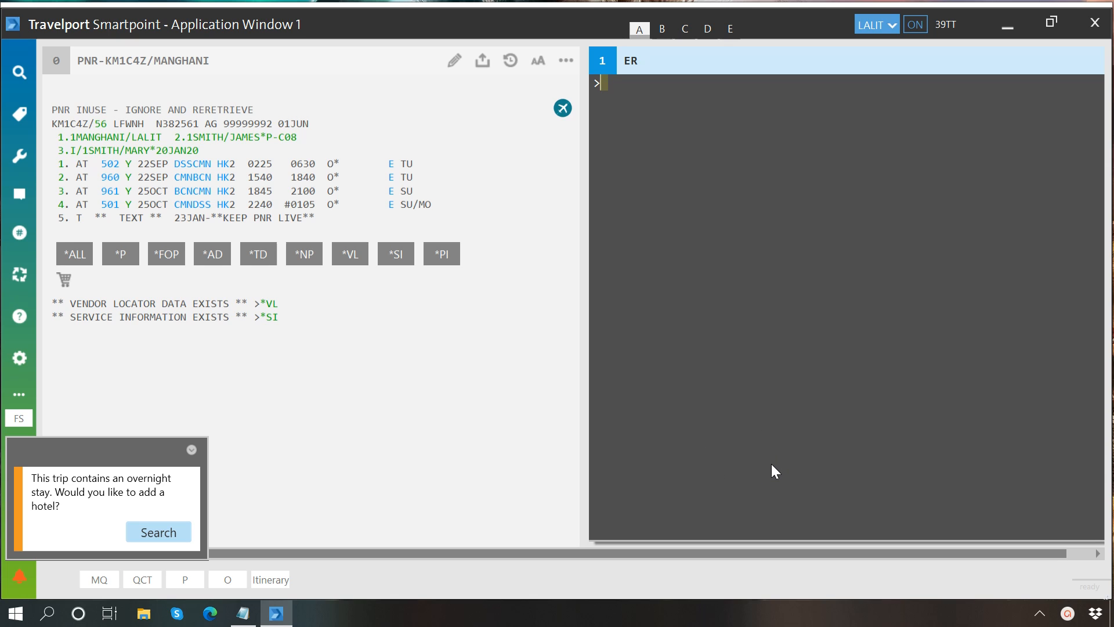
mouse_move(431, 295)
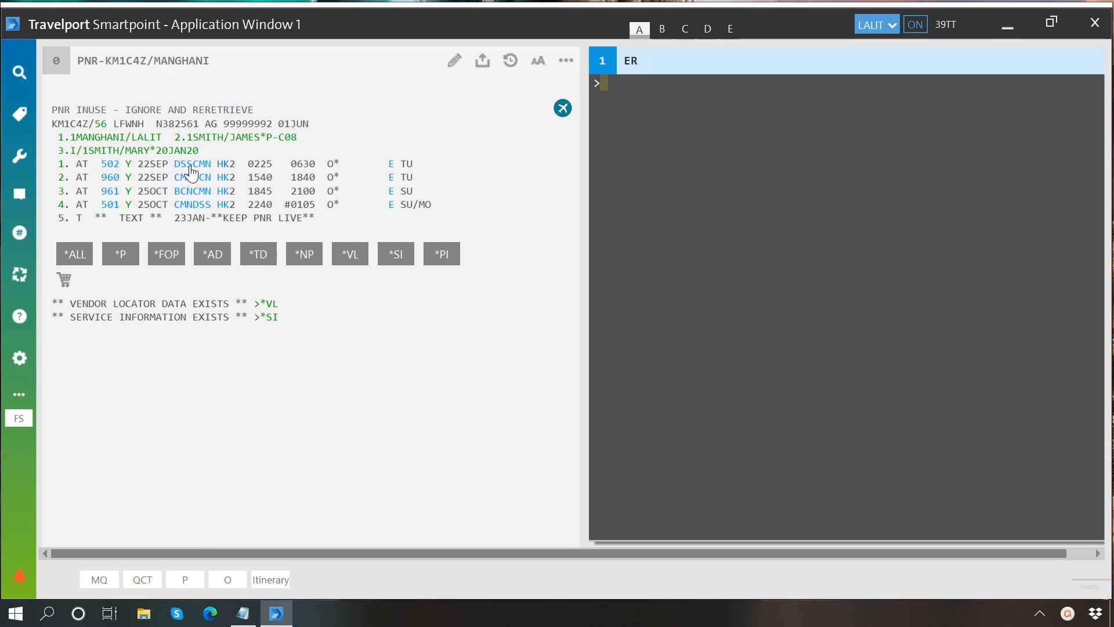
mouse_move(64, 127)
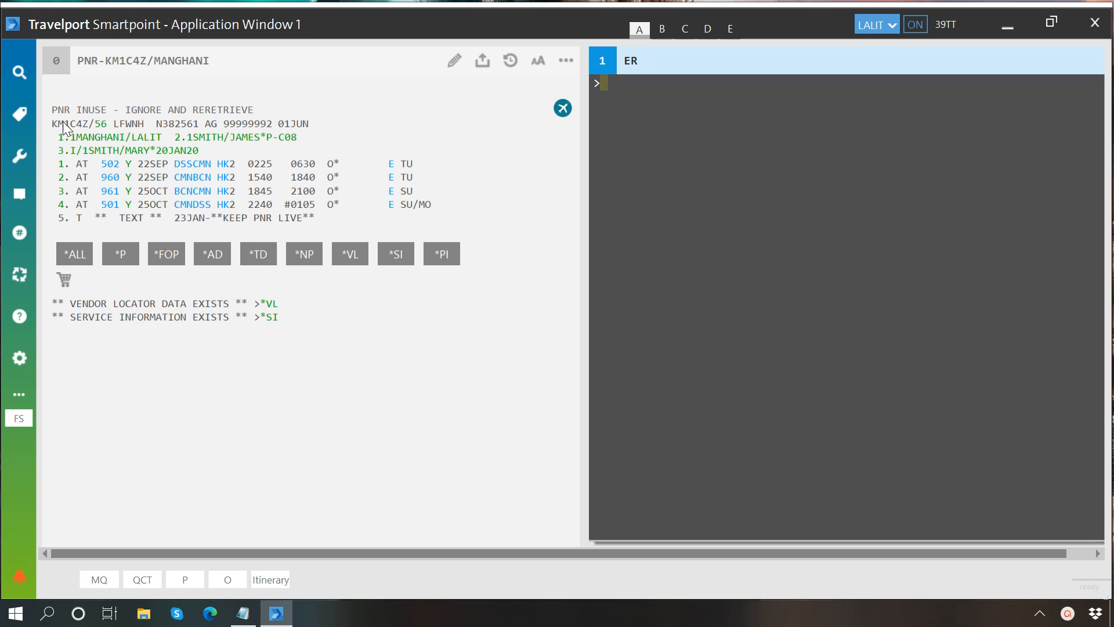